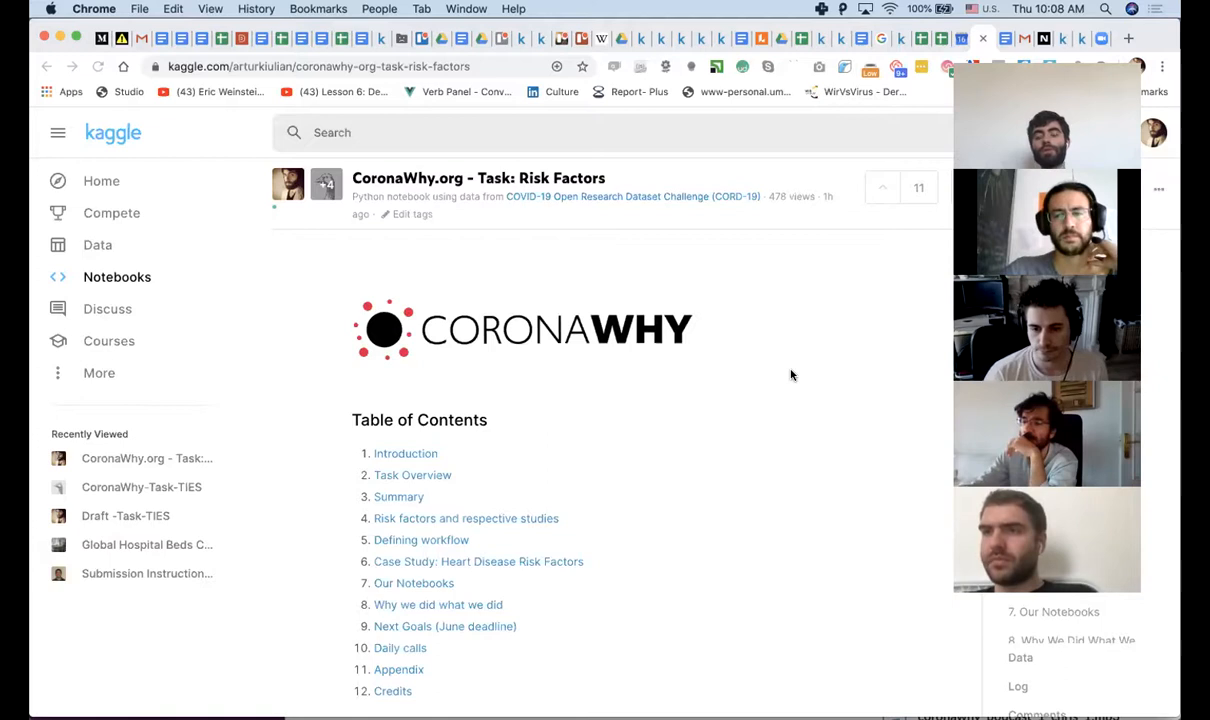
{"action": "mouse_move", "coordinate": [665, 377]}
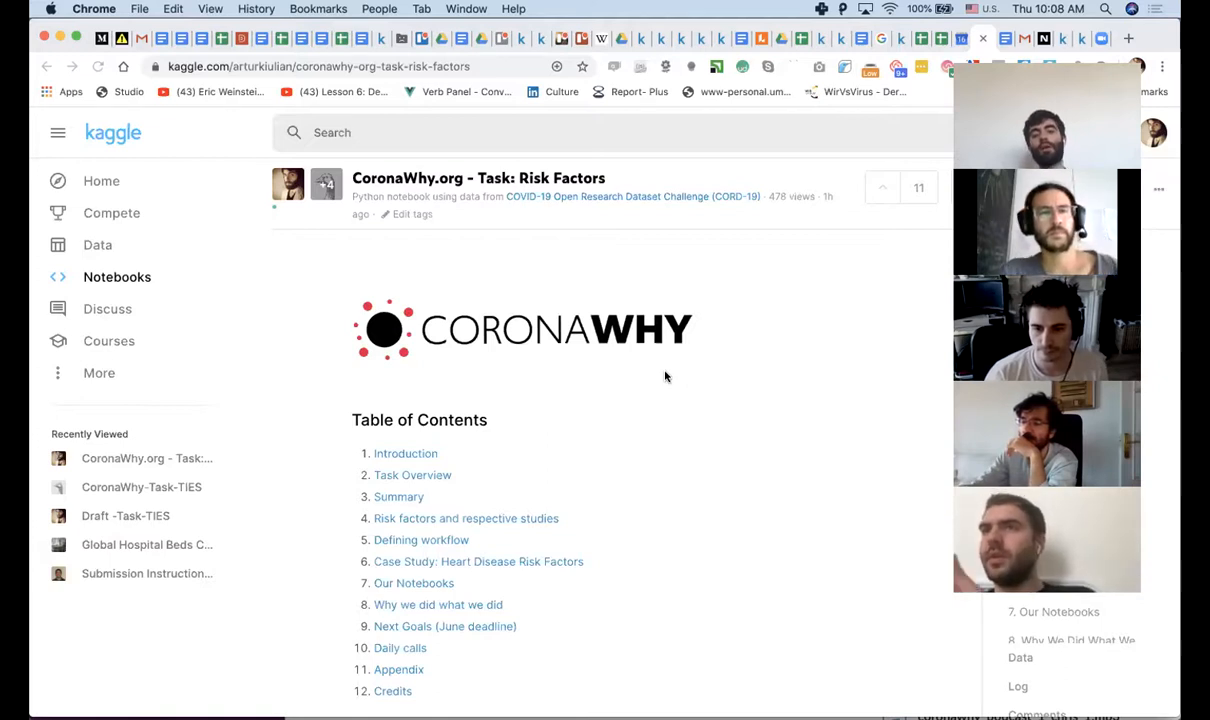
Scroll slightly so Table of Contents items 1–12, through Credits, are all visible.
{"action": "scroll", "scroll_direction": "down", "scroll_amount": 3}
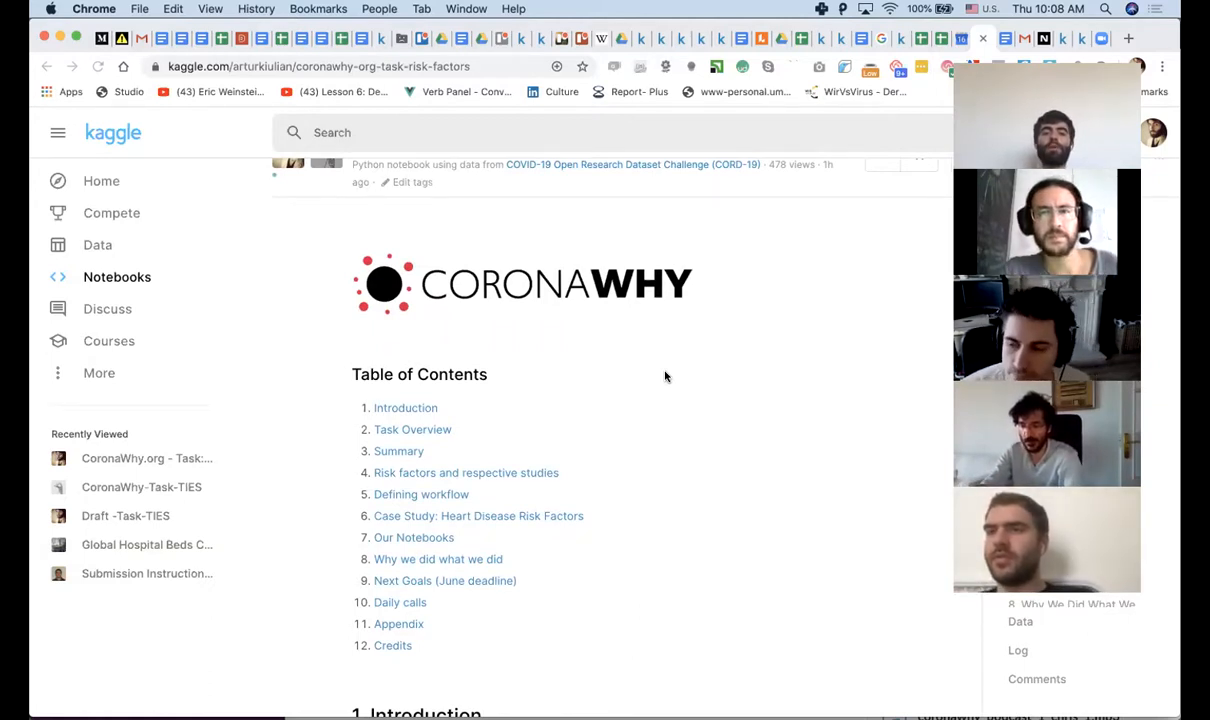
Scroll through section 1, Introduction, until the 2. Task Overview heading appears.
{"action": "scroll", "scroll_direction": "down", "scroll_amount": 3}
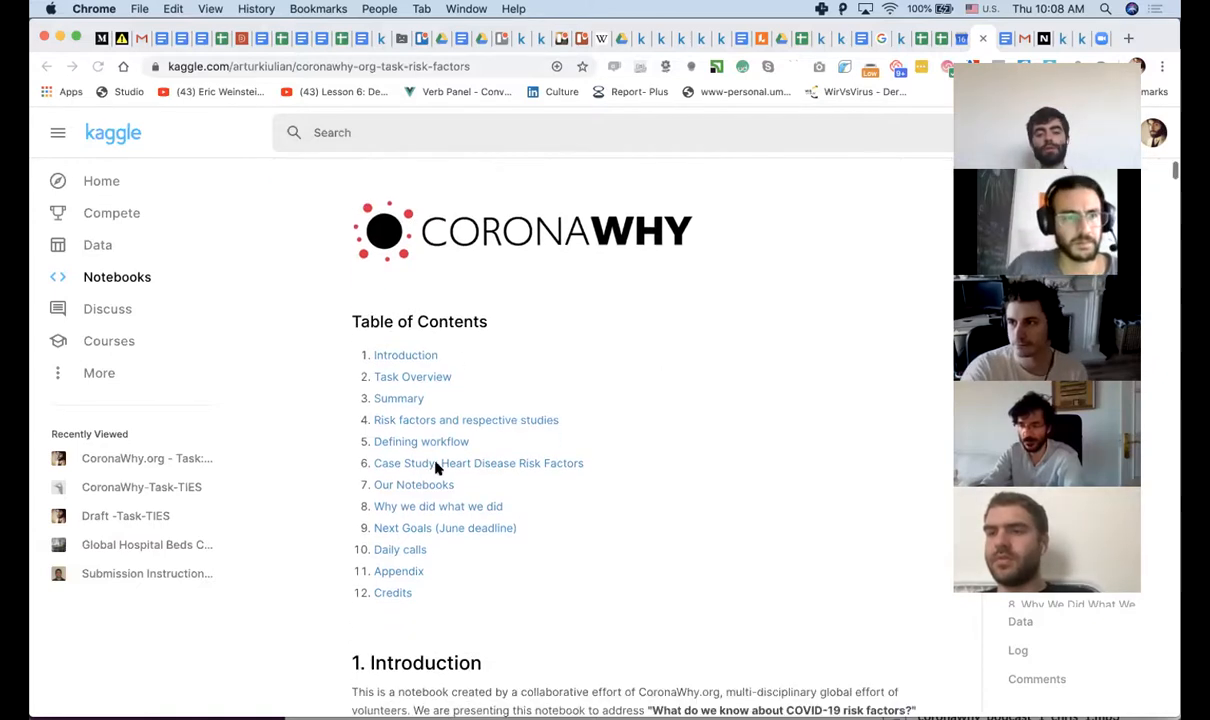
{"action": "scroll", "scroll_direction": "down", "scroll_amount": 3}
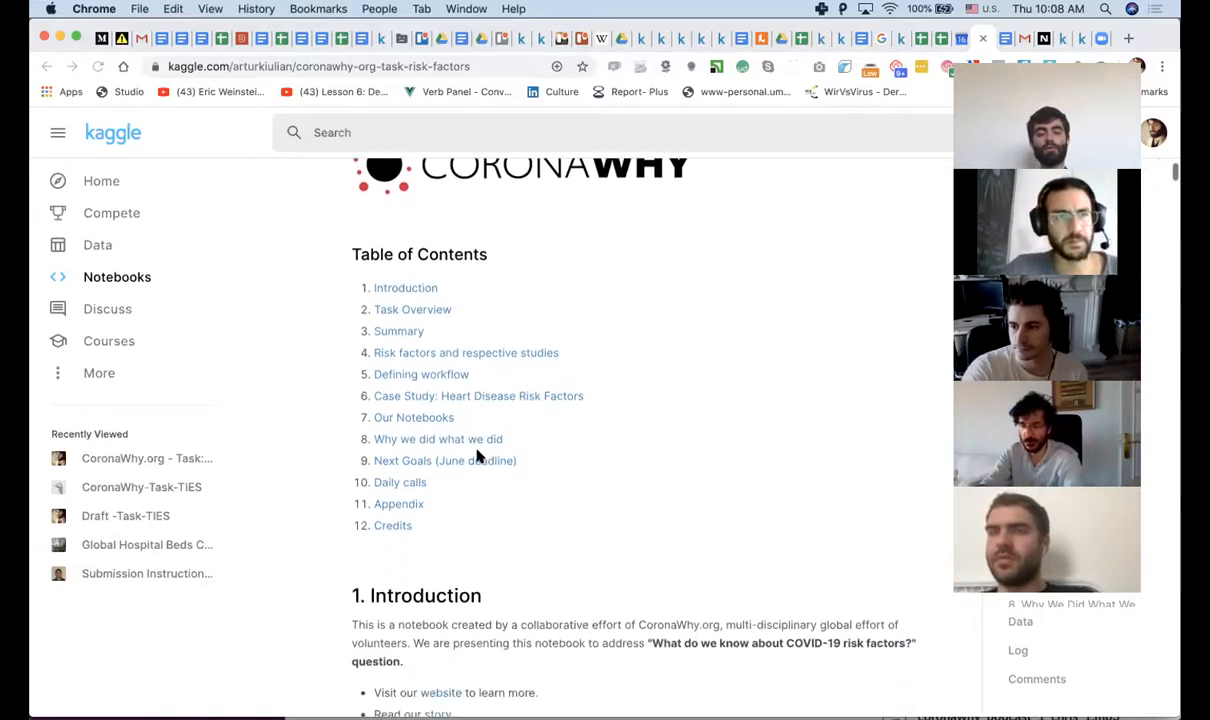
{"action": "scroll", "scroll_direction": "down", "scroll_amount": 3}
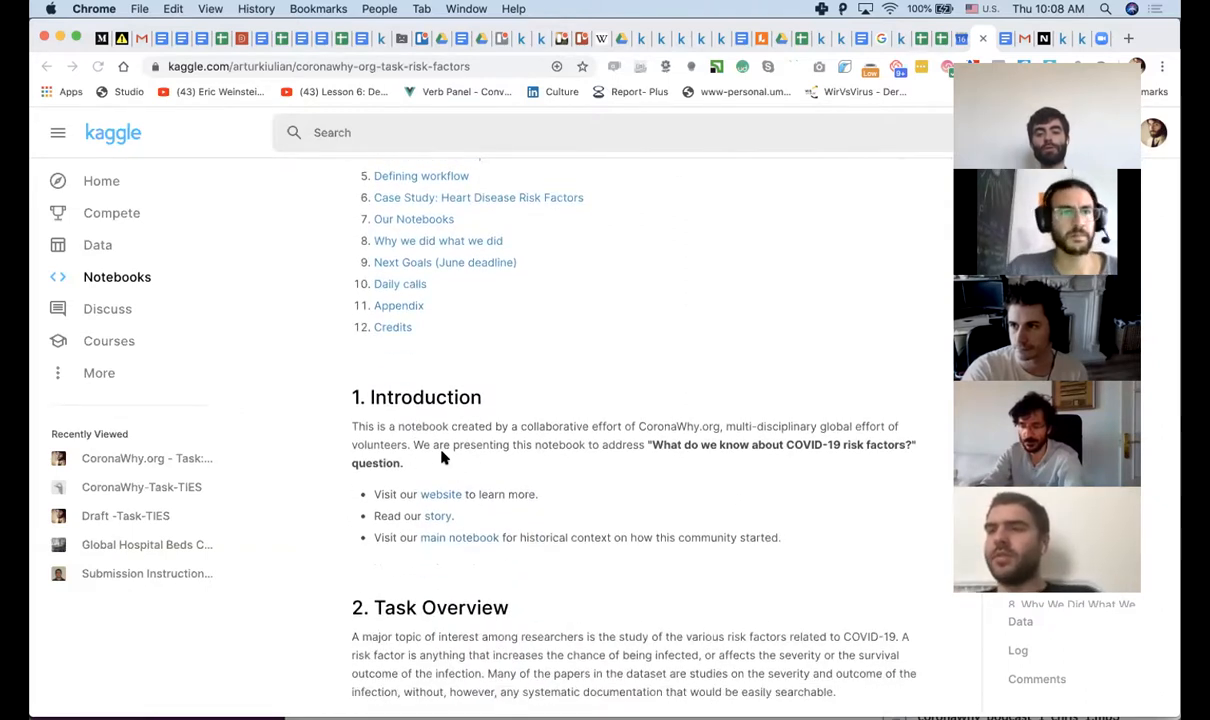
{"action": "mouse_move", "coordinate": [637, 449]}
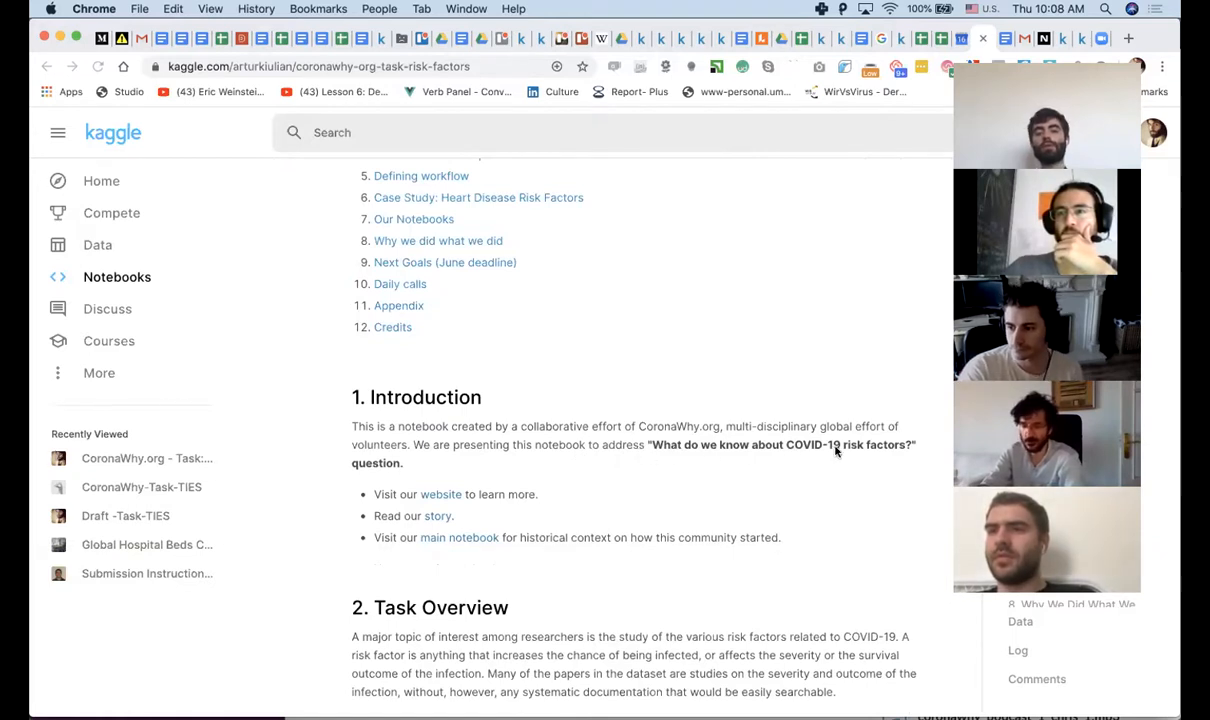
{"action": "scroll", "scroll_direction": "down", "scroll_amount": 3}
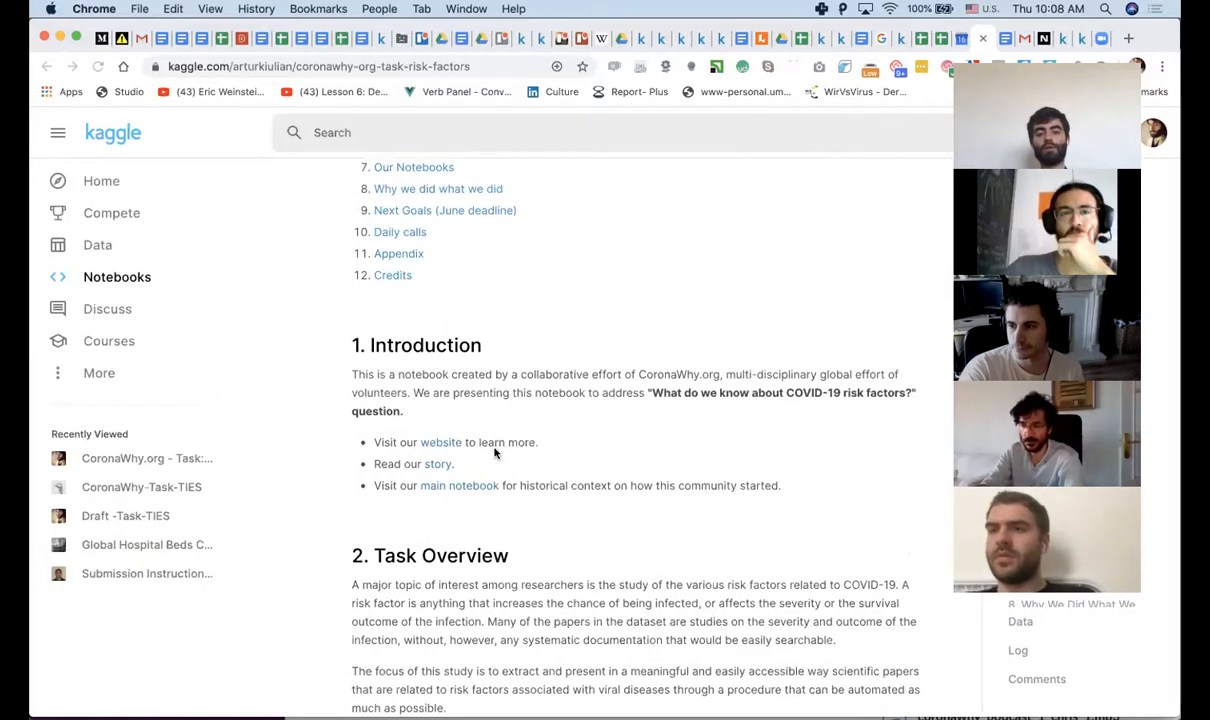
{"action": "scroll", "scroll_direction": "down", "scroll_amount": 3}
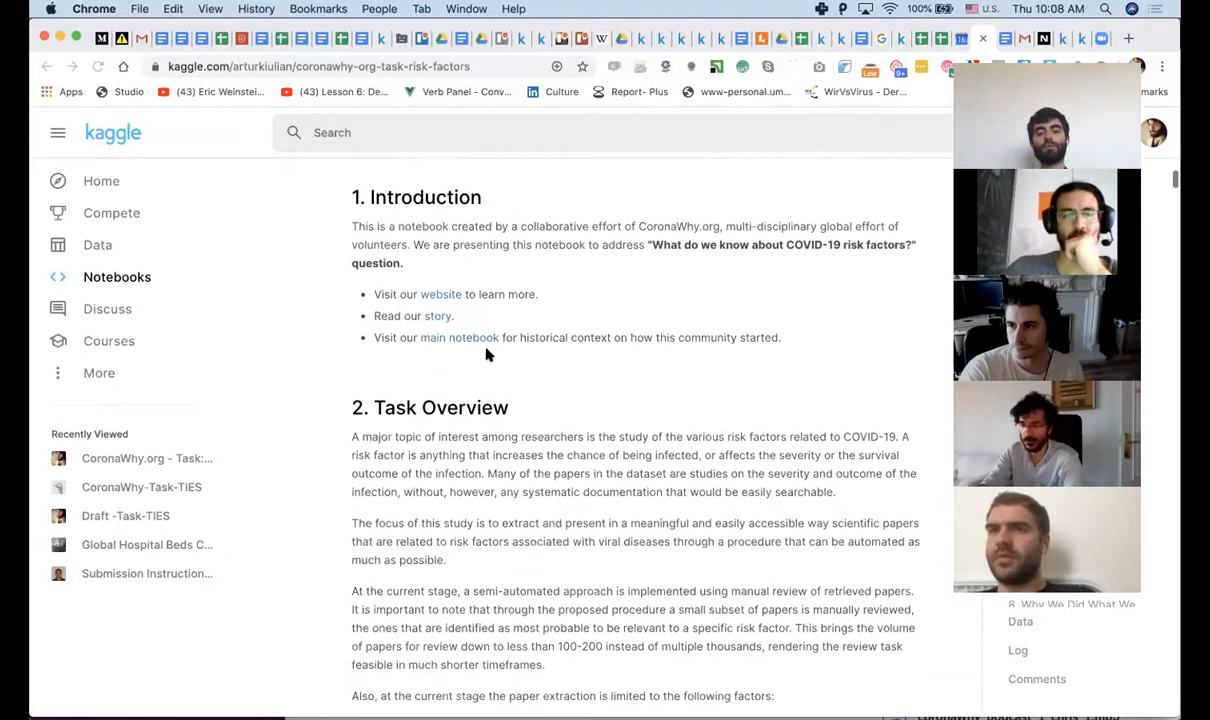
{"action": "scroll", "scroll_direction": "down", "scroll_amount": 3}
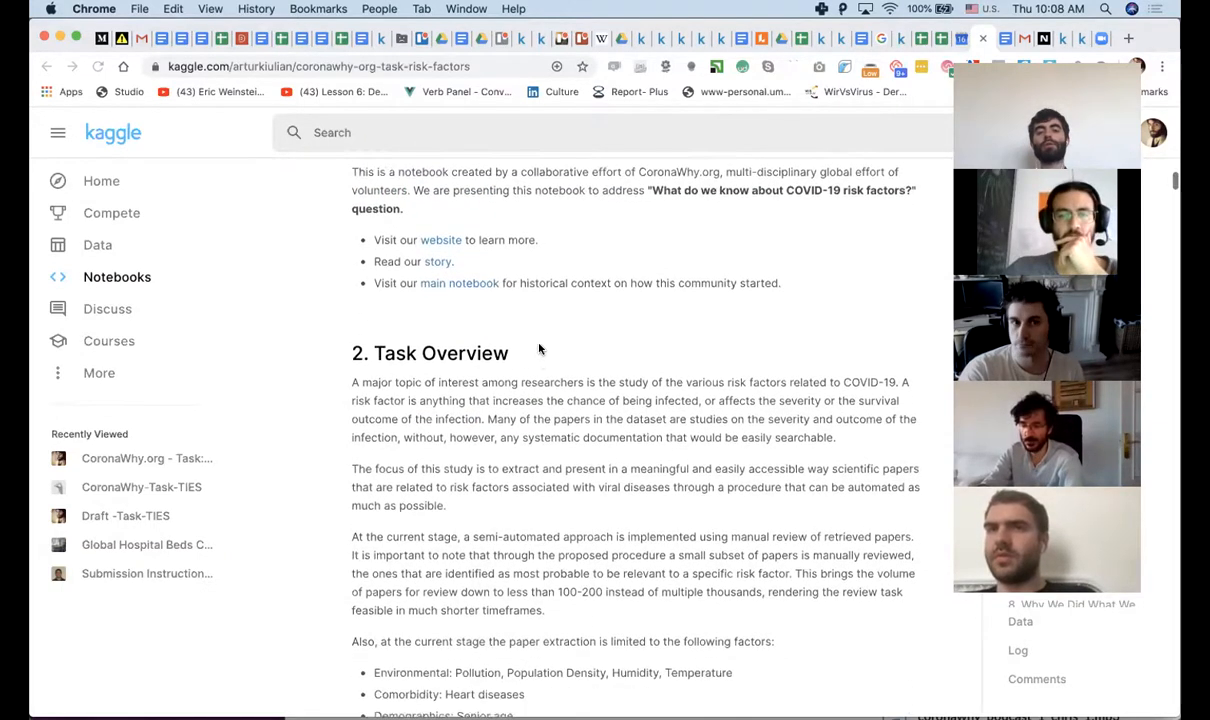
Scroll past the Task Overview risk factor list to the HTML embed cell and Summary Page.
{"action": "scroll", "scroll_direction": "down", "scroll_amount": 3}
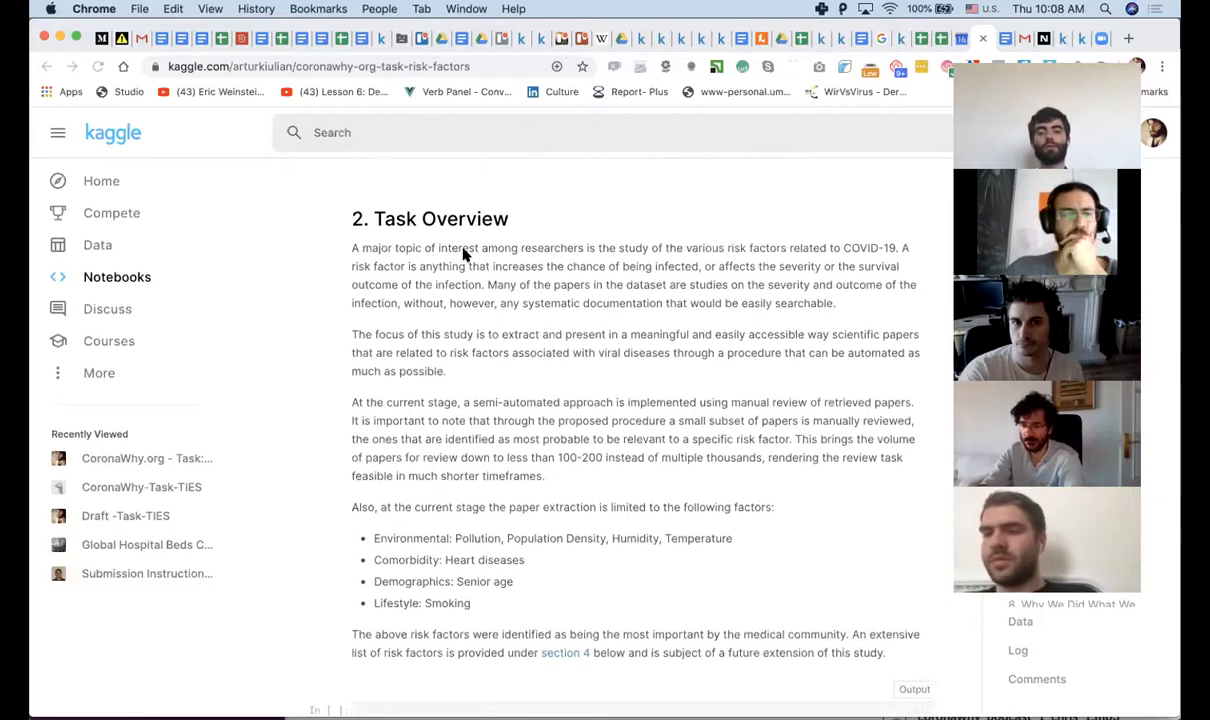
{"action": "mouse_move", "coordinate": [433, 250]}
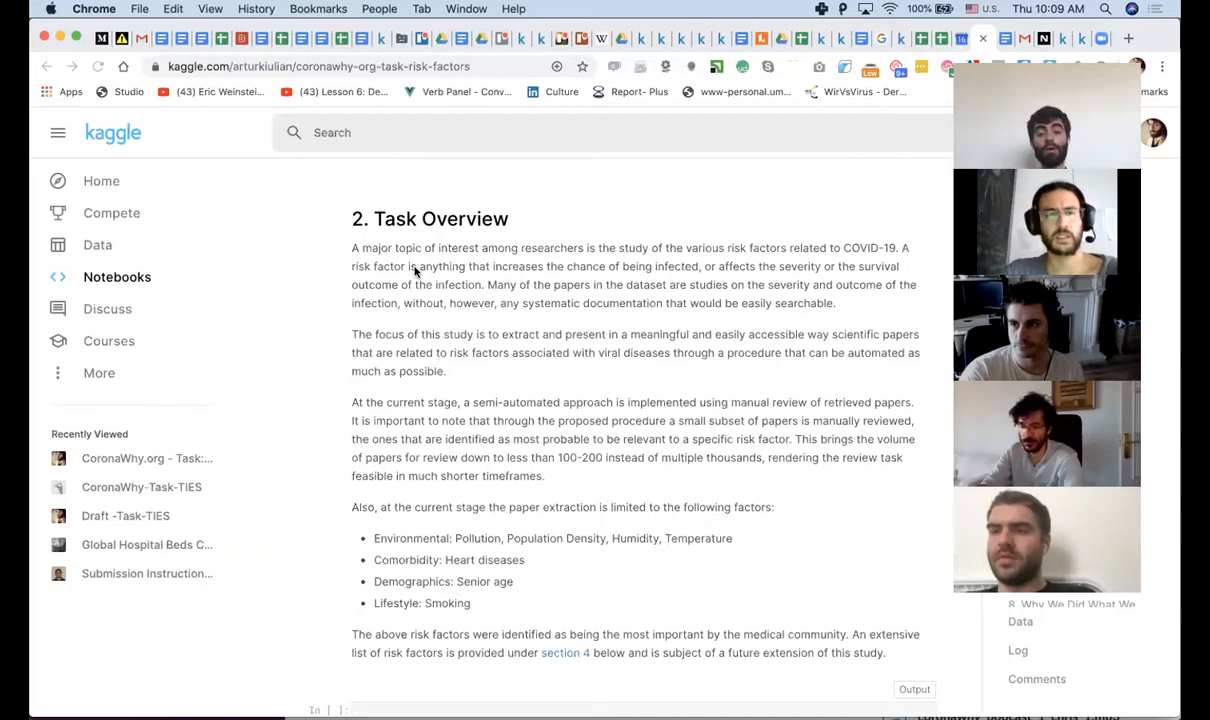
{"action": "scroll", "scroll_direction": "up", "scroll_amount": 3}
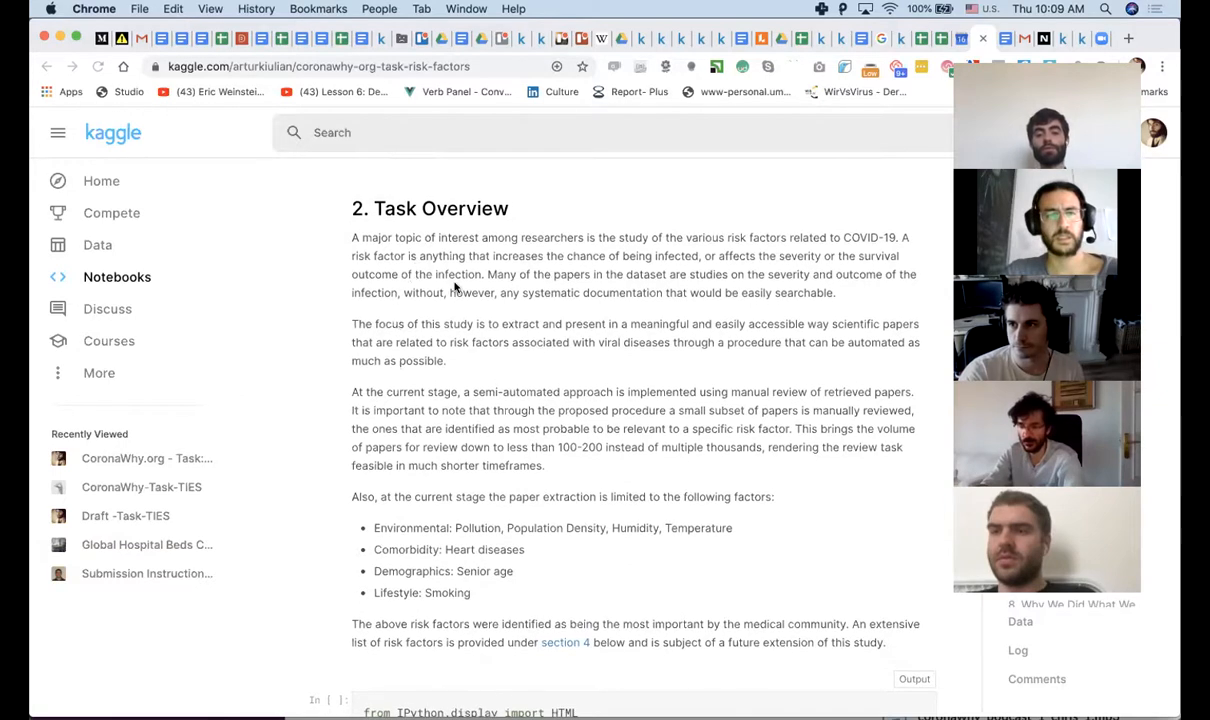
{"action": "mouse_move", "coordinate": [538, 335]}
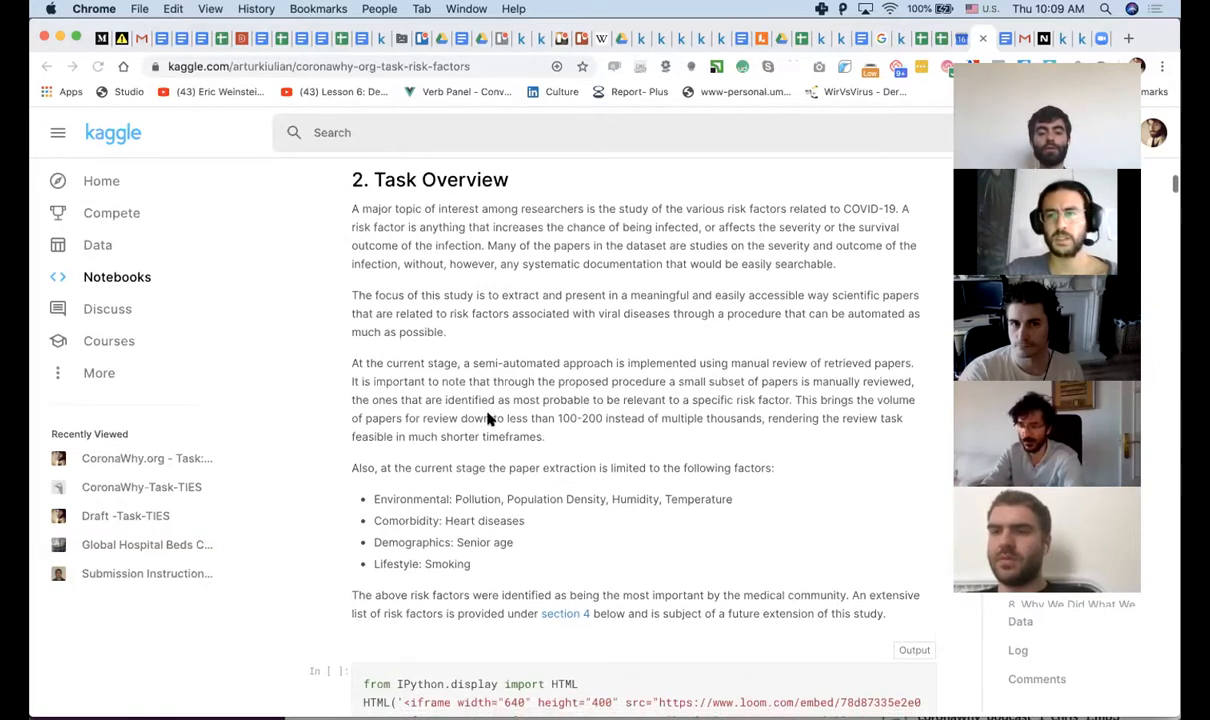
{"action": "scroll", "scroll_direction": "down", "scroll_amount": 3}
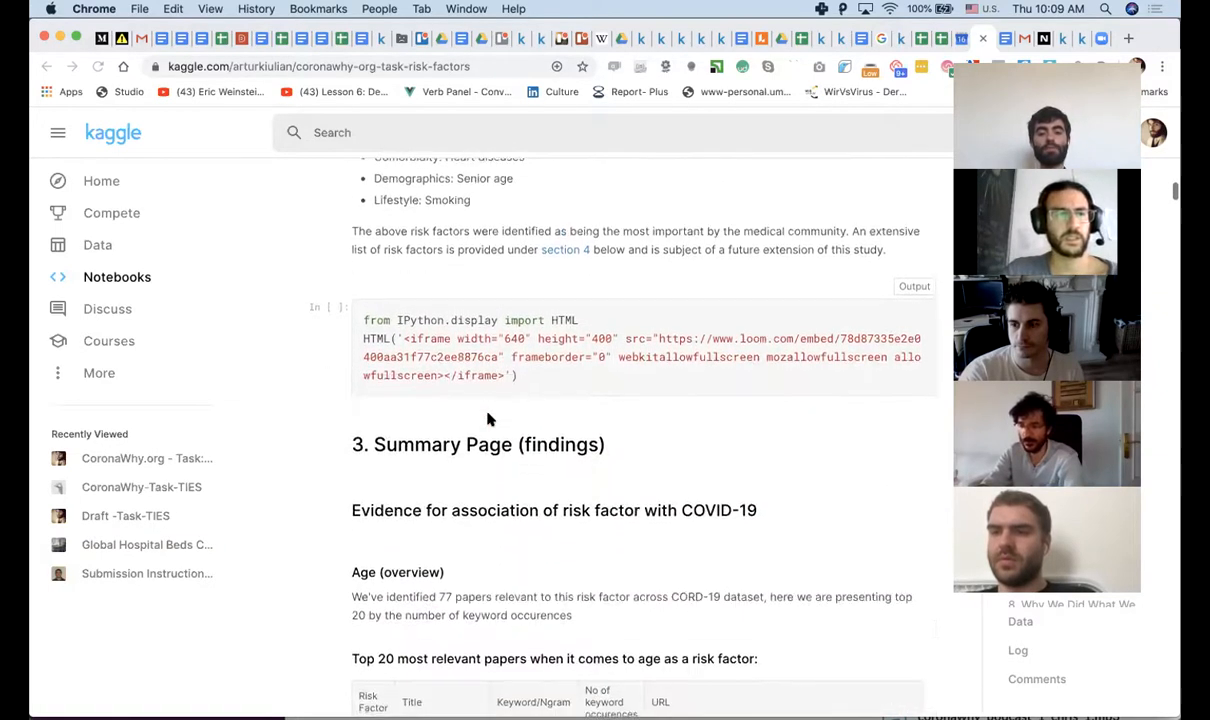
Scroll through the Summary Page Age overview to its top 20 papers table.
{"action": "scroll", "scroll_direction": "down", "scroll_amount": 3}
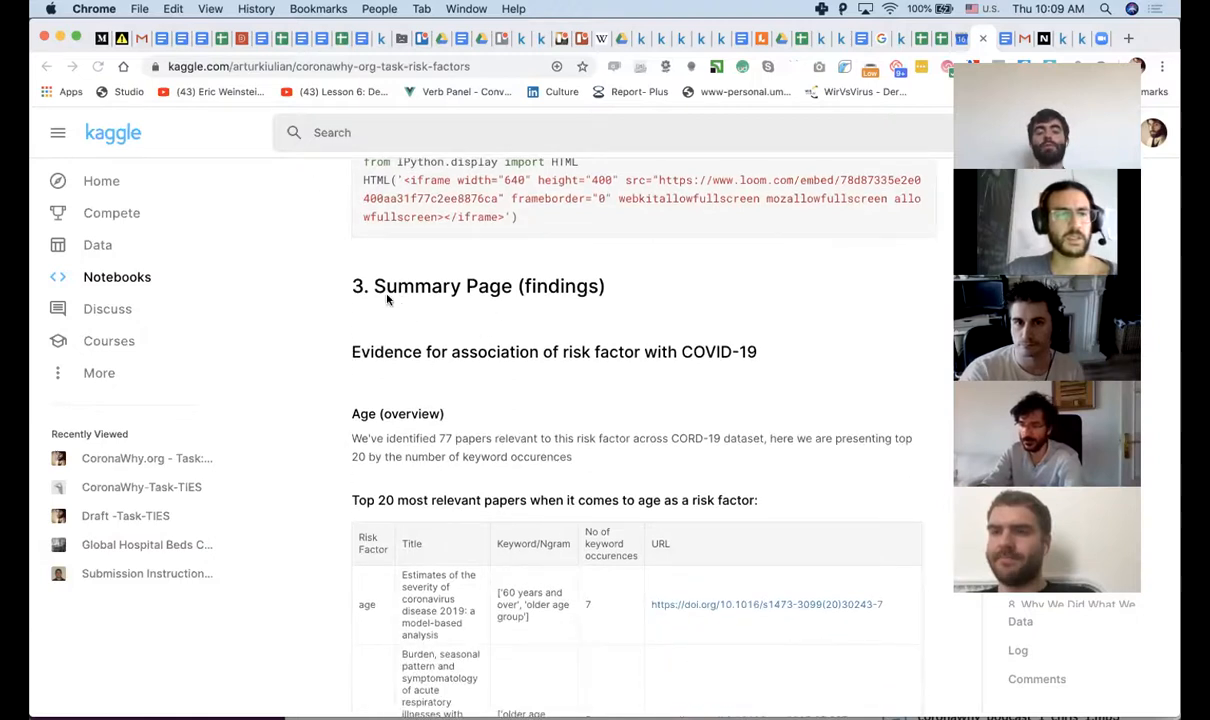
{"action": "scroll", "scroll_direction": "down", "scroll_amount": 3}
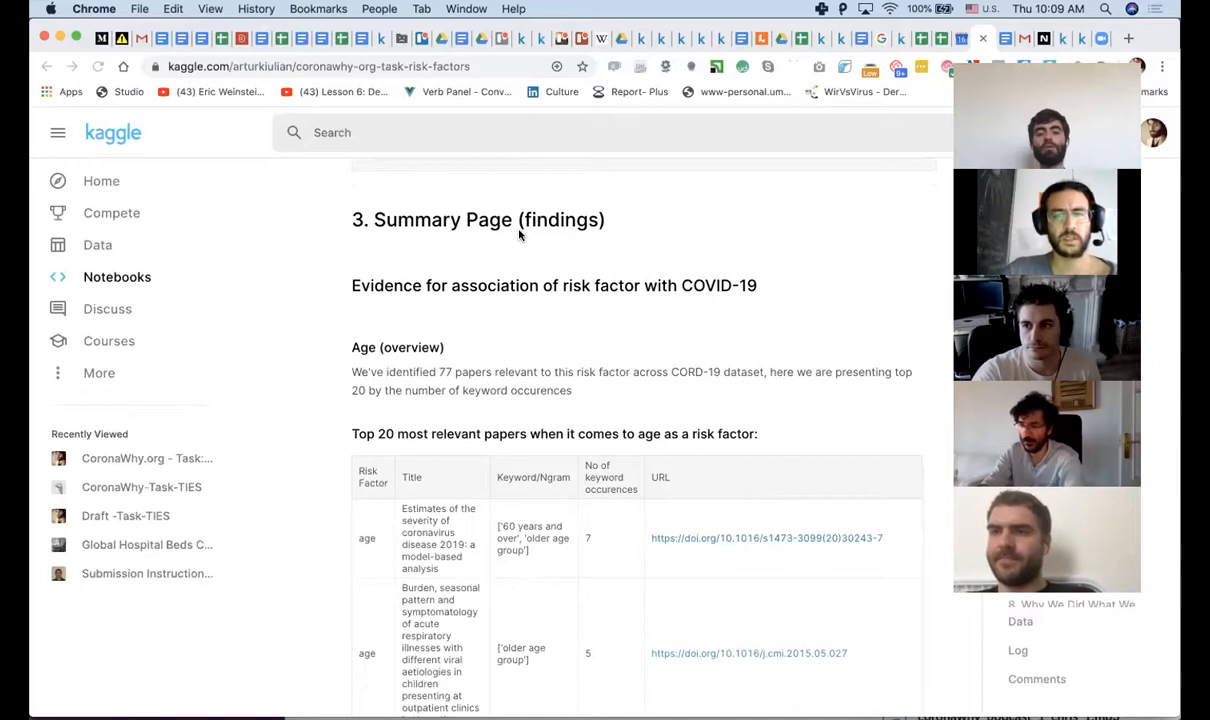
{"action": "scroll", "scroll_direction": "down", "scroll_amount": 3}
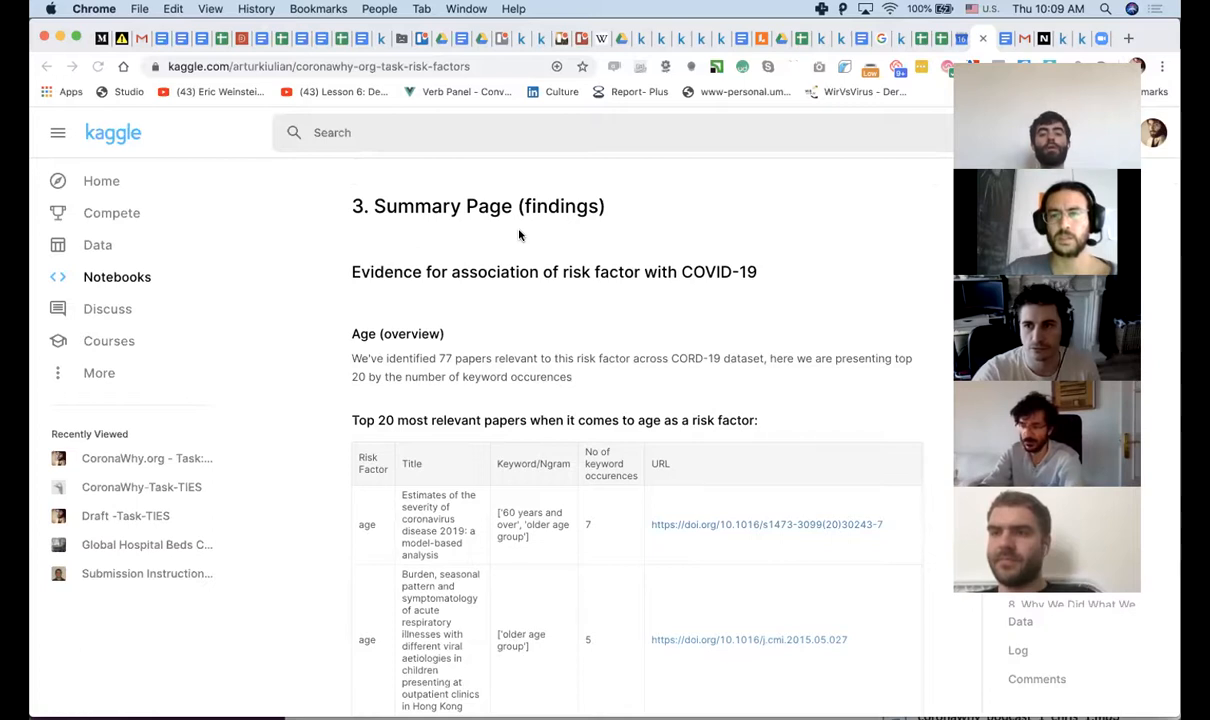
{"action": "mouse_move", "coordinate": [407, 289]}
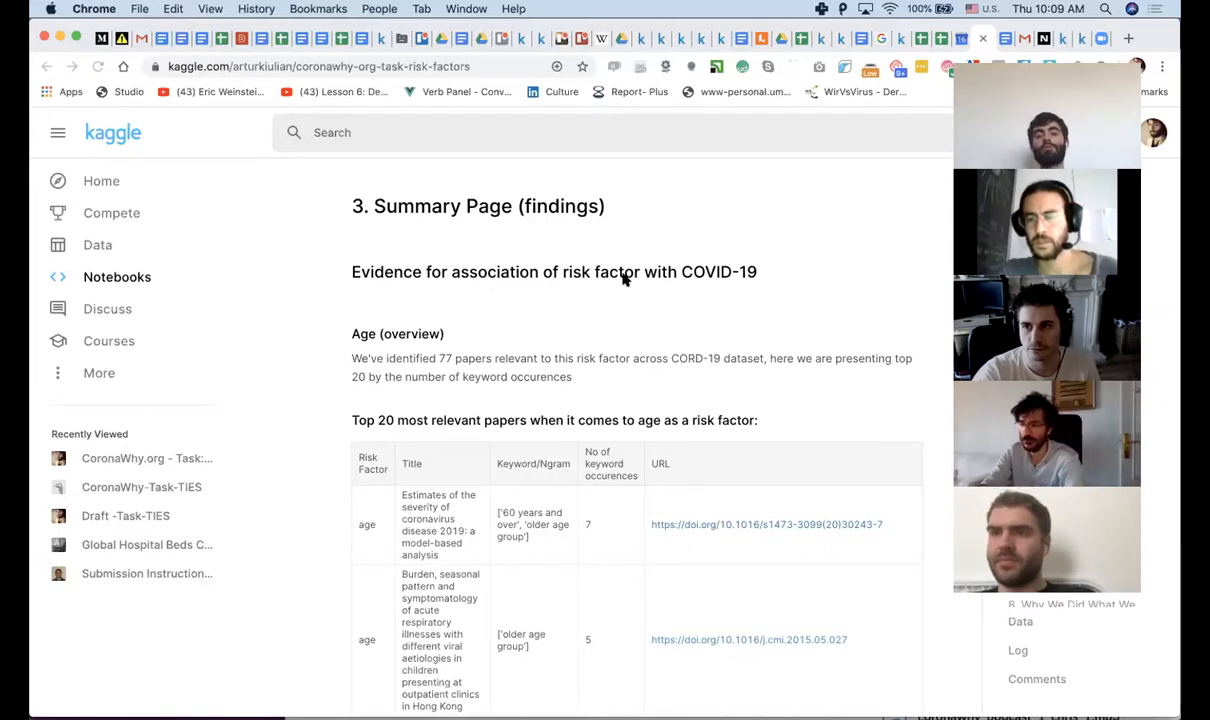
{"action": "mouse_move", "coordinate": [419, 298]}
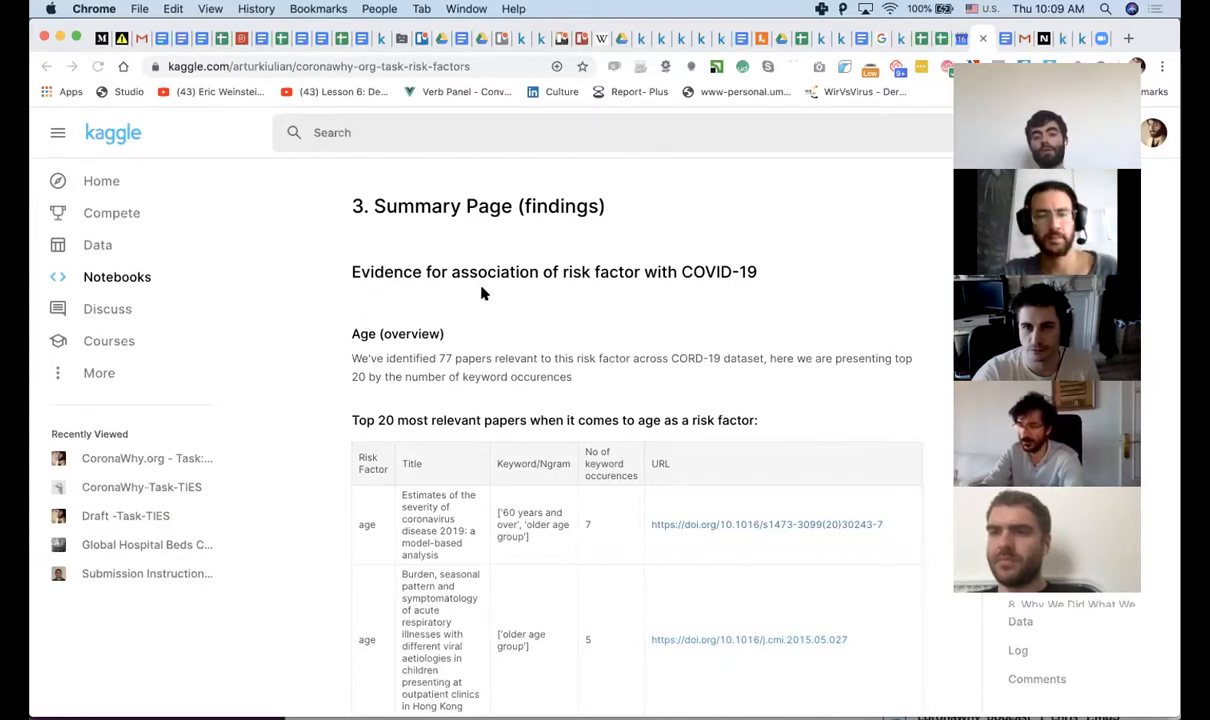
{"action": "scroll", "scroll_direction": "down", "scroll_amount": 3}
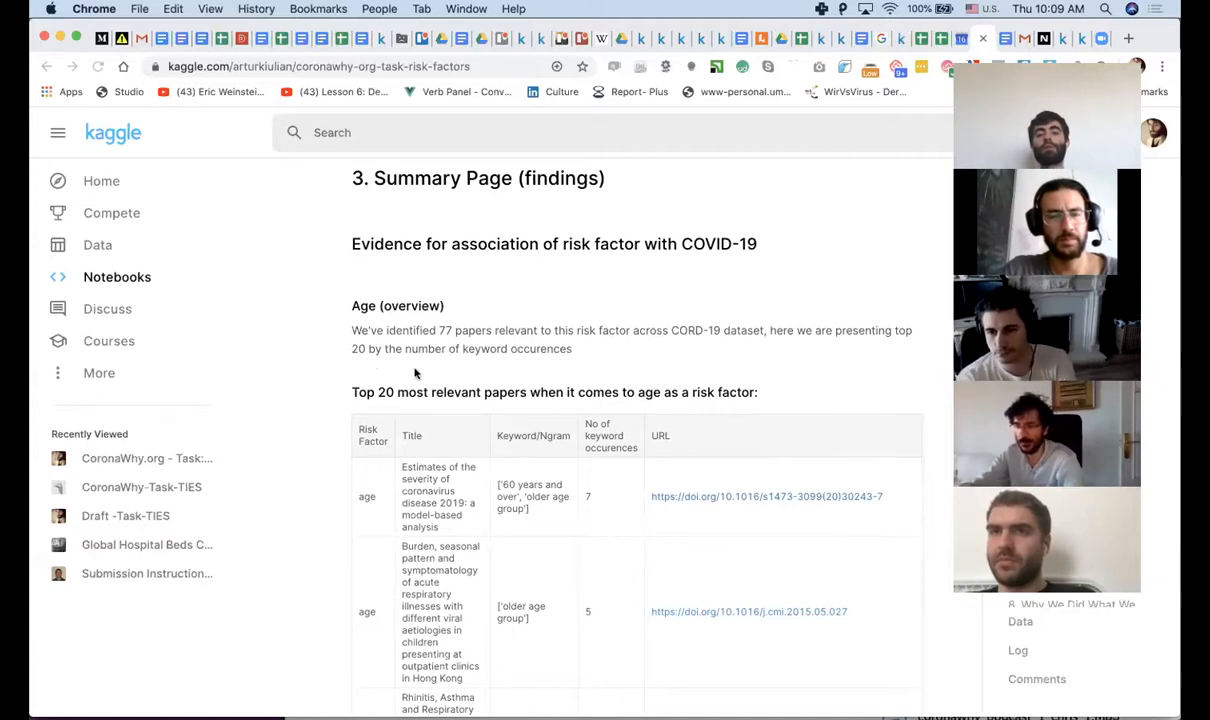
{"action": "mouse_move", "coordinate": [560, 360]}
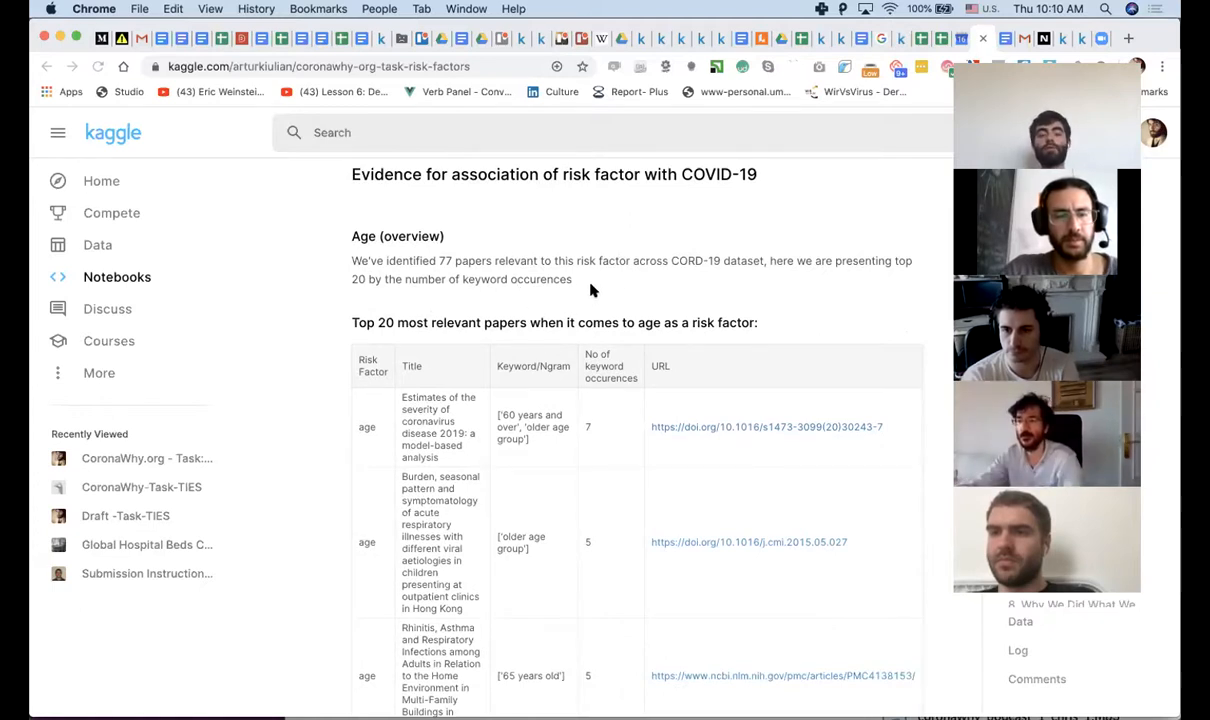
{"action": "scroll", "scroll_direction": "down", "scroll_amount": 3}
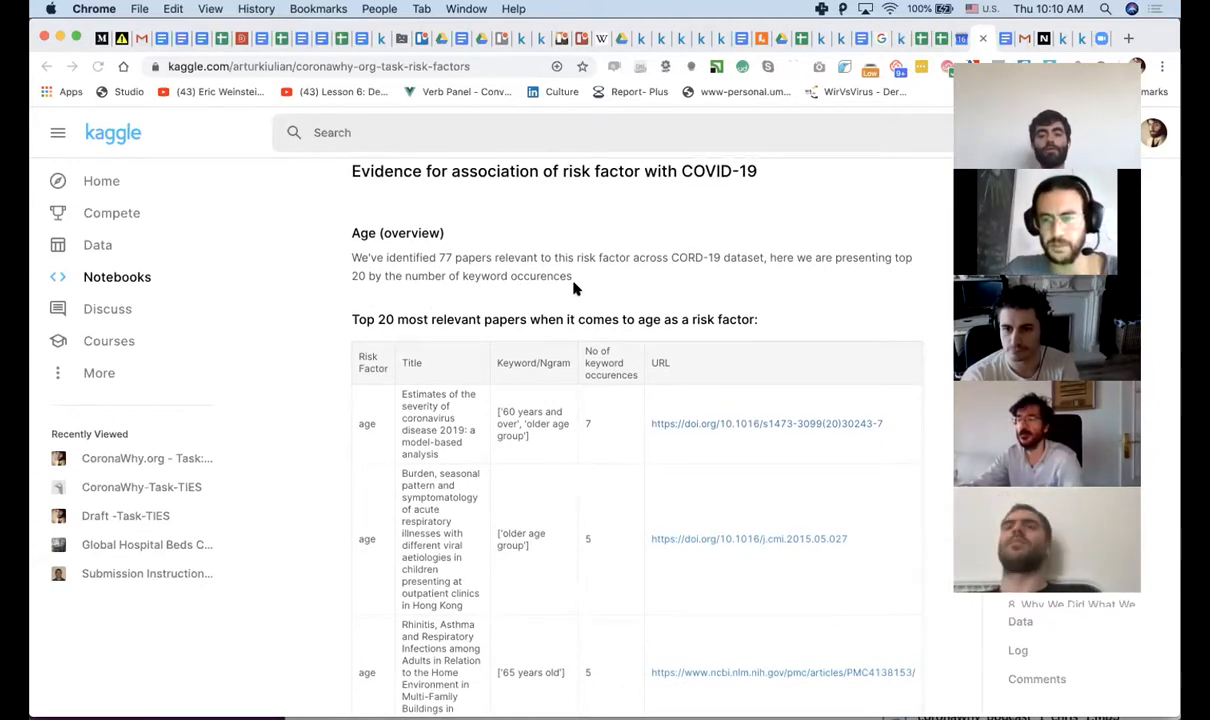
{"action": "scroll", "scroll_direction": "down", "scroll_amount": 3}
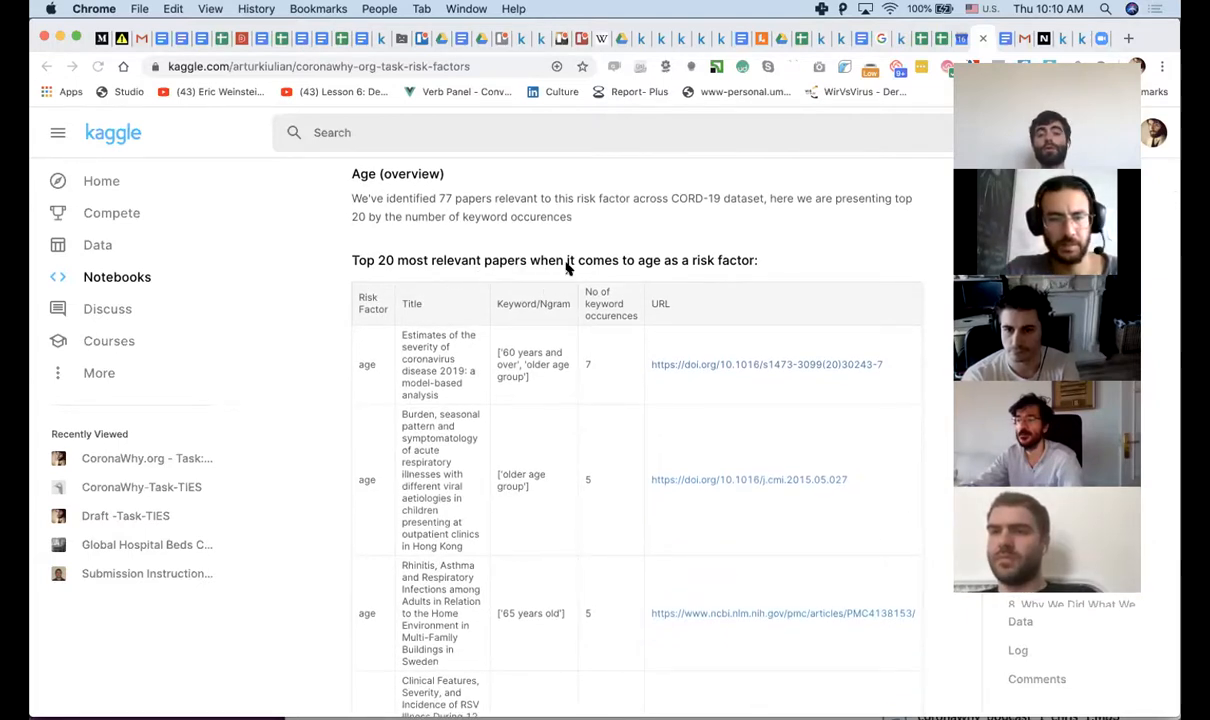
{"action": "scroll", "scroll_direction": "down", "scroll_amount": 3}
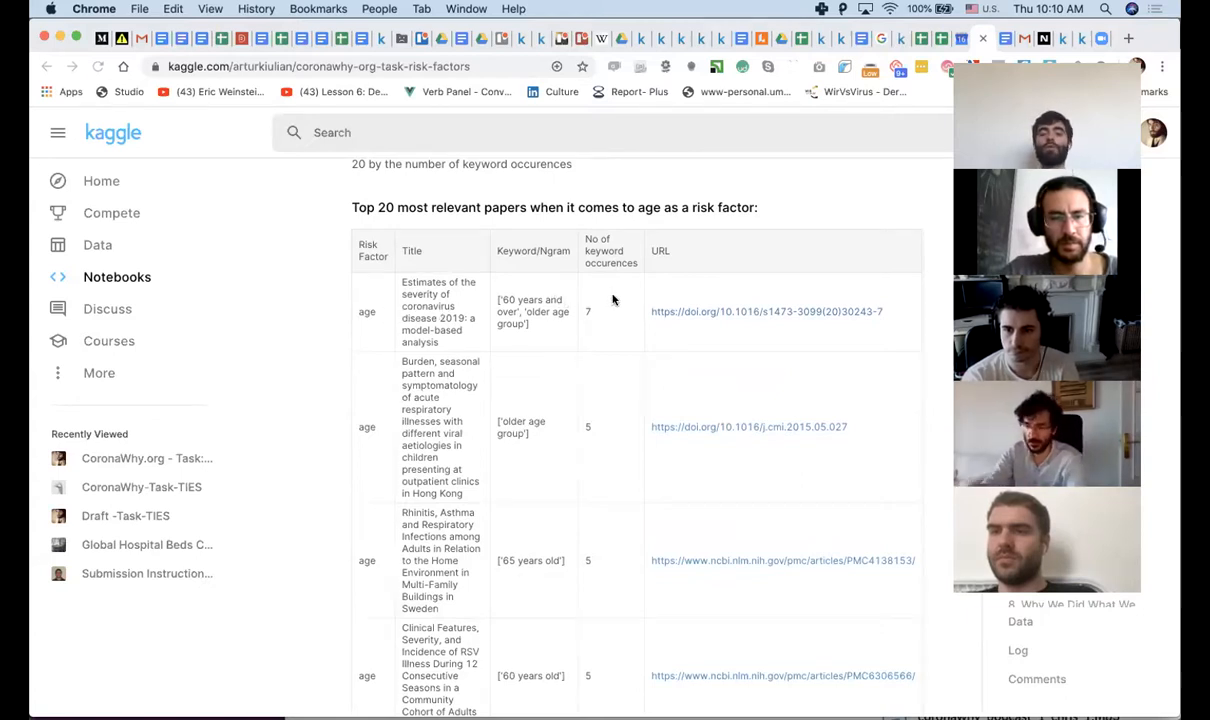
{"action": "mouse_move", "coordinate": [703, 307]}
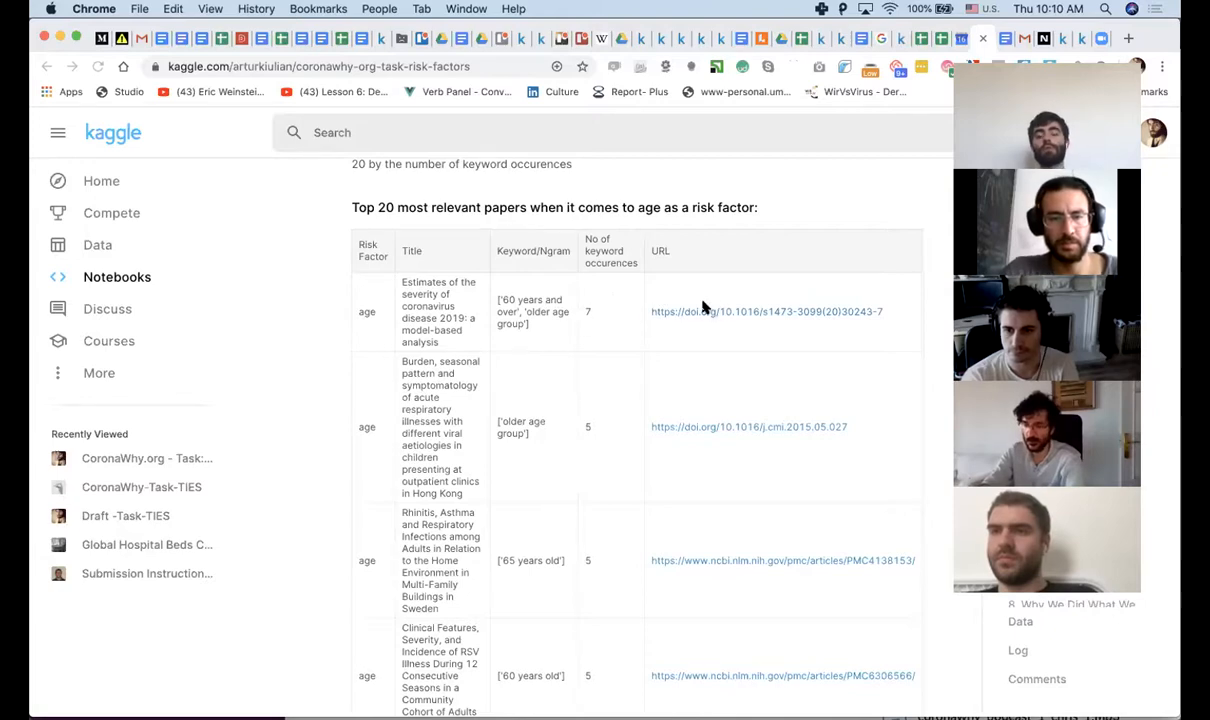
Scroll past the humidity, pollution and temperature tables to the Heart Disease Risks overview.
{"action": "scroll", "scroll_direction": "down", "scroll_amount": 3}
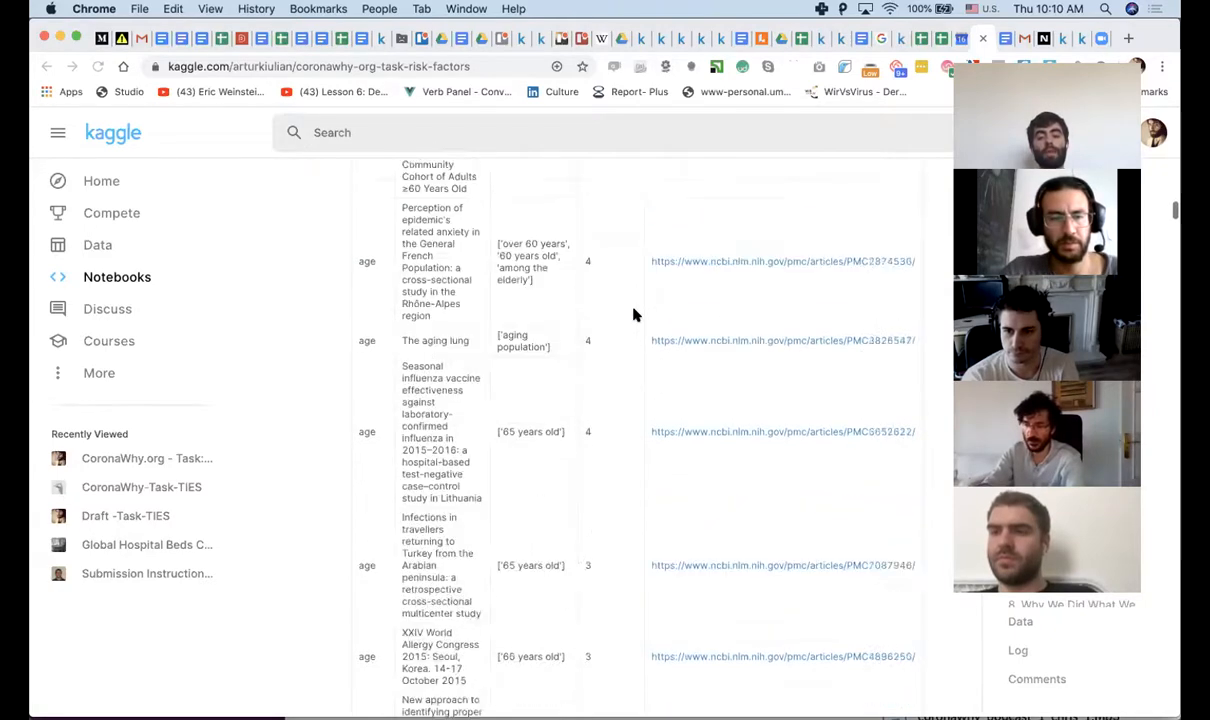
{"action": "scroll", "scroll_direction": "down", "scroll_amount": 3}
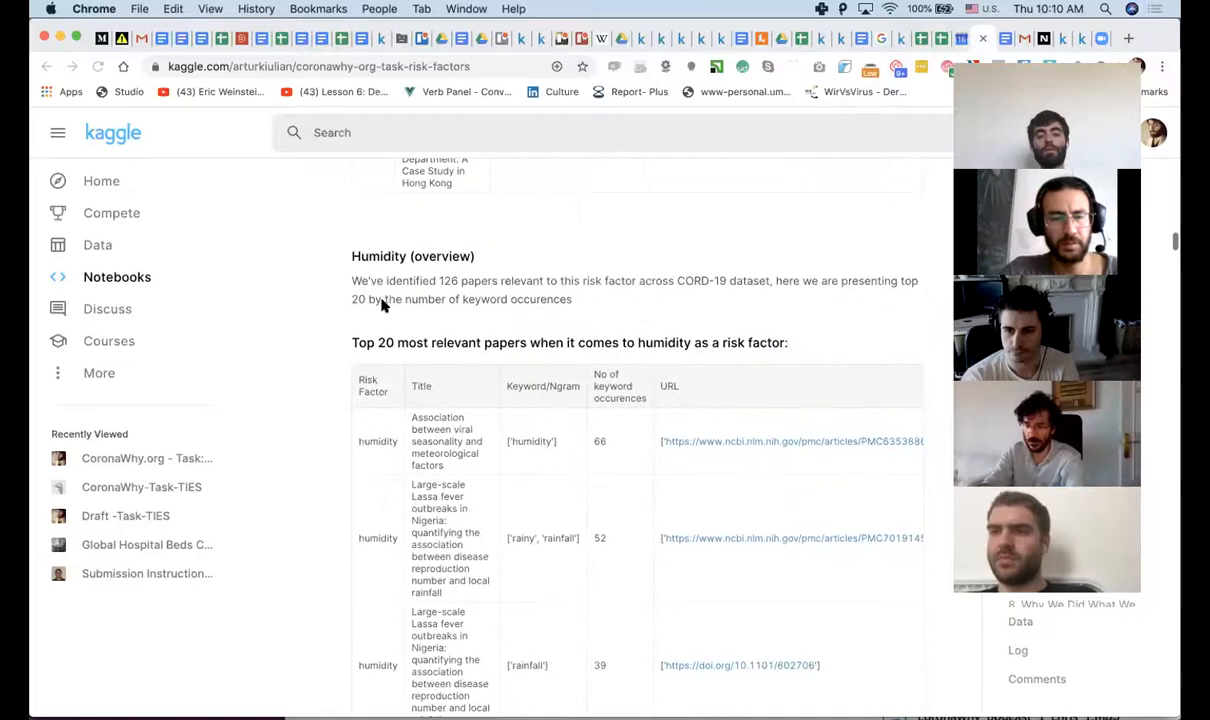
{"action": "scroll", "scroll_direction": "down", "scroll_amount": 3}
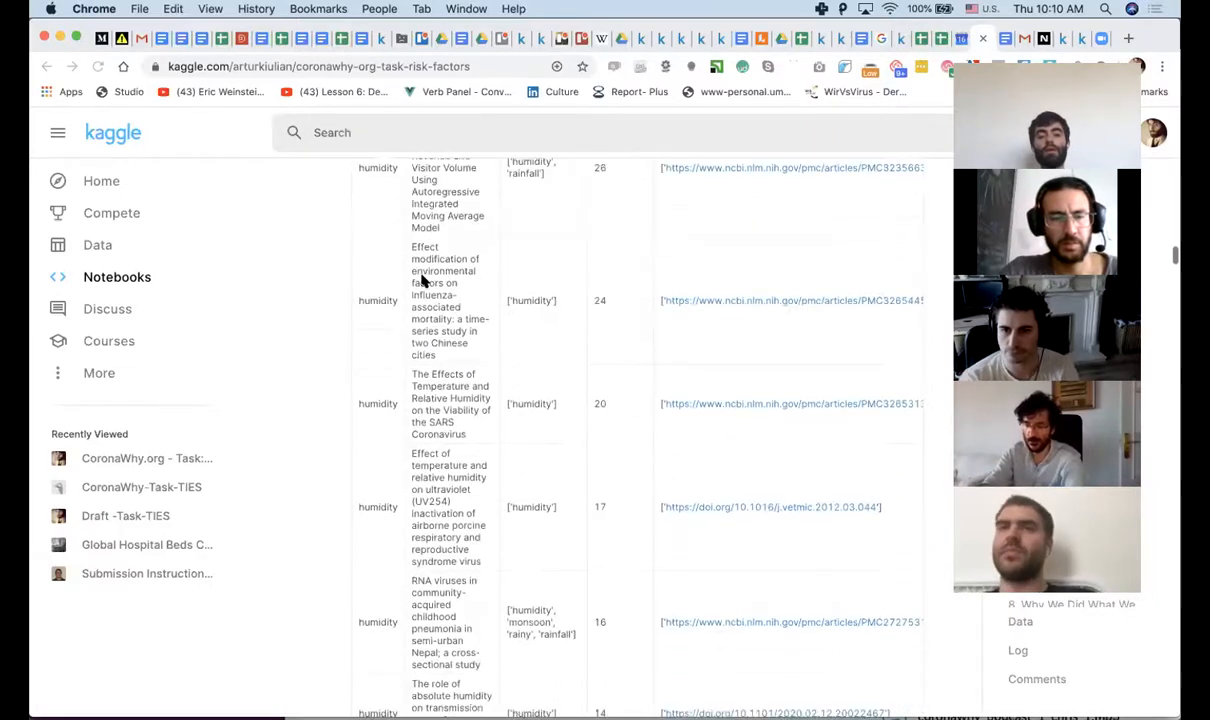
{"action": "scroll", "scroll_direction": "up", "scroll_amount": 3}
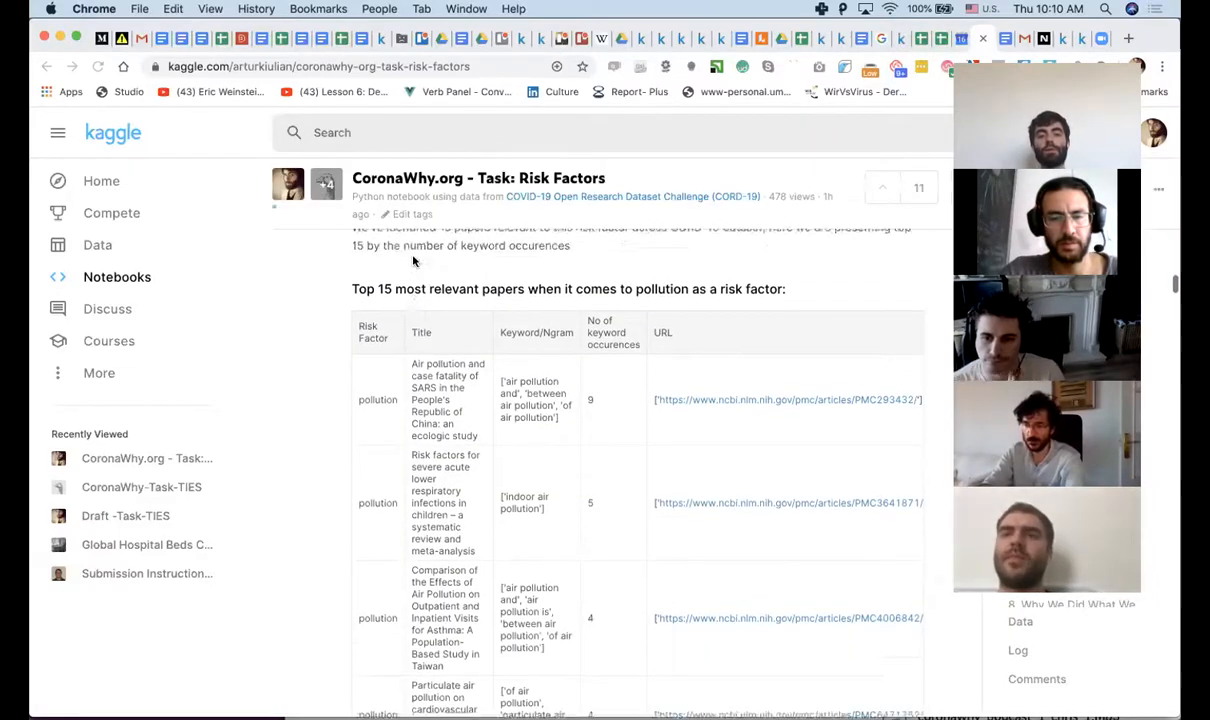
{"action": "scroll", "scroll_direction": "down", "scroll_amount": 3}
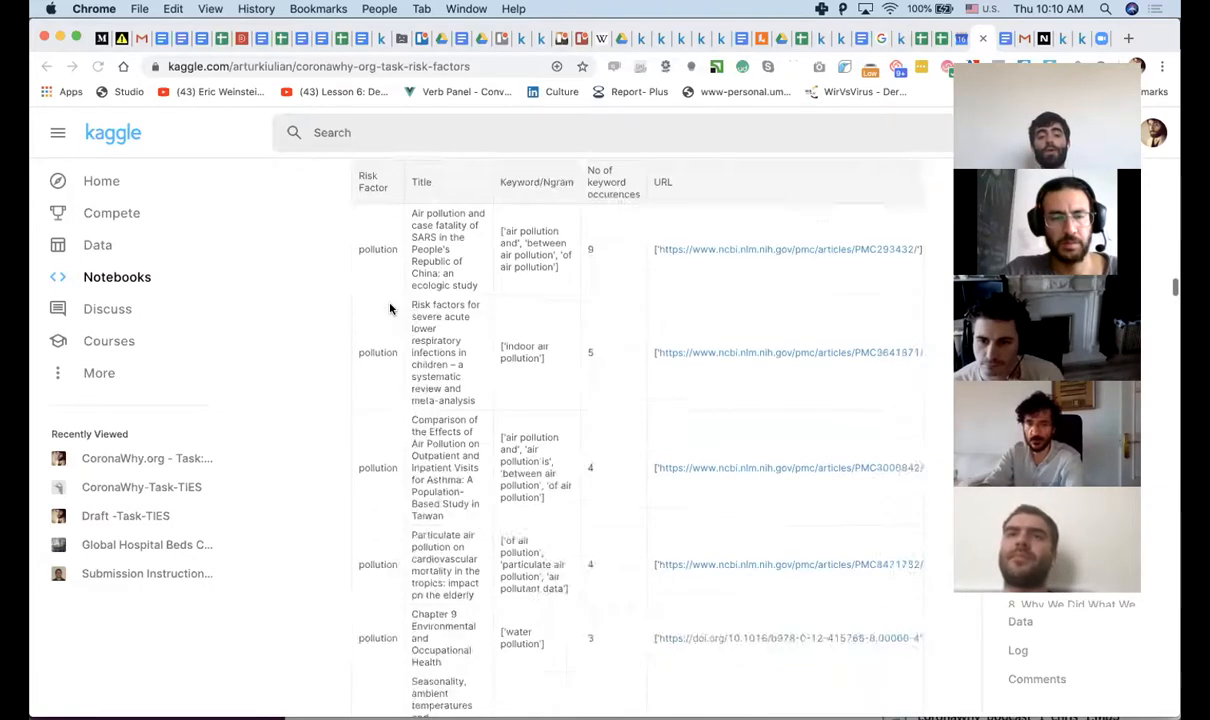
{"action": "scroll", "scroll_direction": "down", "scroll_amount": 3}
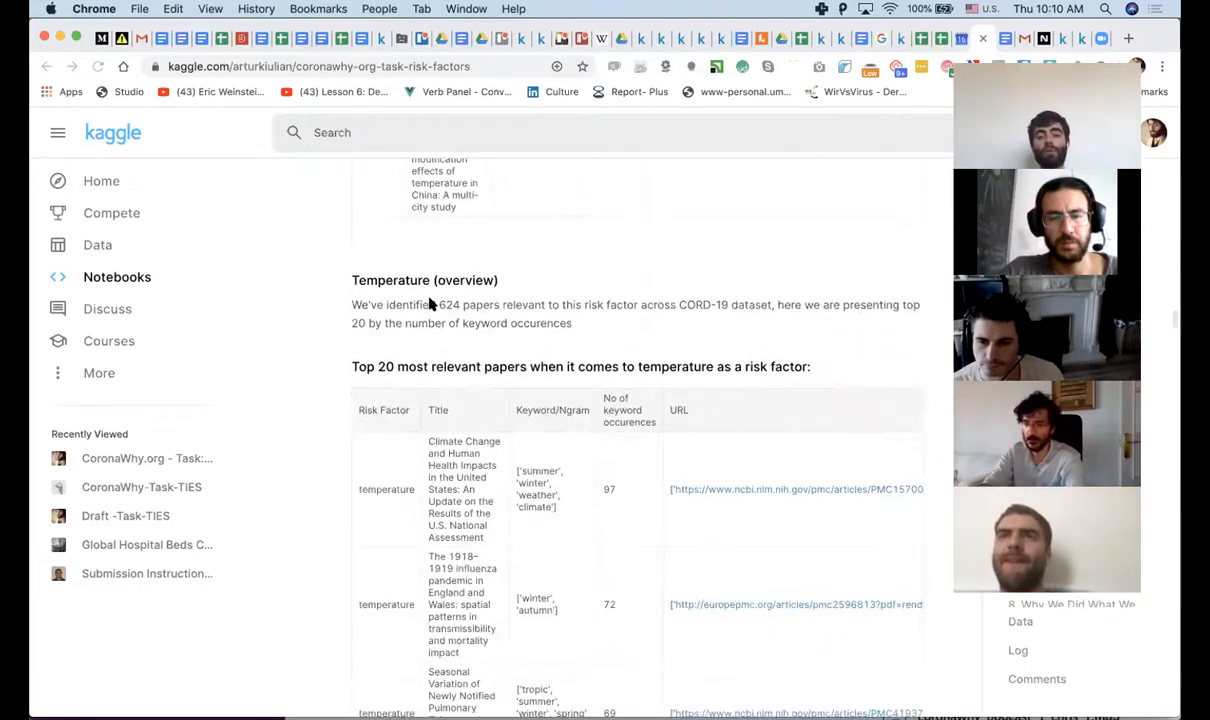
{"action": "scroll", "scroll_direction": "down", "scroll_amount": 3}
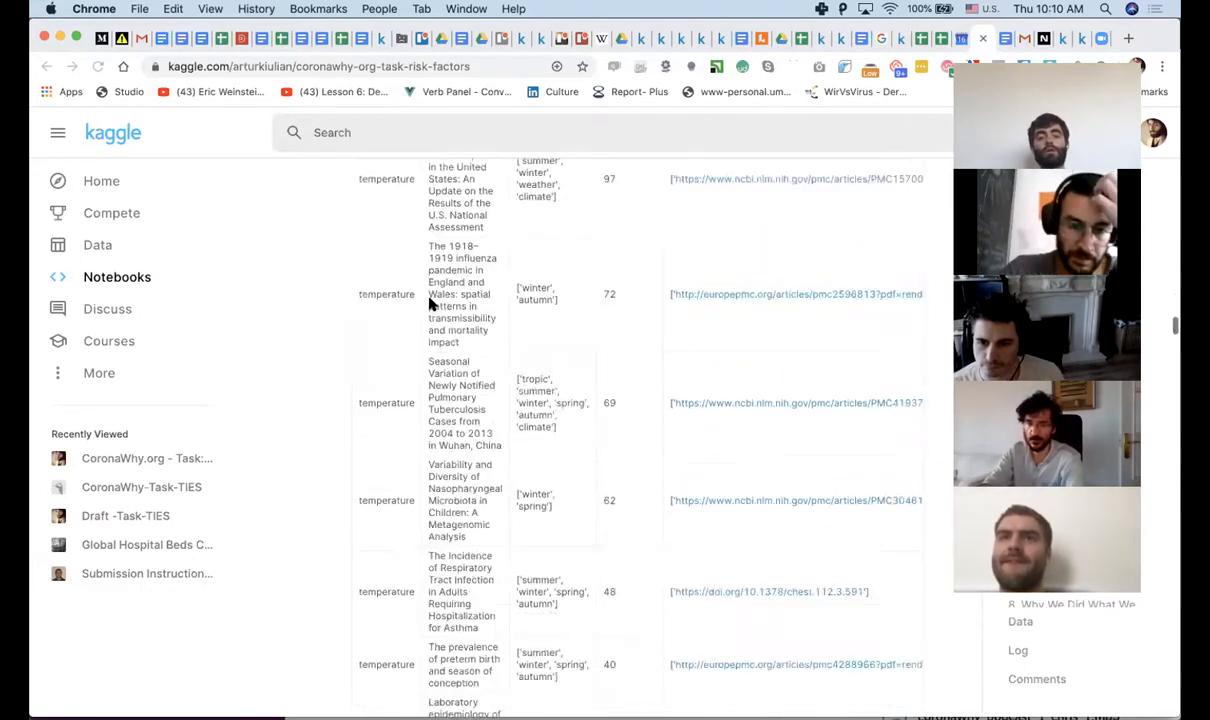
{"action": "scroll", "scroll_direction": "down", "scroll_amount": 3}
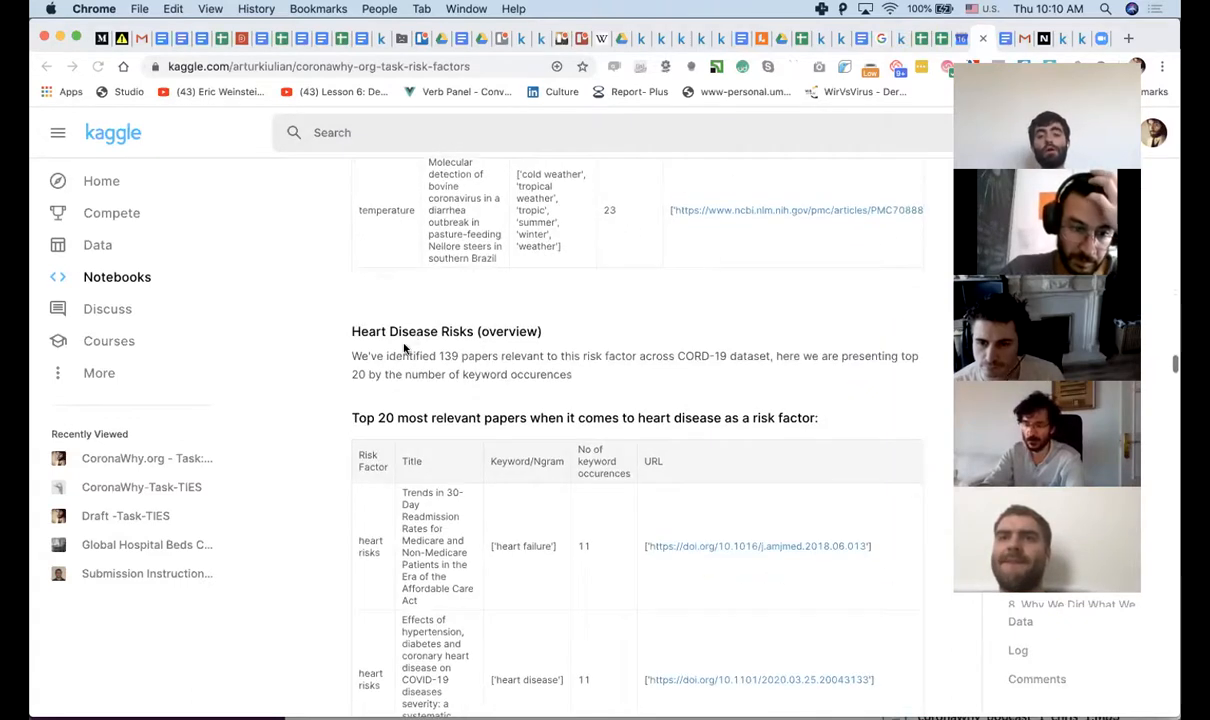
Scroll through the heart disease overview and crowdsourced-validated heart disease paper tables.
{"action": "scroll", "scroll_direction": "down", "scroll_amount": 3}
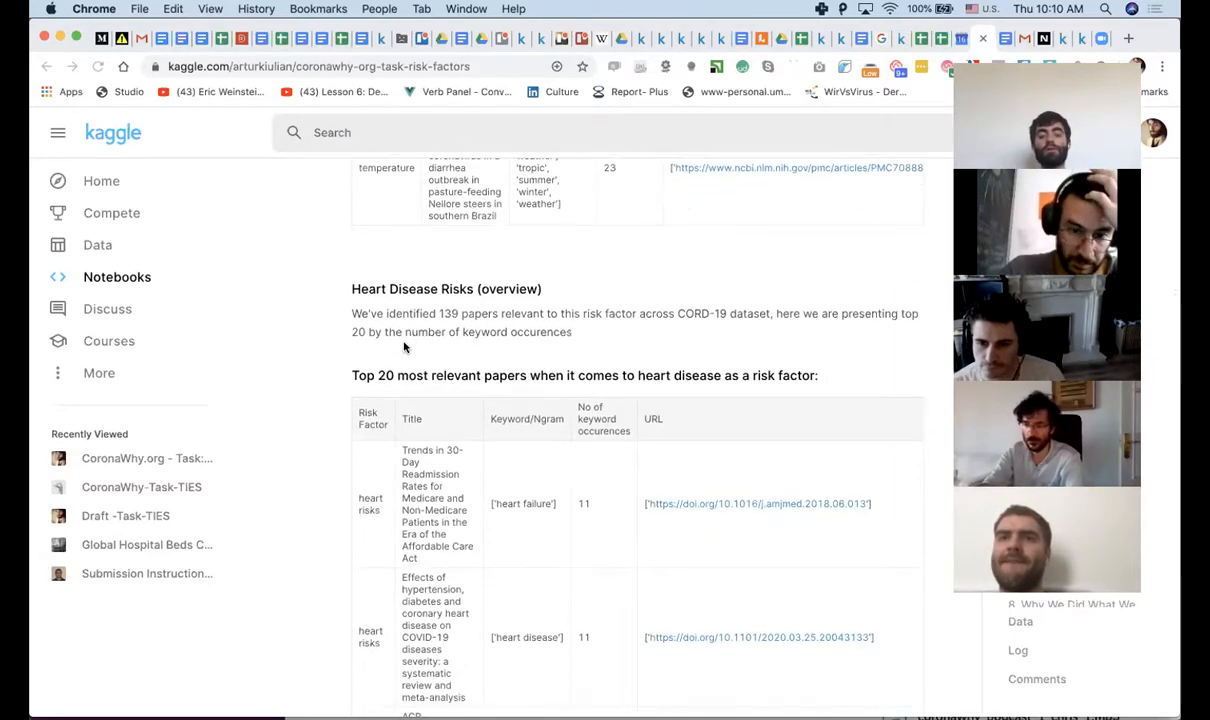
{"action": "scroll", "scroll_direction": "down", "scroll_amount": 3}
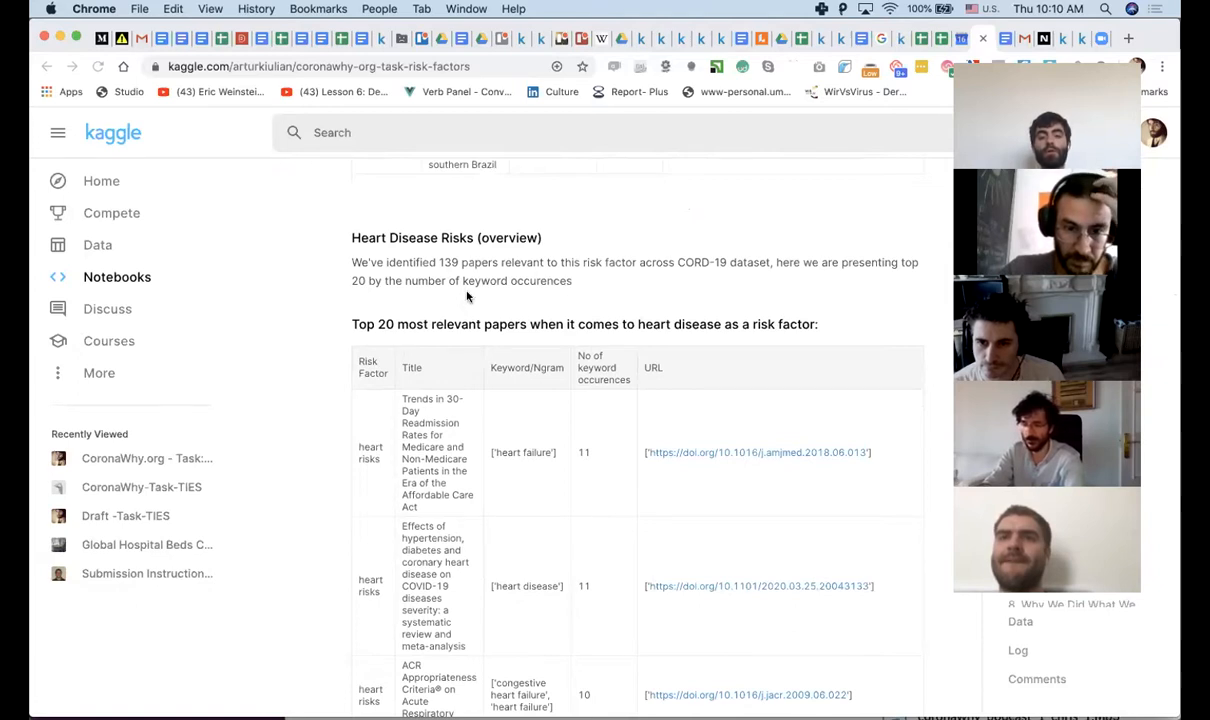
{"action": "mouse_move", "coordinate": [443, 296]}
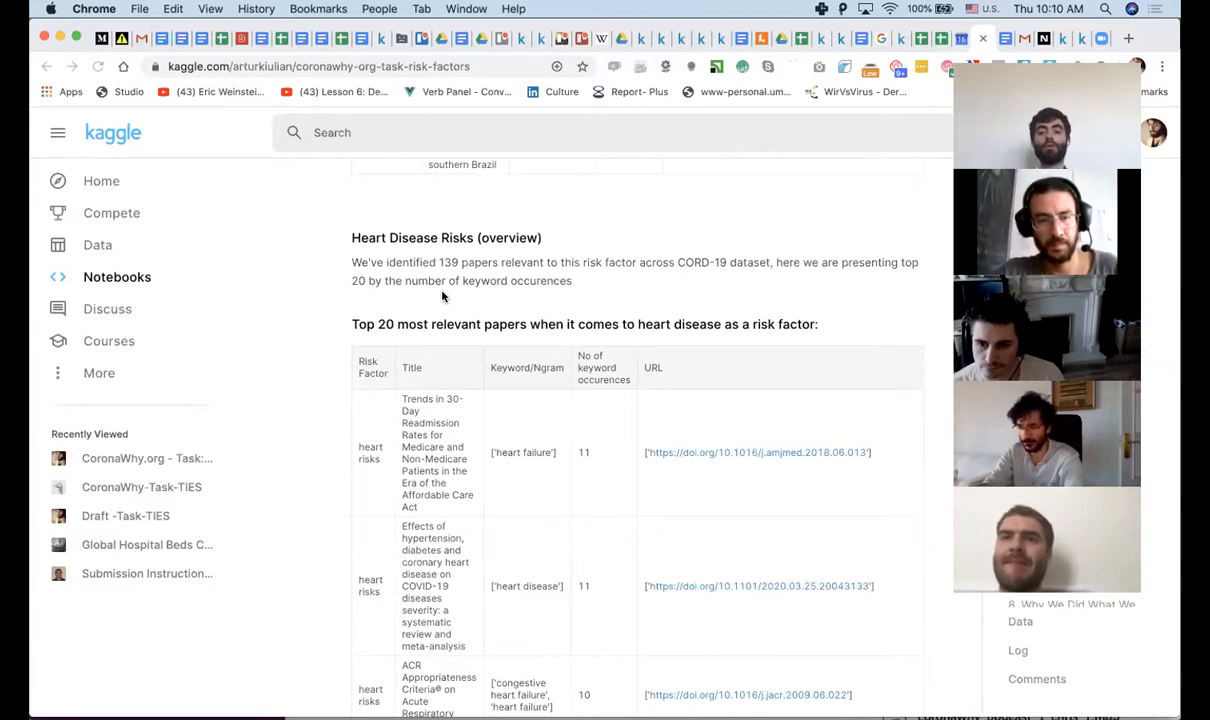
{"action": "scroll", "scroll_direction": "down", "scroll_amount": 3}
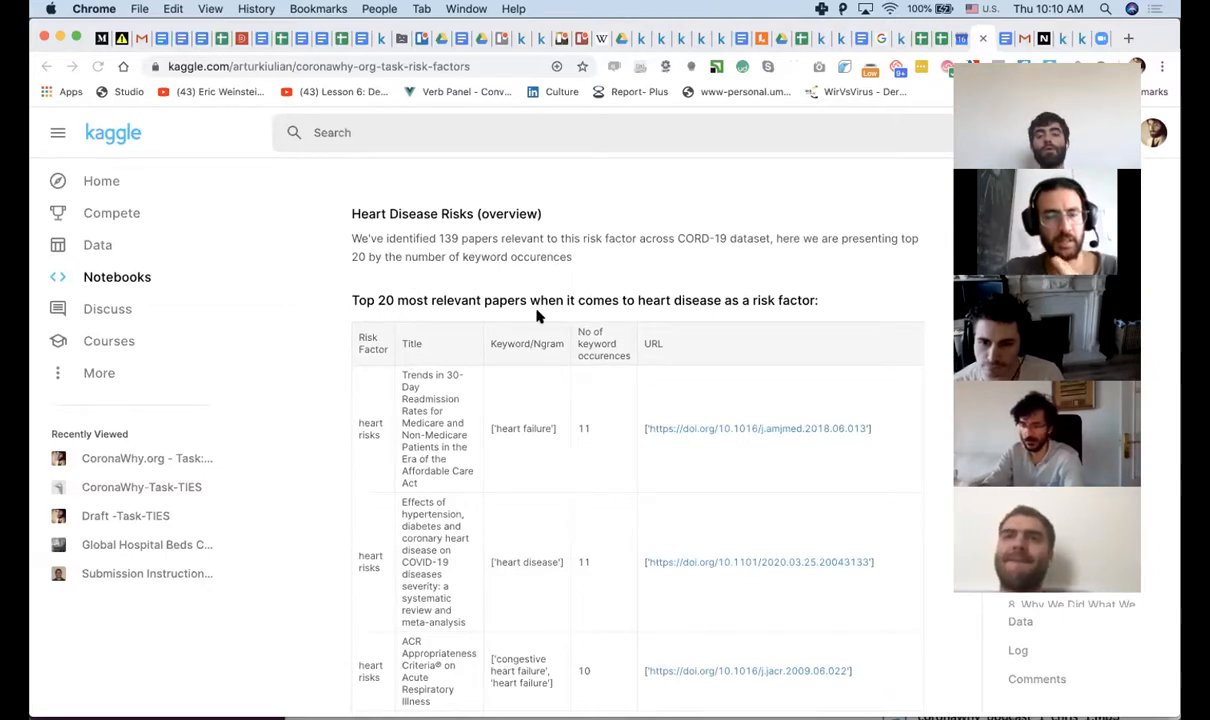
{"action": "scroll", "scroll_direction": "down", "scroll_amount": 3}
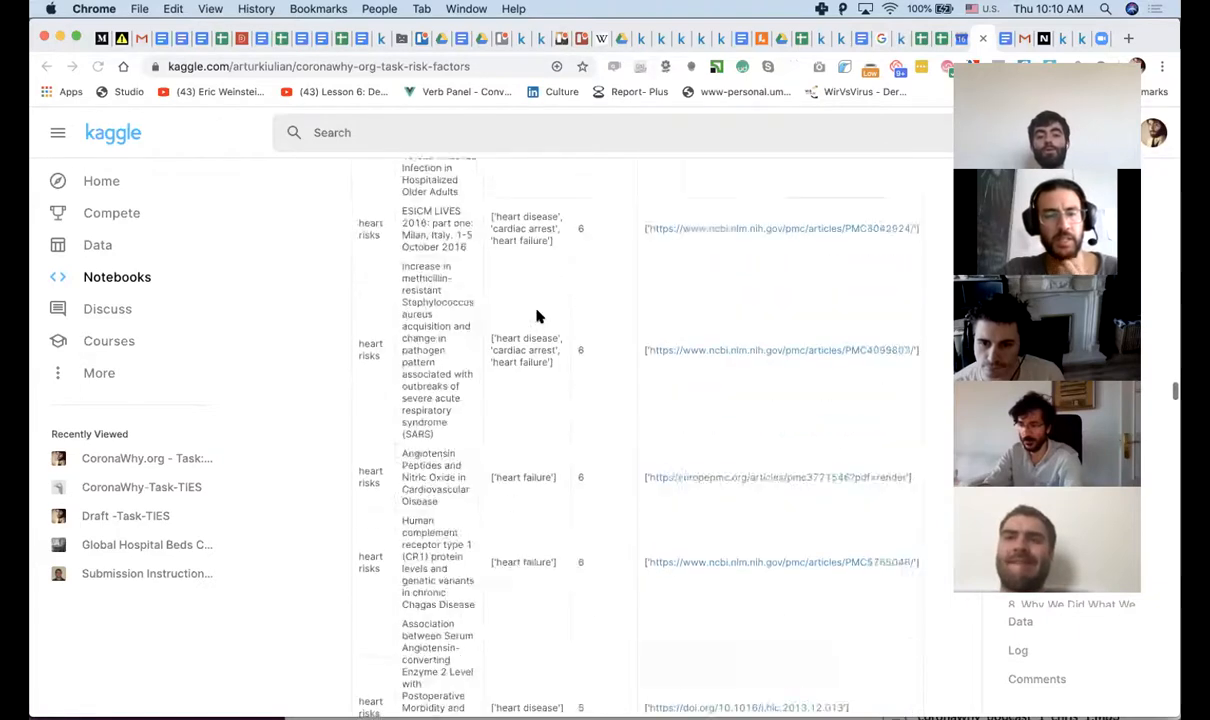
{"action": "scroll", "scroll_direction": "down", "scroll_amount": 3}
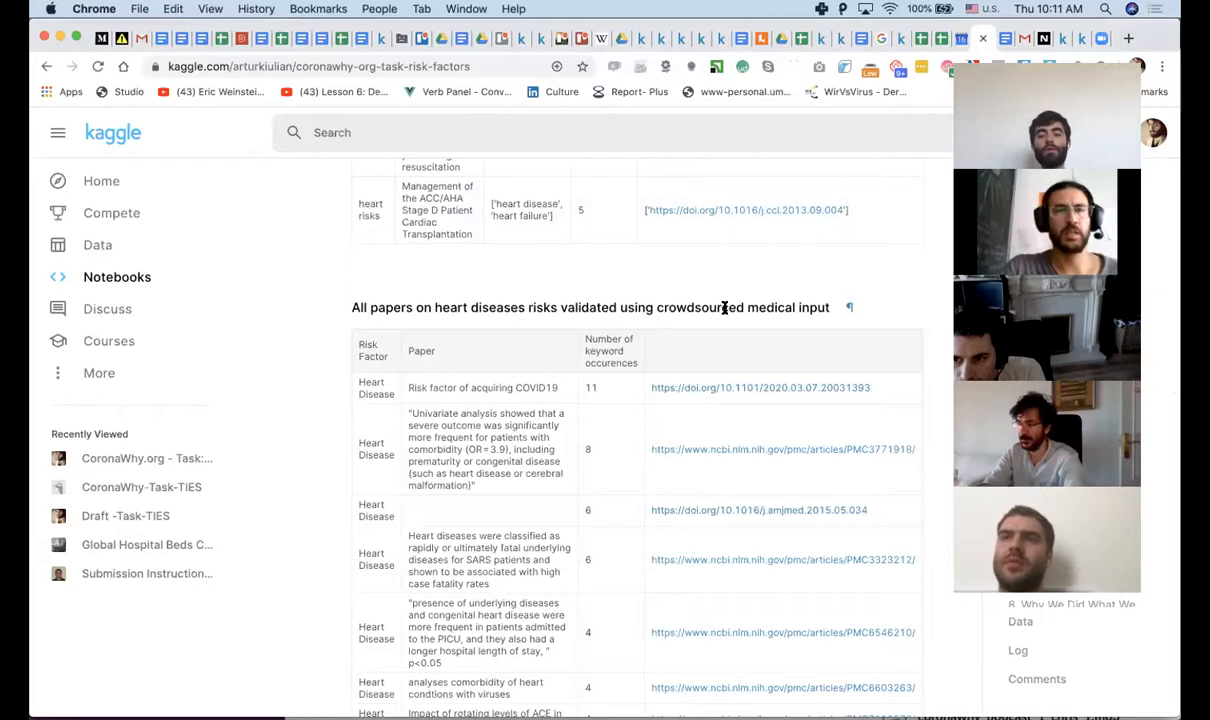
Scroll through the population density overview to section 4, Risk factors and respective studies.
{"action": "scroll", "scroll_direction": "down", "scroll_amount": 3}
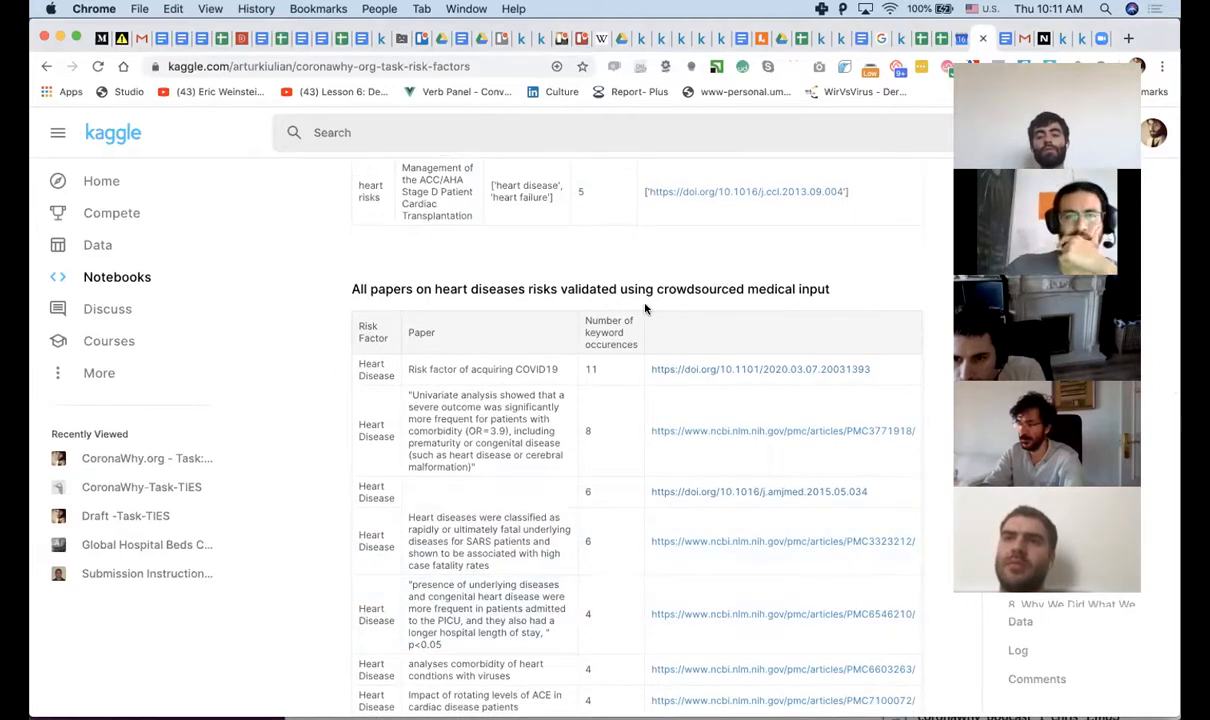
{"action": "scroll", "scroll_direction": "down", "scroll_amount": 3}
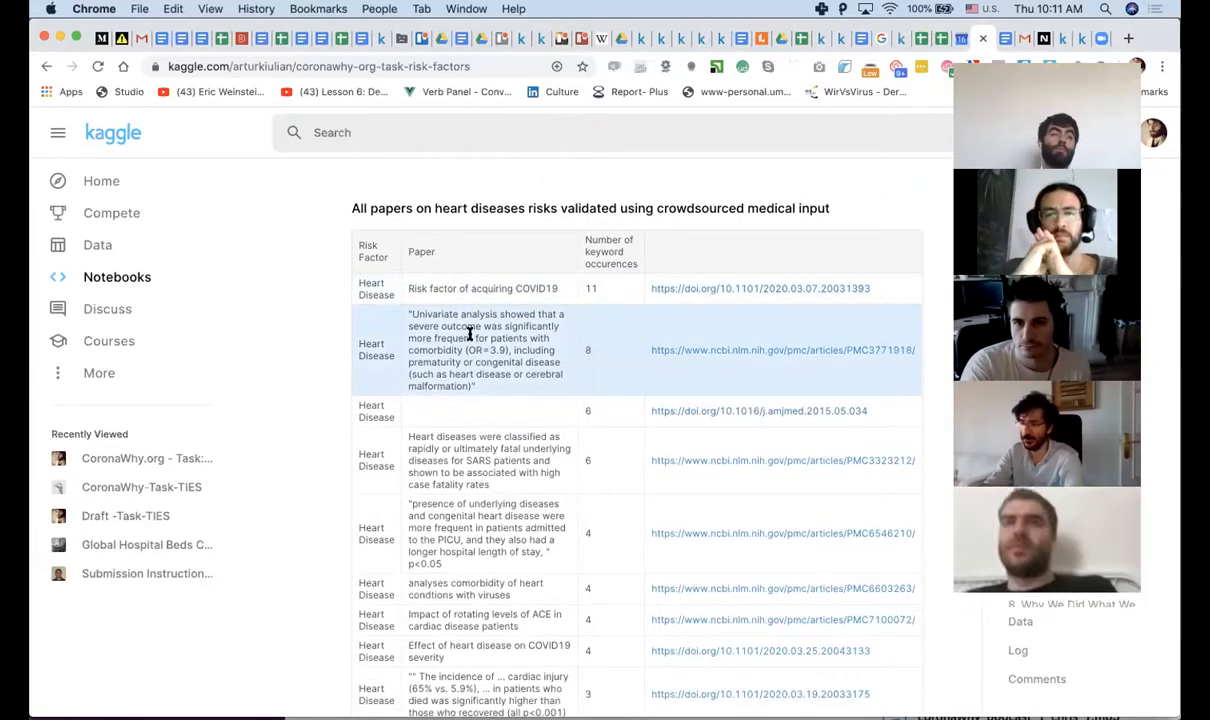
{"action": "scroll", "scroll_direction": "down", "scroll_amount": 3}
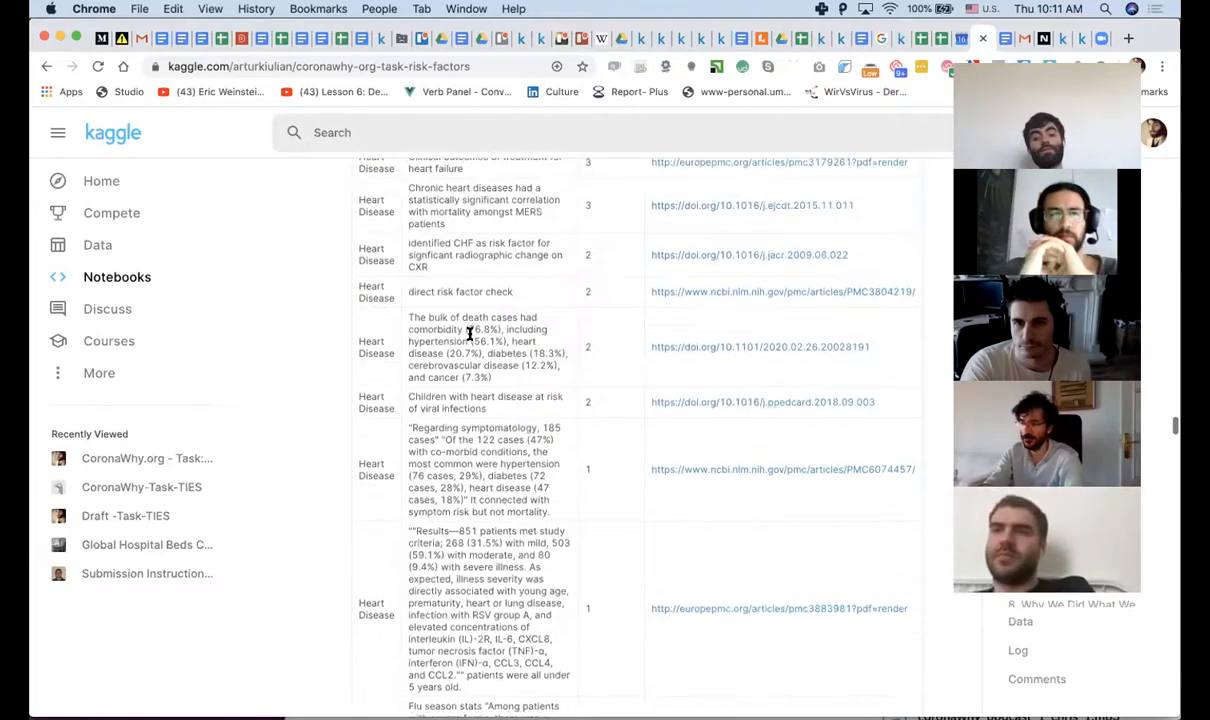
{"action": "scroll", "scroll_direction": "down", "scroll_amount": 3}
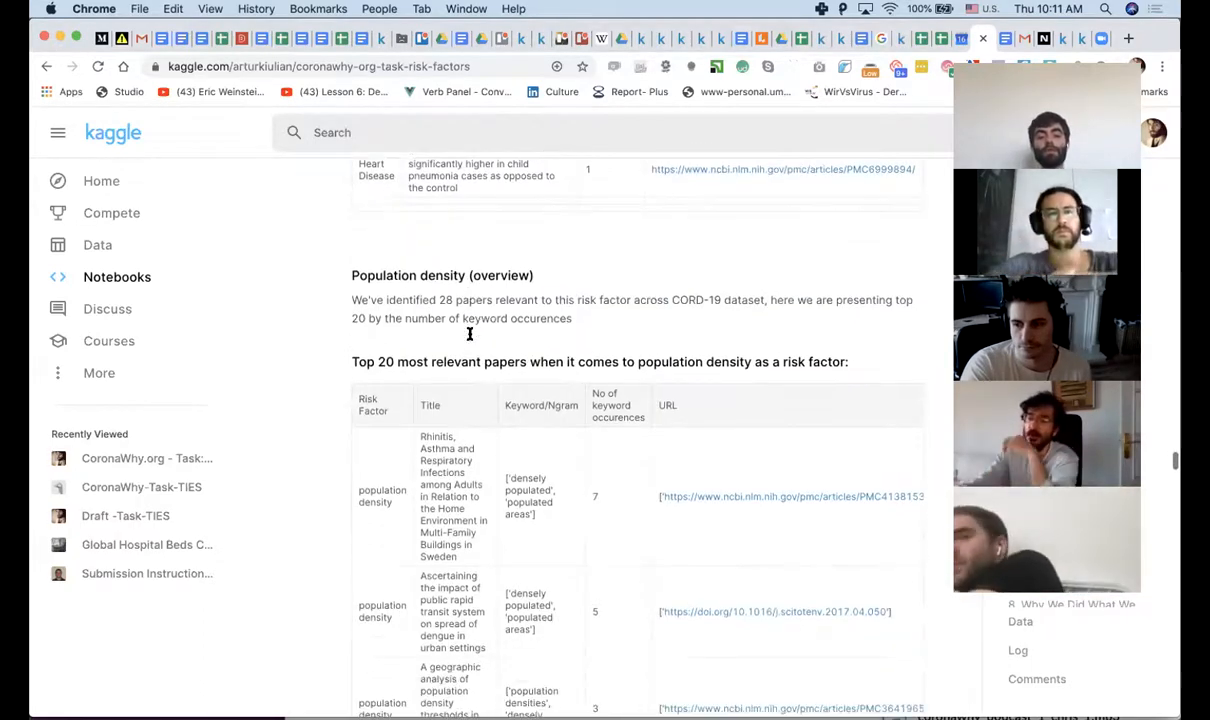
{"action": "scroll", "scroll_direction": "down", "scroll_amount": 3}
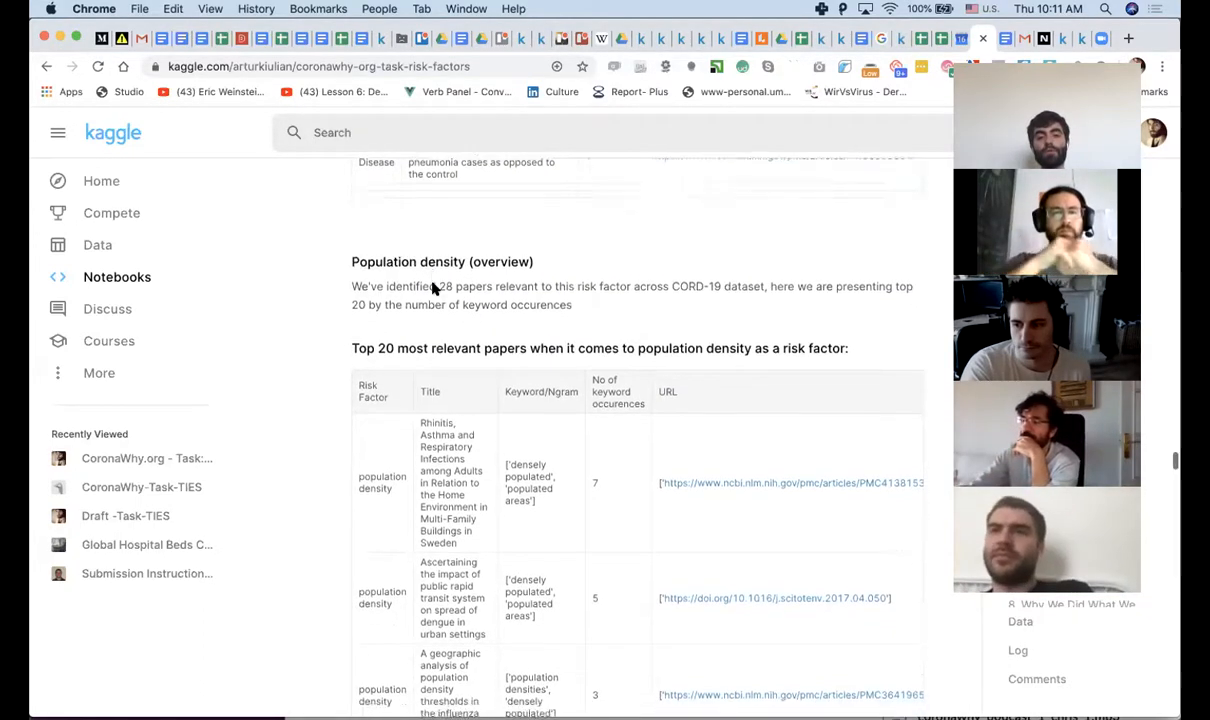
{"action": "scroll", "scroll_direction": "down", "scroll_amount": 3}
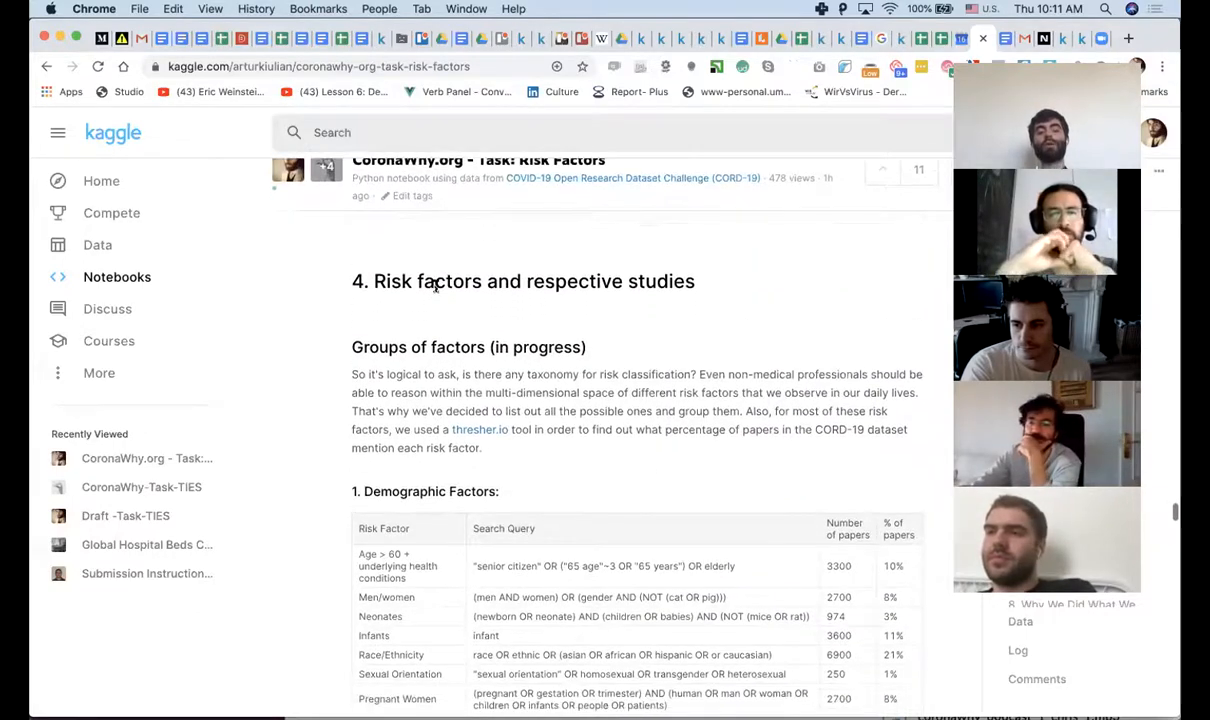
Scroll until the whole Demographic Factors table sits above the Diseases heading.
{"action": "scroll", "scroll_direction": "down", "scroll_amount": 3}
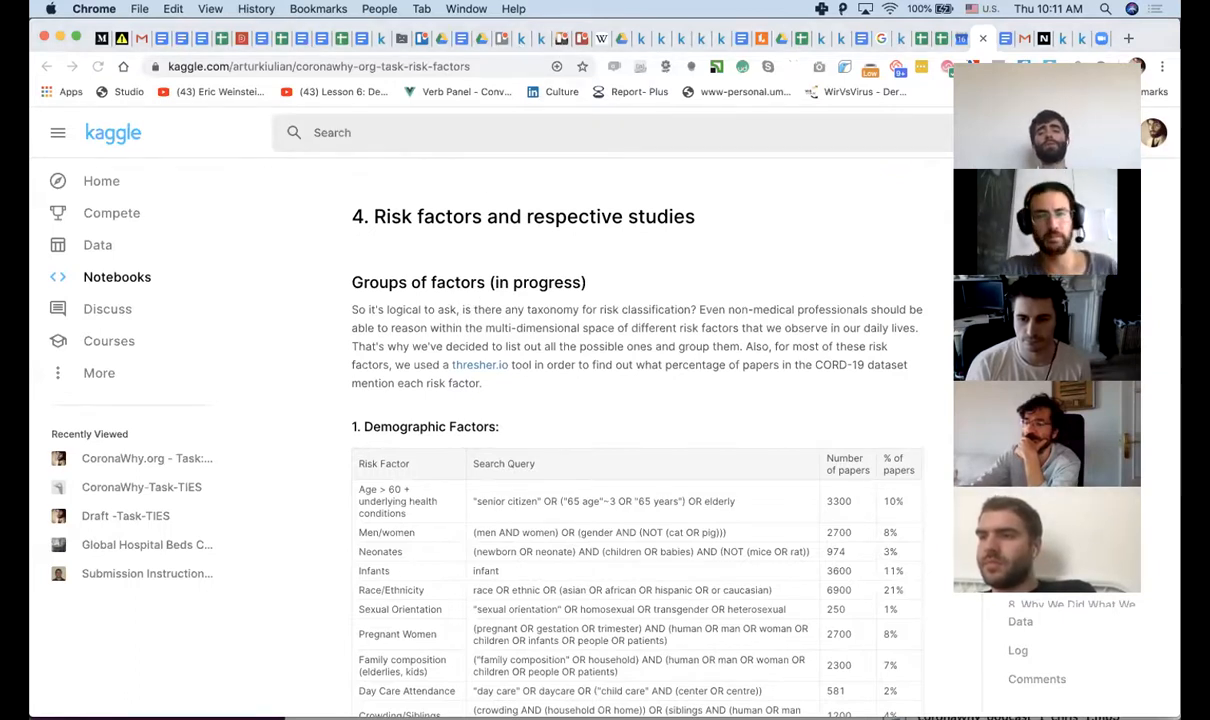
{"action": "mouse_move", "coordinate": [815, 243]}
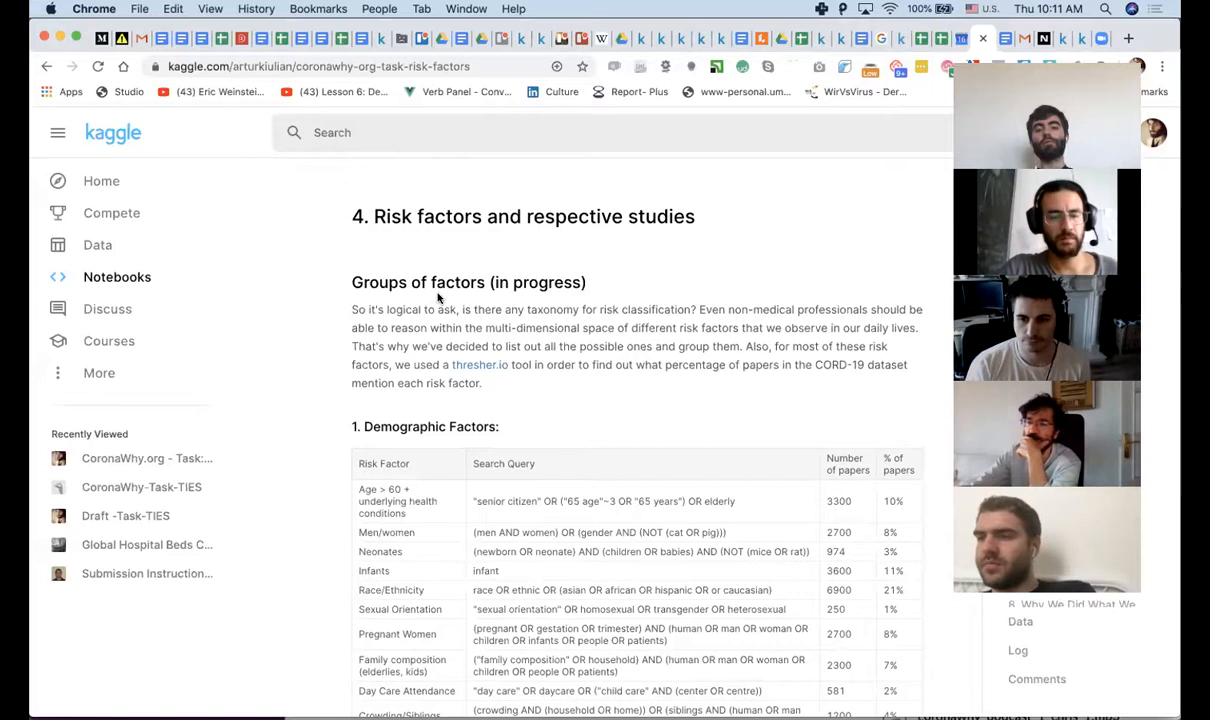
{"action": "scroll", "scroll_direction": "down", "scroll_amount": 3}
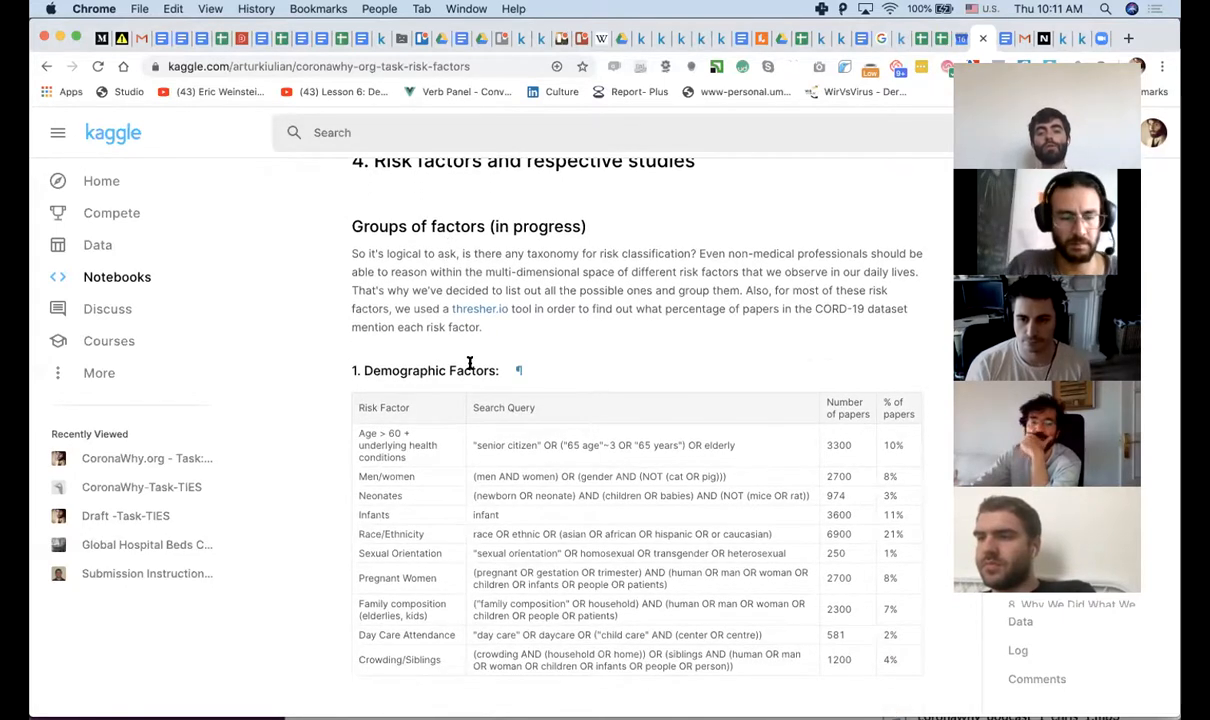
{"action": "mouse_move", "coordinate": [534, 345]}
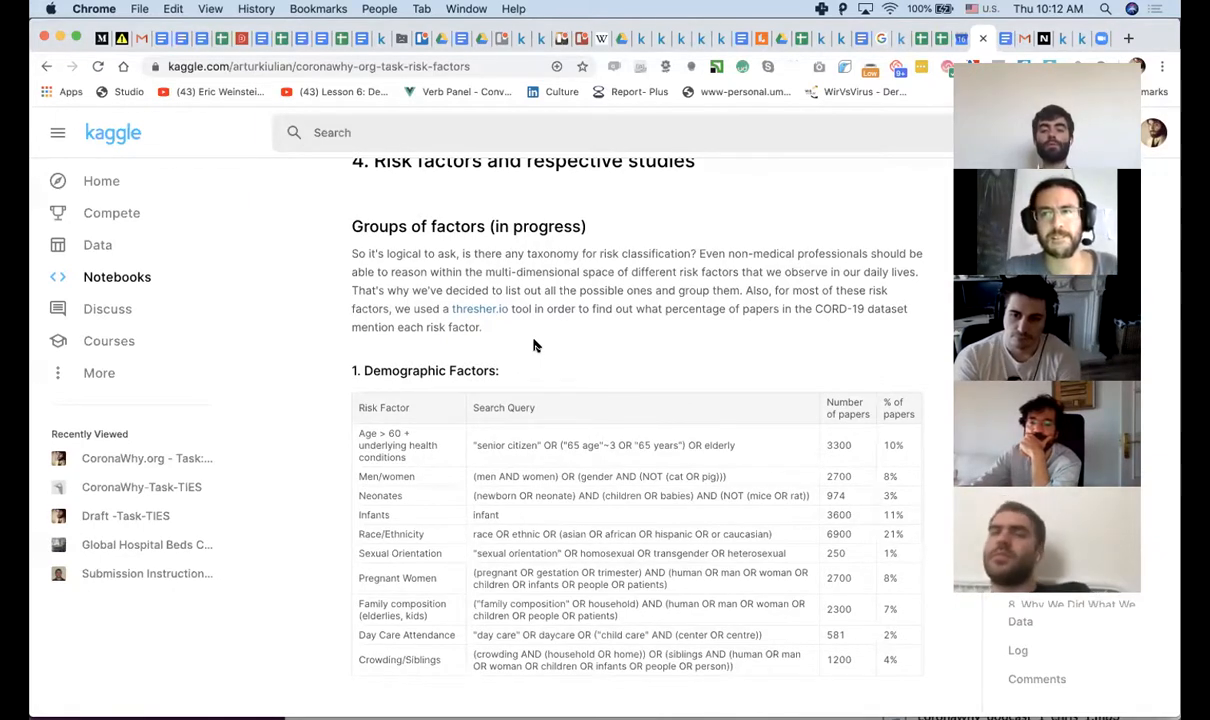
{"action": "scroll", "scroll_direction": "down", "scroll_amount": 3}
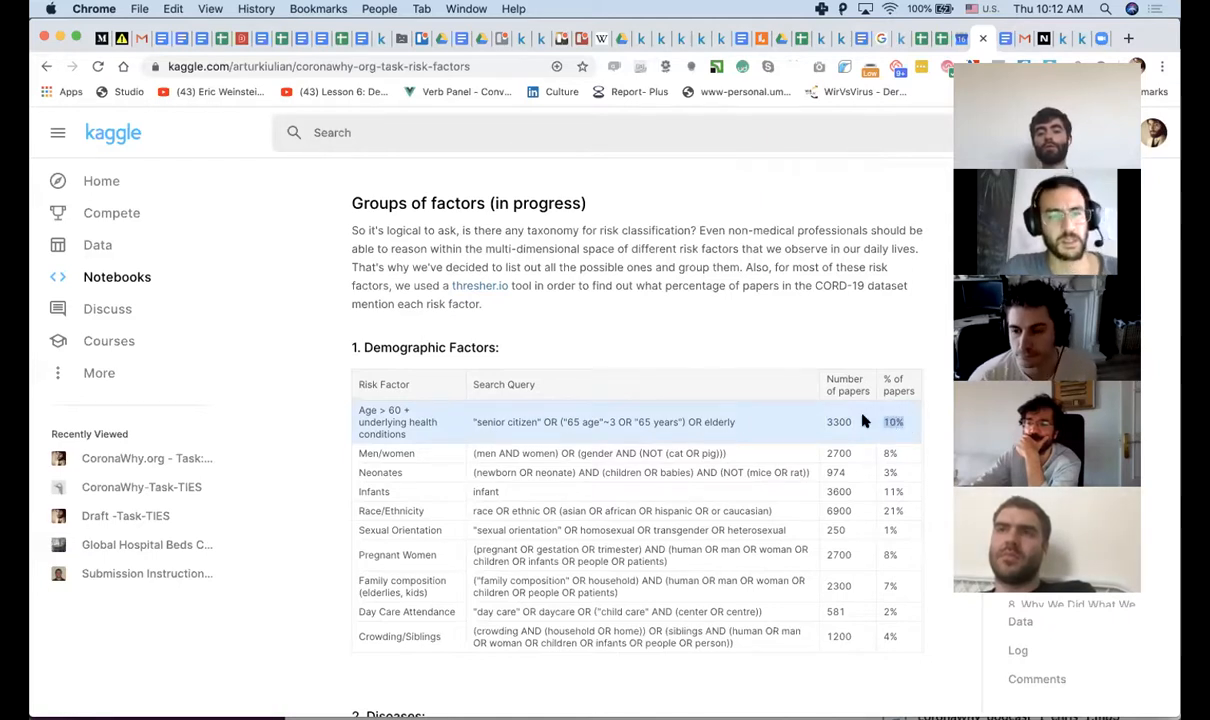
{"action": "scroll", "scroll_direction": "down", "scroll_amount": 3}
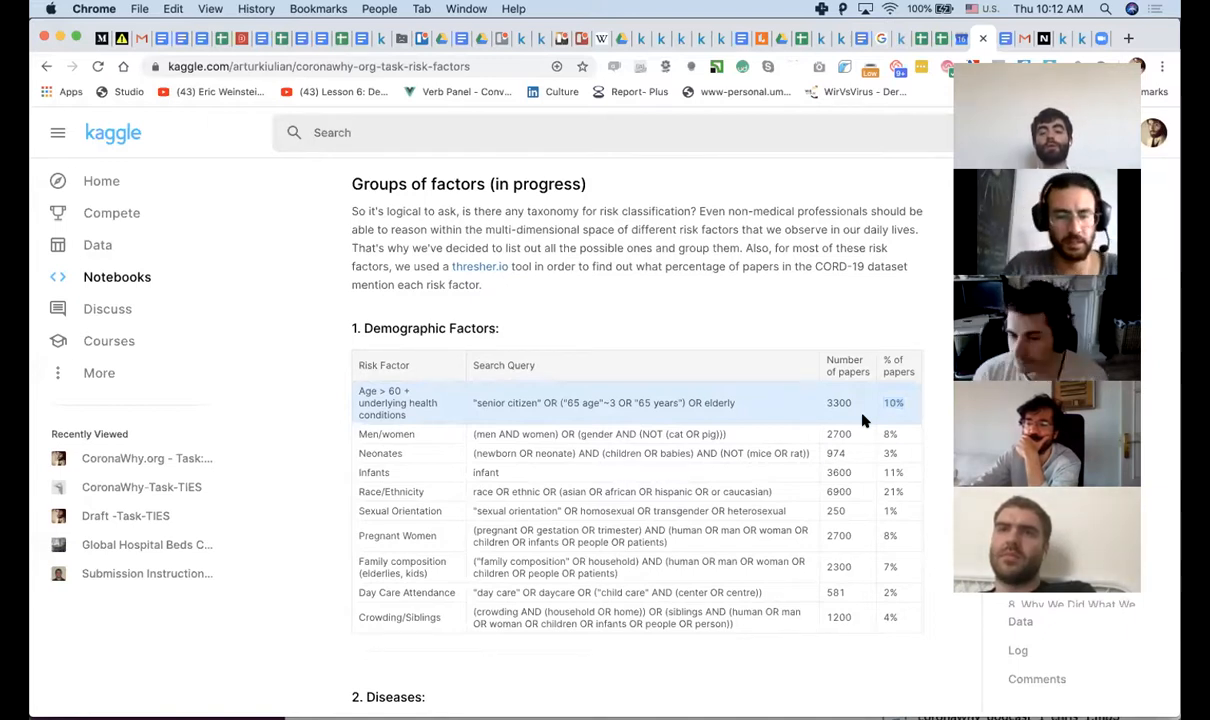
Scroll past the Diseases, Environmental, Genetic and Socioeconomic tables to 'Total Papers per group'.
{"action": "scroll", "scroll_direction": "down", "scroll_amount": 3}
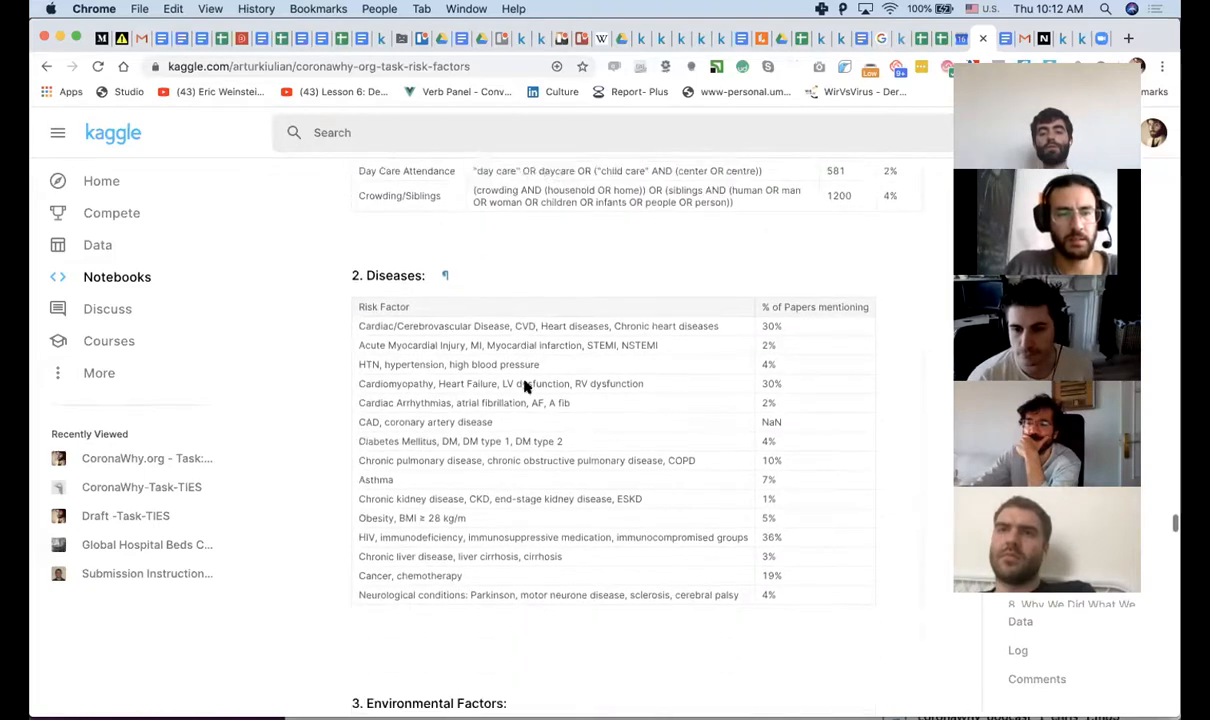
{"action": "scroll", "scroll_direction": "down", "scroll_amount": 3}
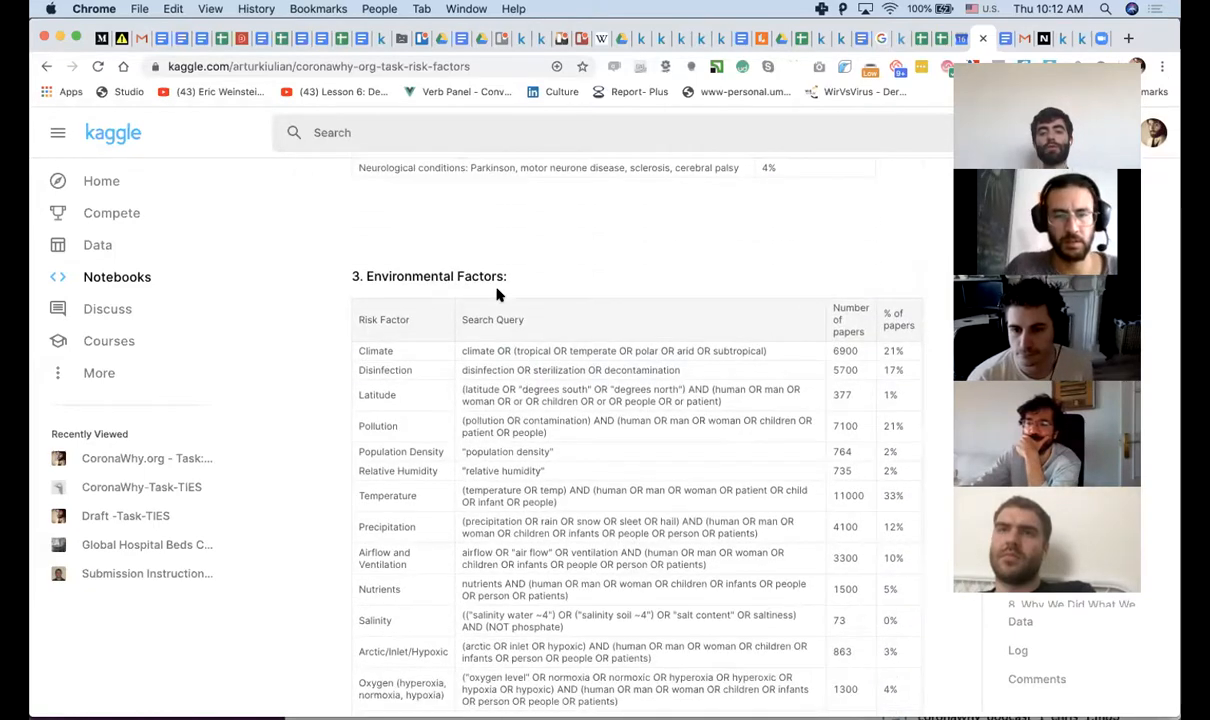
{"action": "scroll", "scroll_direction": "down", "scroll_amount": 3}
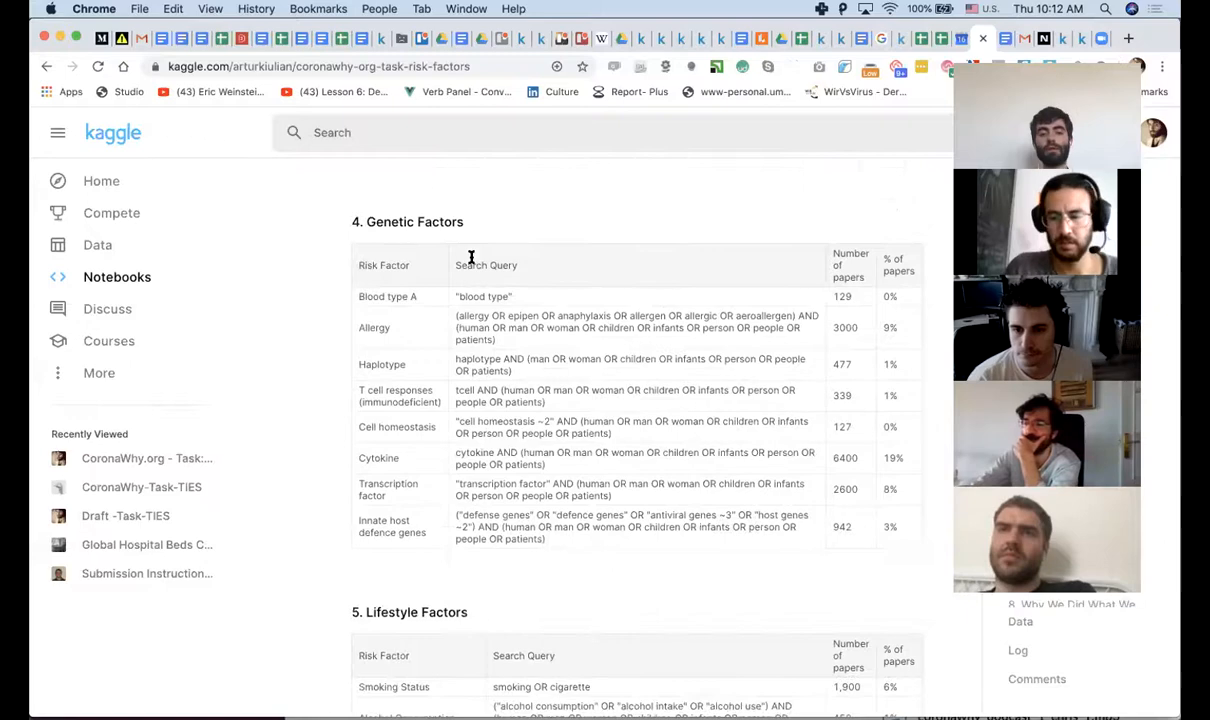
{"action": "scroll", "scroll_direction": "down", "scroll_amount": 3}
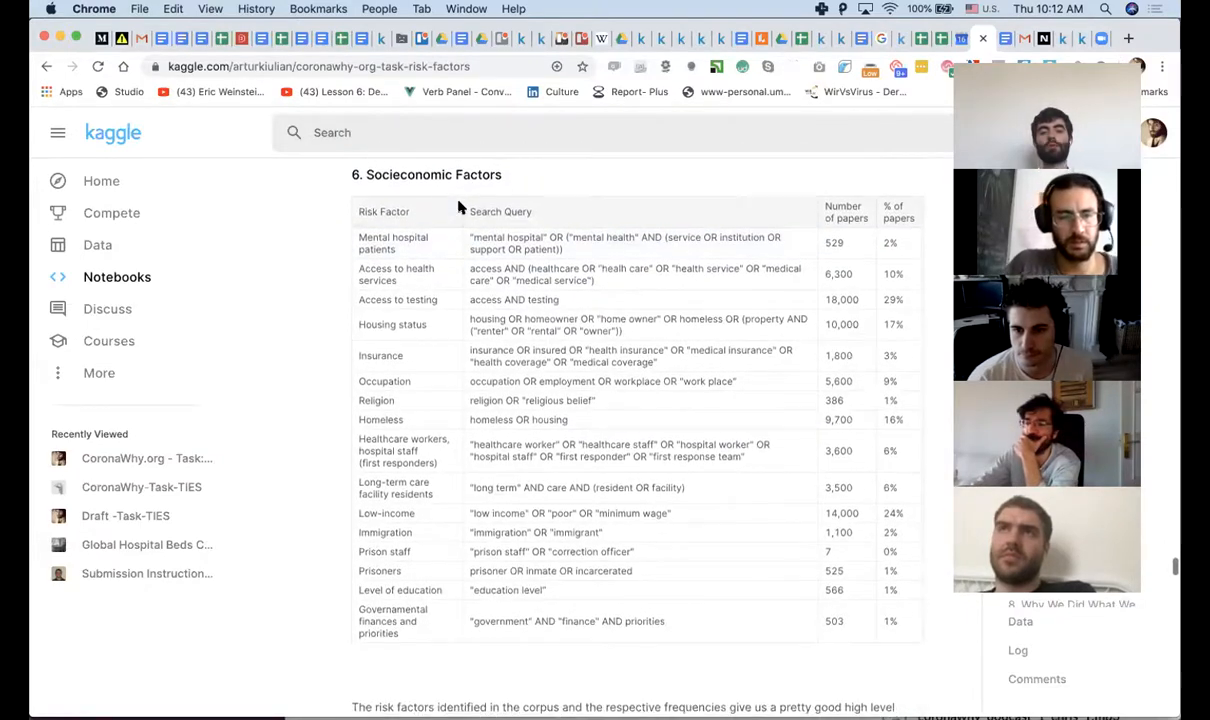
{"action": "scroll", "scroll_direction": "down", "scroll_amount": 3}
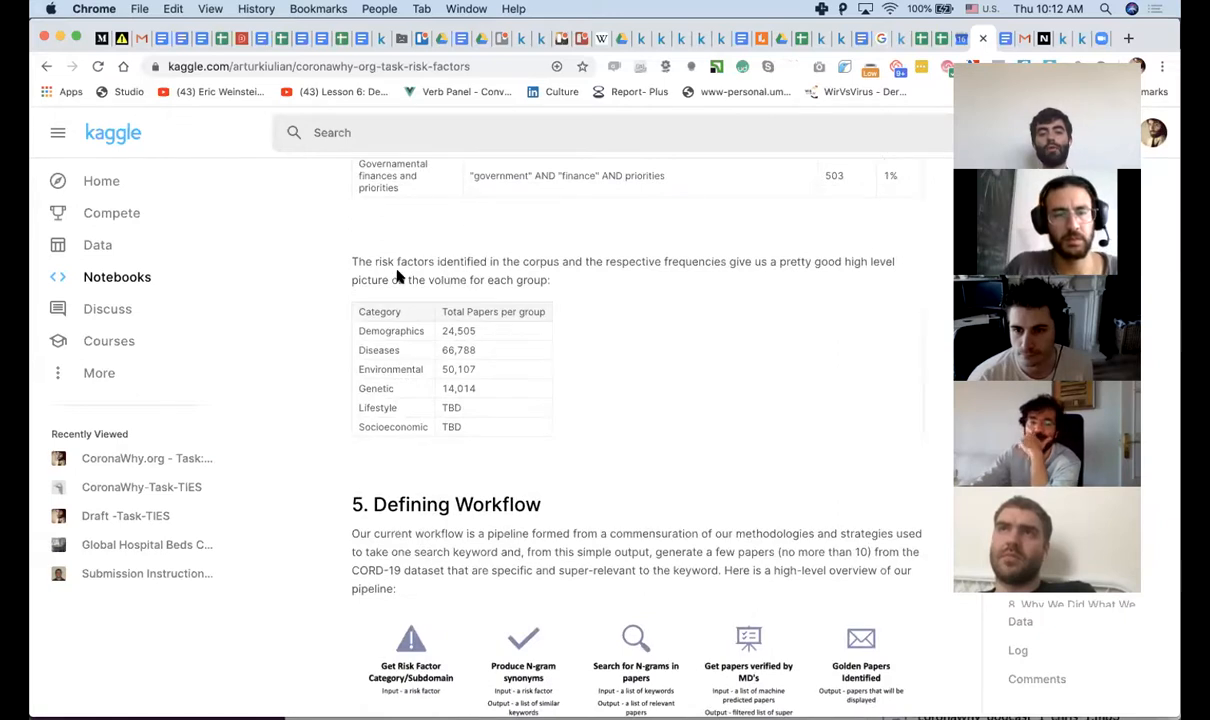
{"action": "mouse_move", "coordinate": [425, 320]}
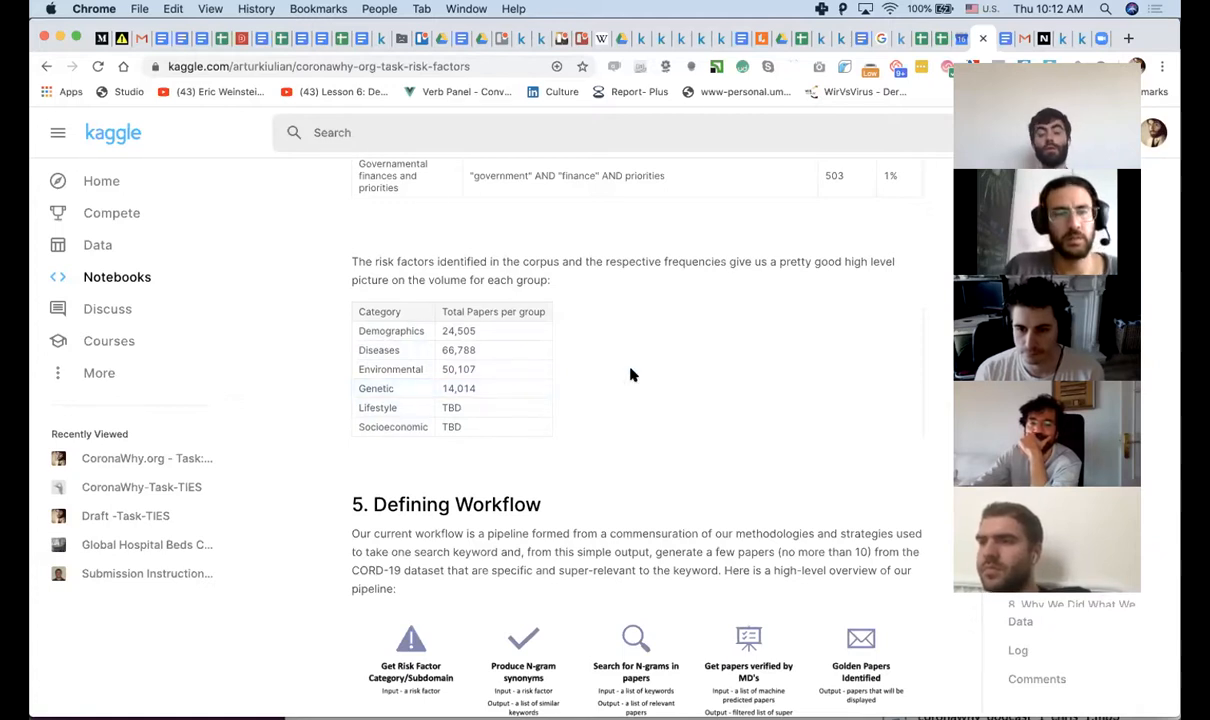
Scroll through section 5's Stages in Detail workflow description.
{"action": "scroll", "scroll_direction": "down", "scroll_amount": 3}
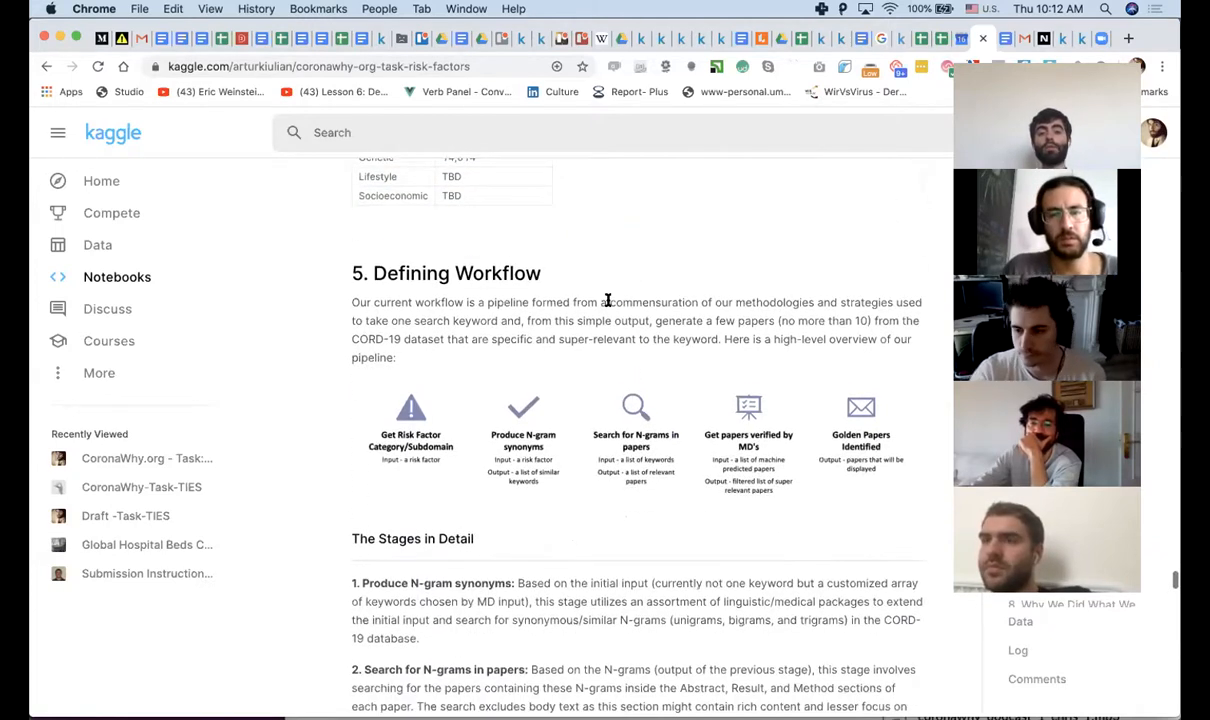
{"action": "scroll", "scroll_direction": "down", "scroll_amount": 3}
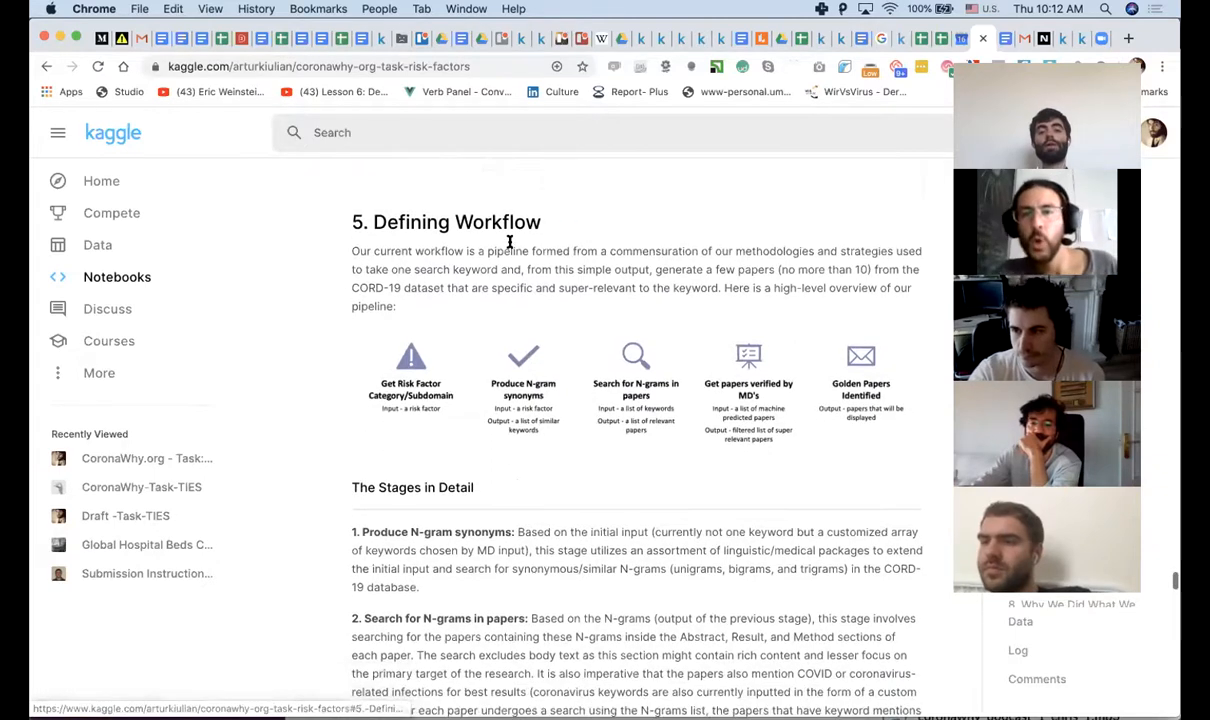
{"action": "scroll", "scroll_direction": "down", "scroll_amount": 3}
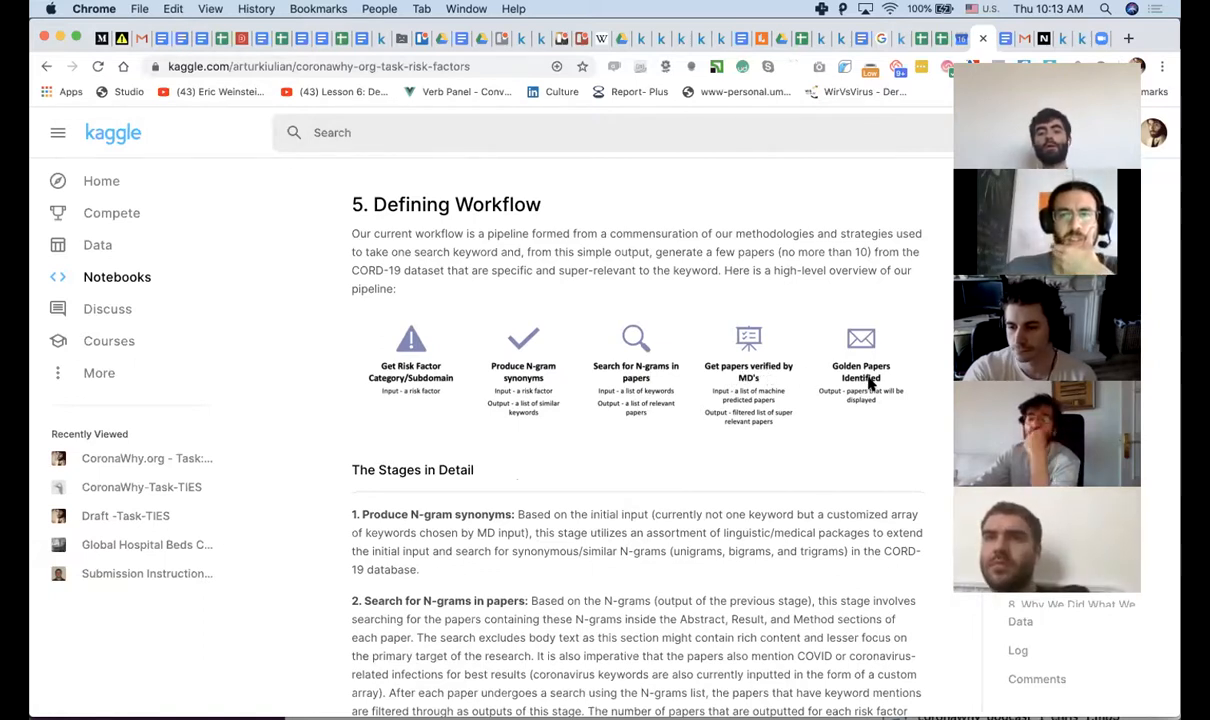
{"action": "scroll", "scroll_direction": "down", "scroll_amount": 3}
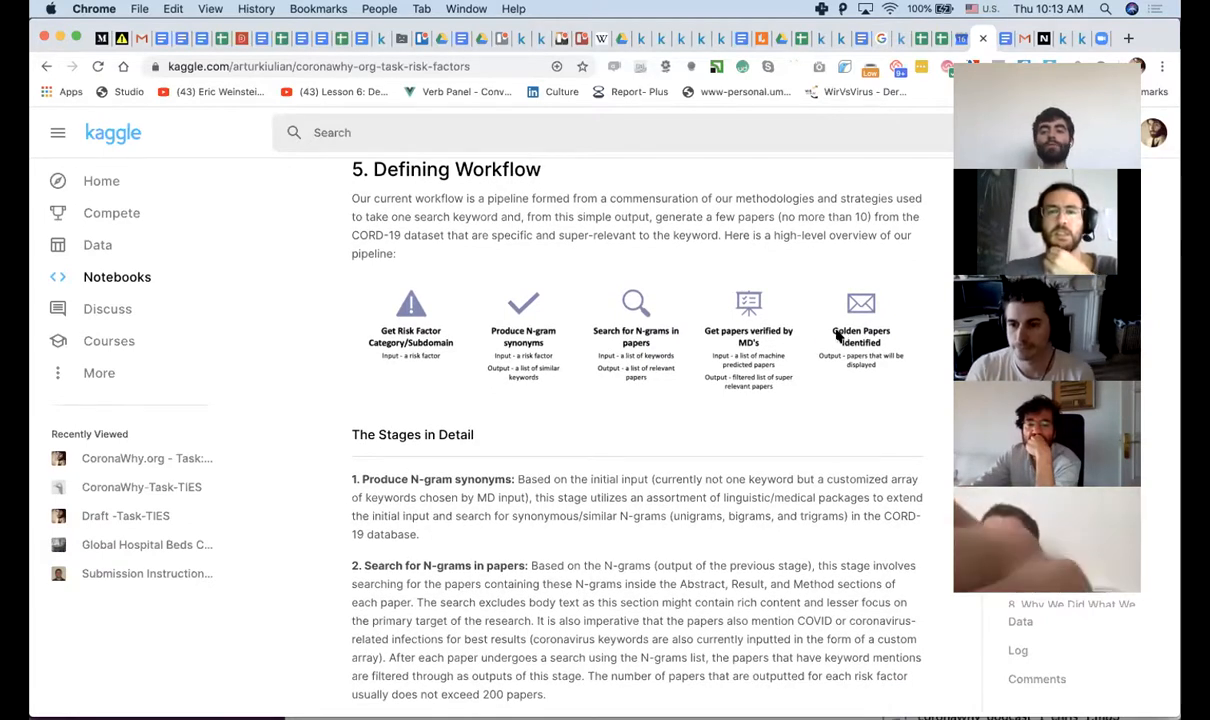
{"action": "scroll", "scroll_direction": "down", "scroll_amount": 3}
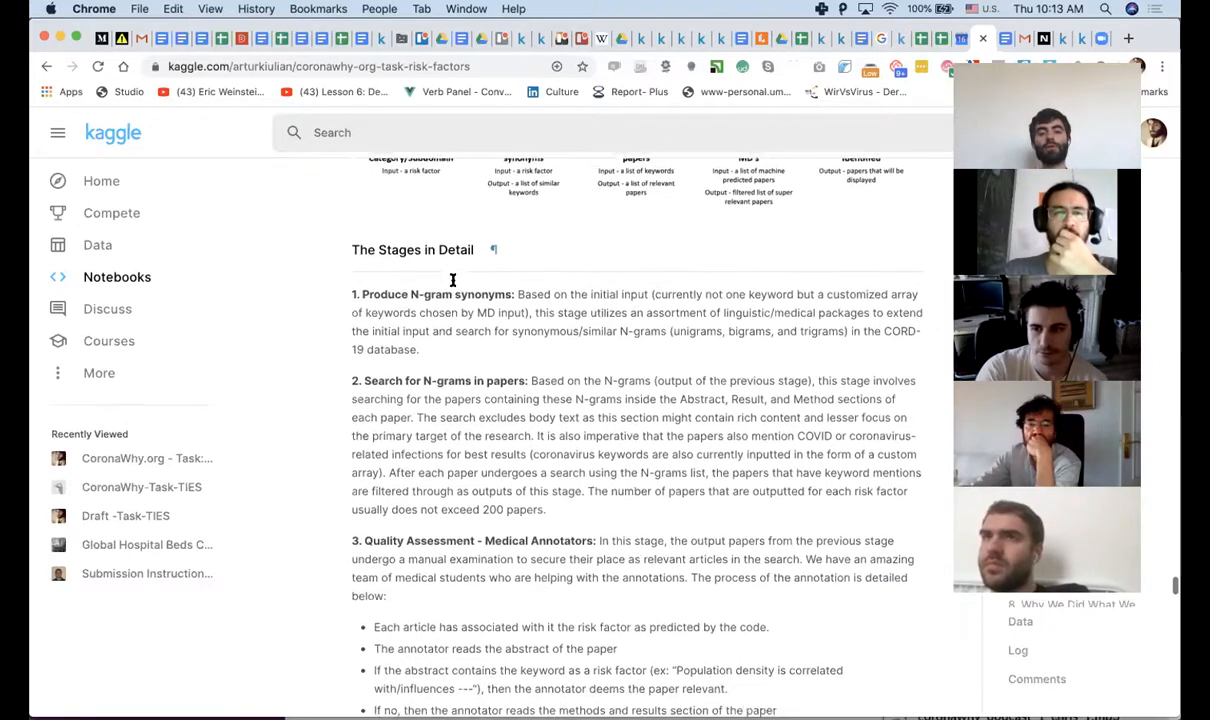
Scroll past Degree of Automation and Portability until section 6 reaches the top.
{"action": "scroll", "scroll_direction": "down", "scroll_amount": 3}
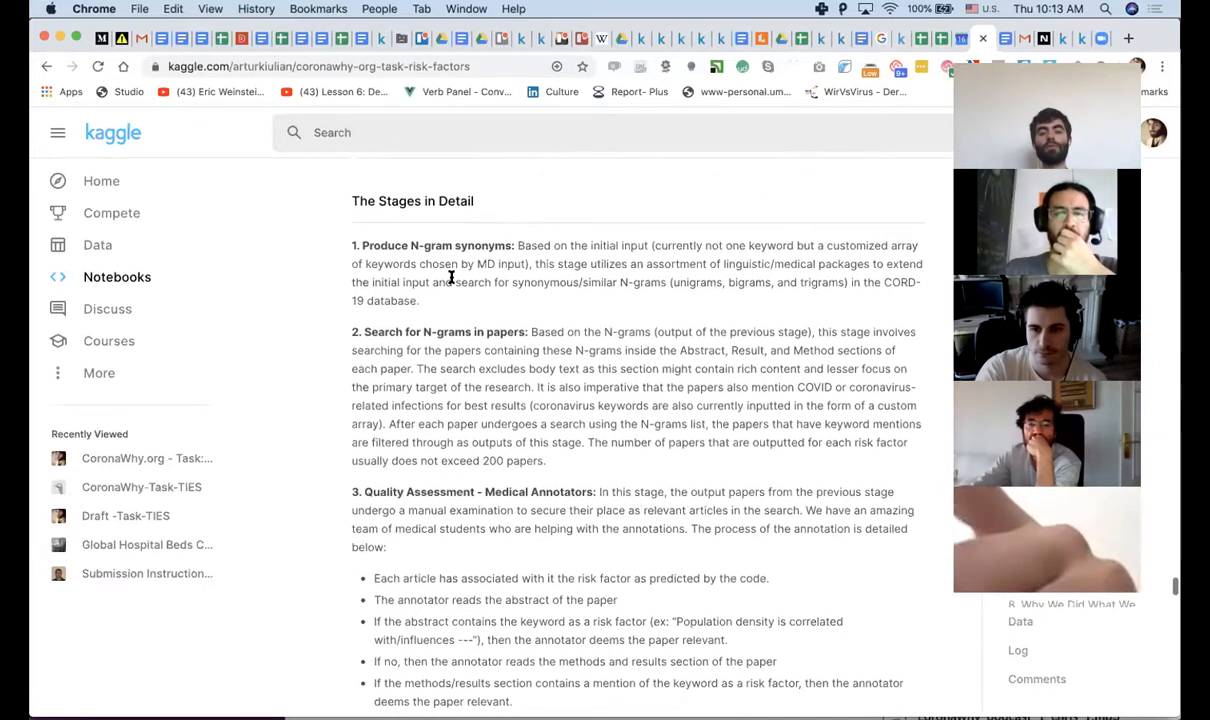
{"action": "scroll", "scroll_direction": "down", "scroll_amount": 3}
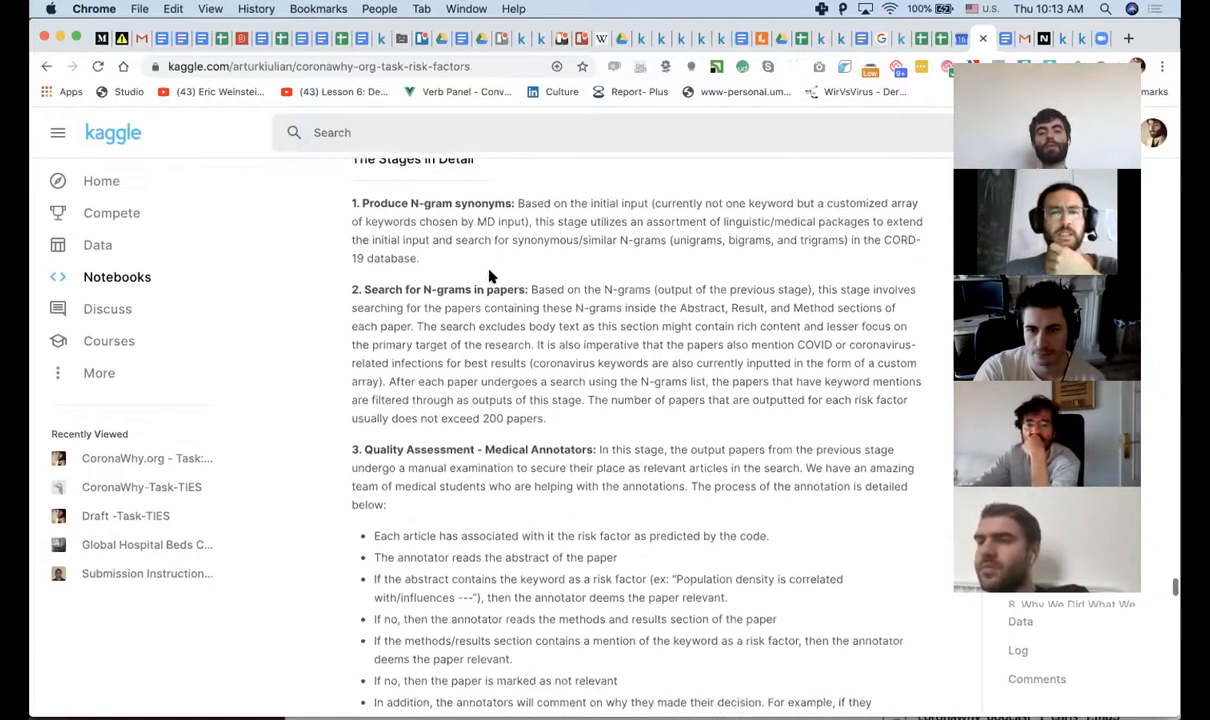
{"action": "scroll", "scroll_direction": "down", "scroll_amount": 3}
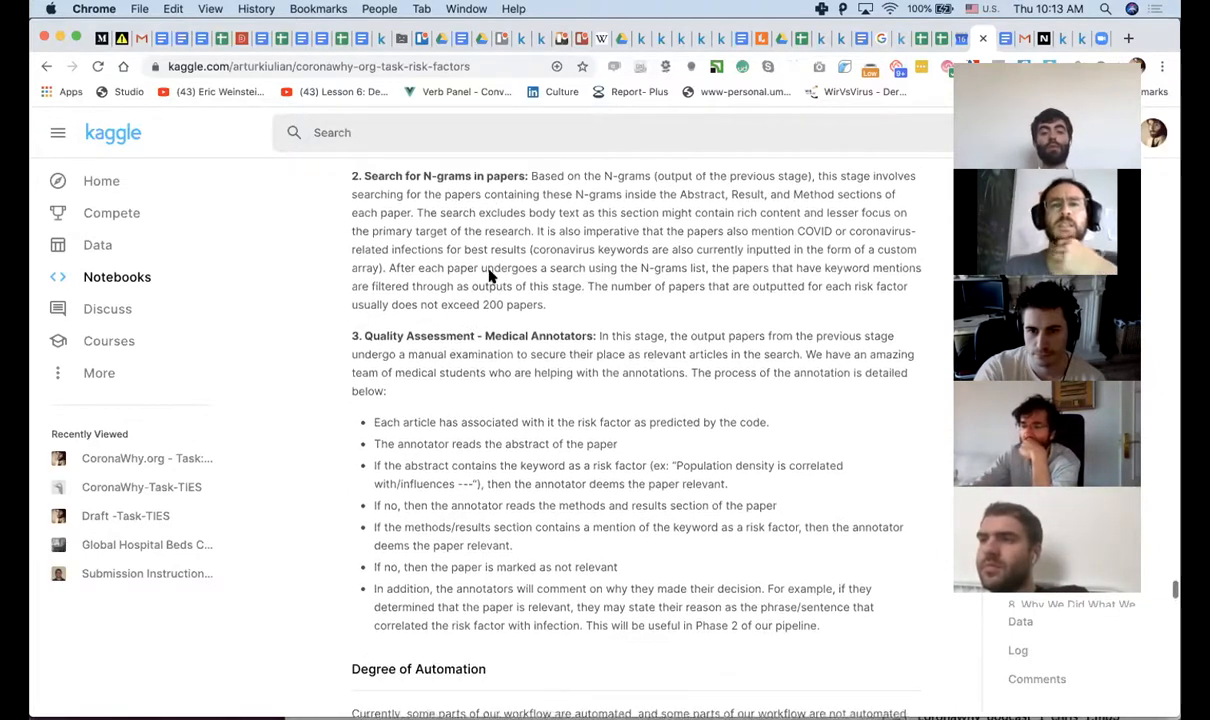
{"action": "scroll", "scroll_direction": "down", "scroll_amount": 3}
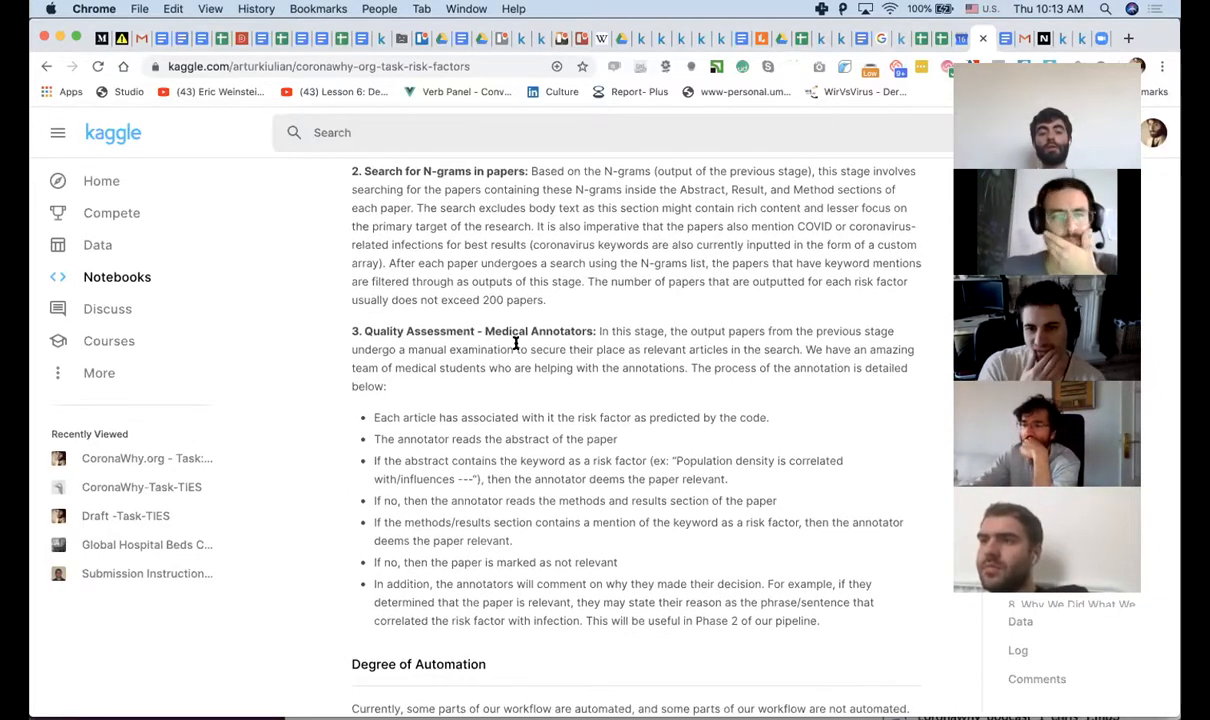
{"action": "scroll", "scroll_direction": "down", "scroll_amount": 3}
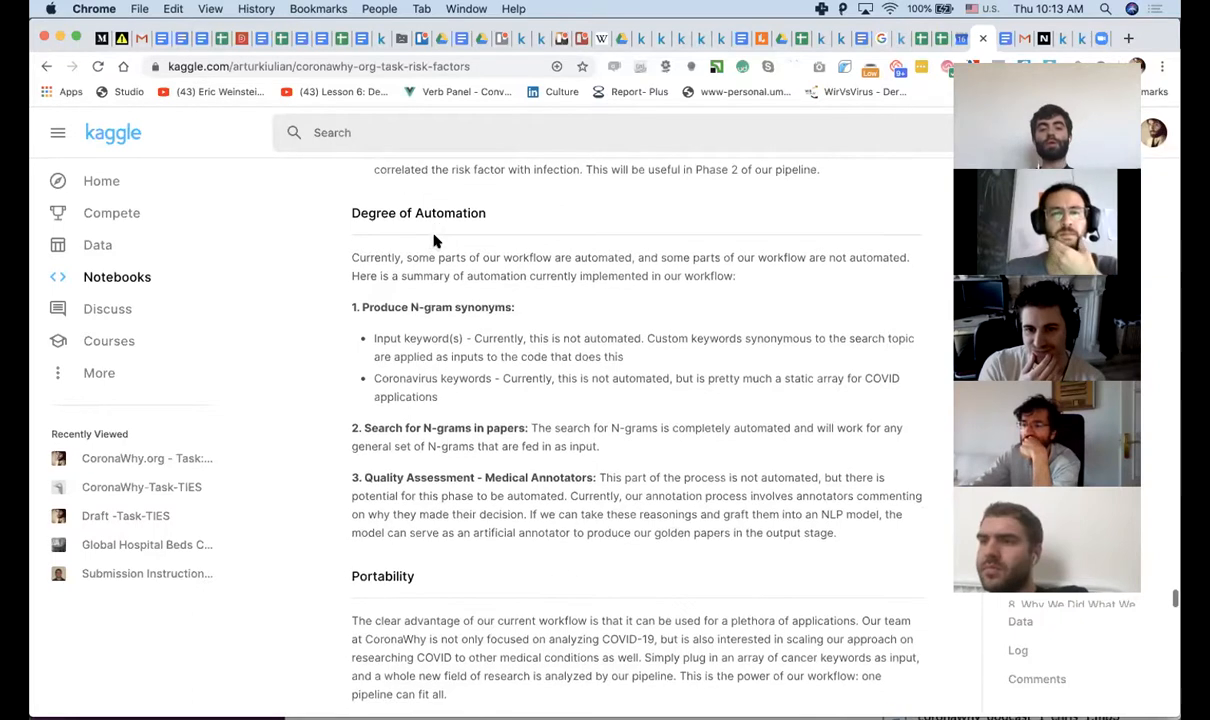
{"action": "scroll", "scroll_direction": "down", "scroll_amount": 3}
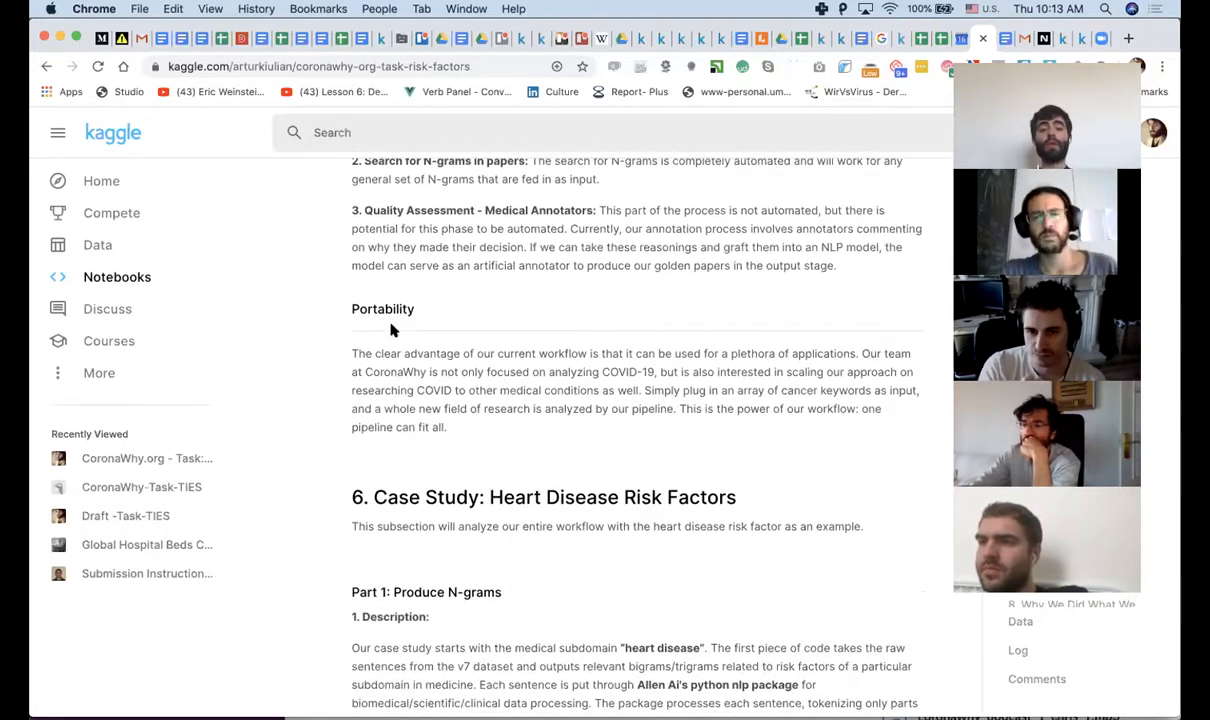
{"action": "scroll", "scroll_direction": "down", "scroll_amount": 3}
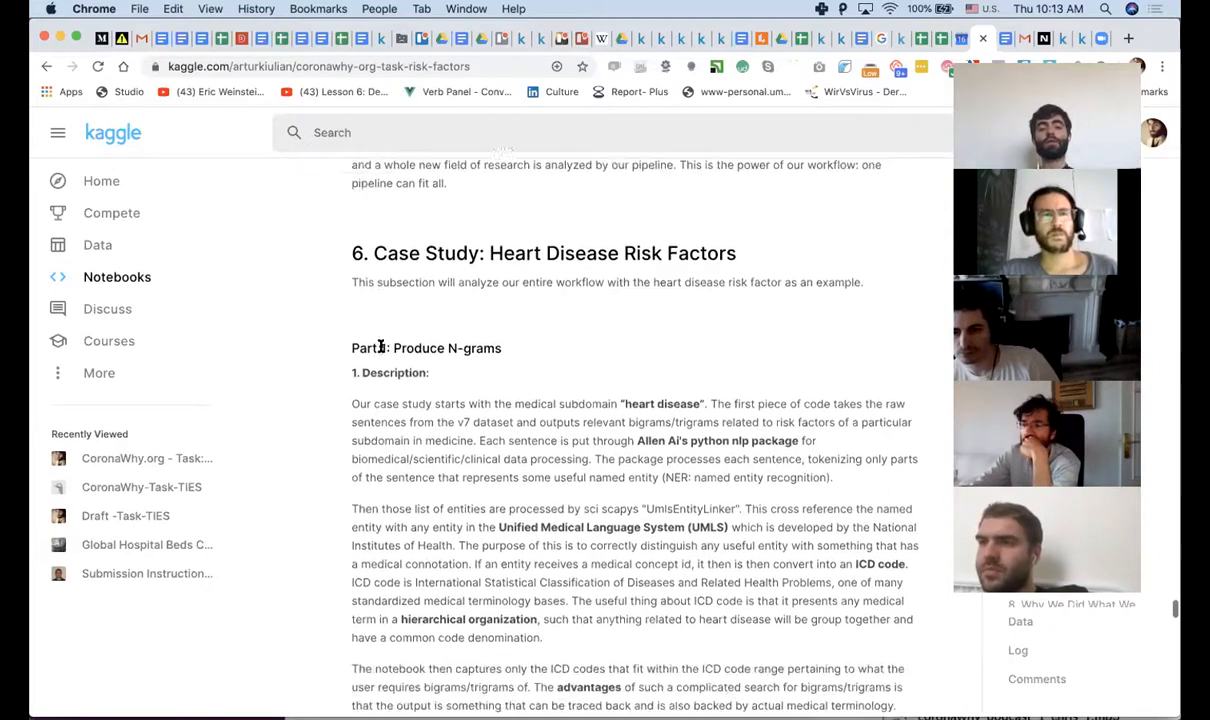
Scroll into Part 1 and clear the highlight on the heart disease input paragraph.
{"action": "scroll", "scroll_direction": "down", "scroll_amount": 3}
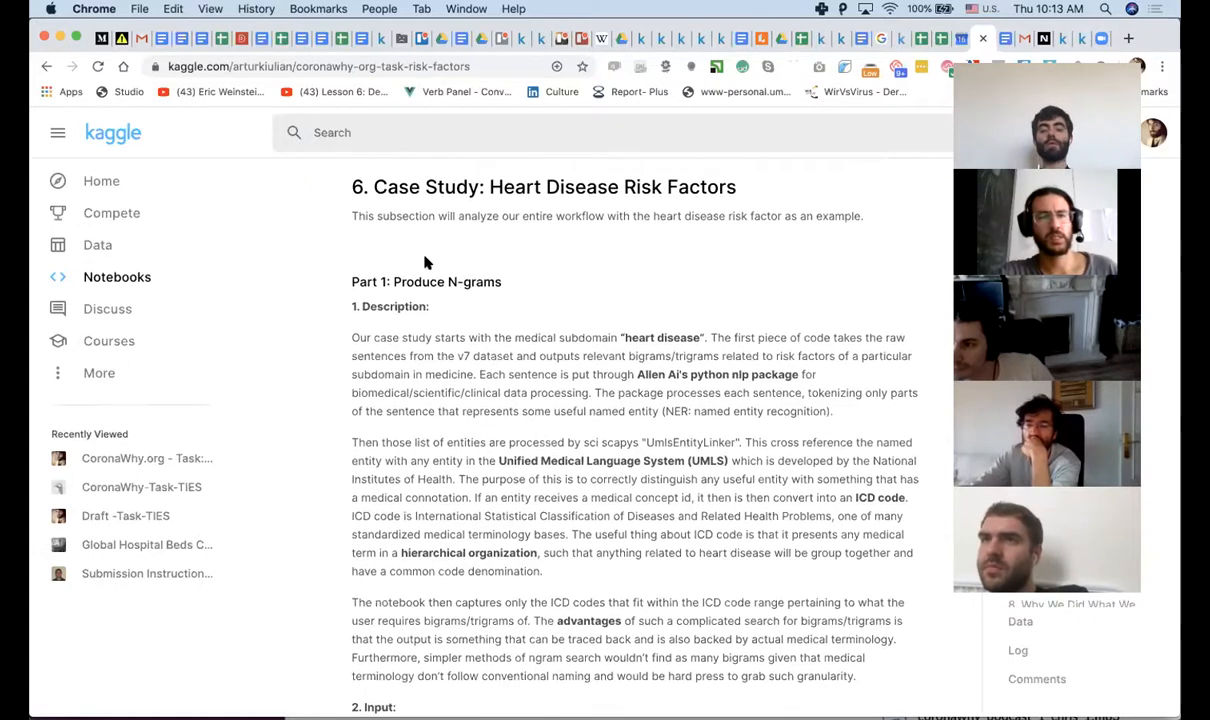
{"action": "scroll", "scroll_direction": "down", "scroll_amount": 3}
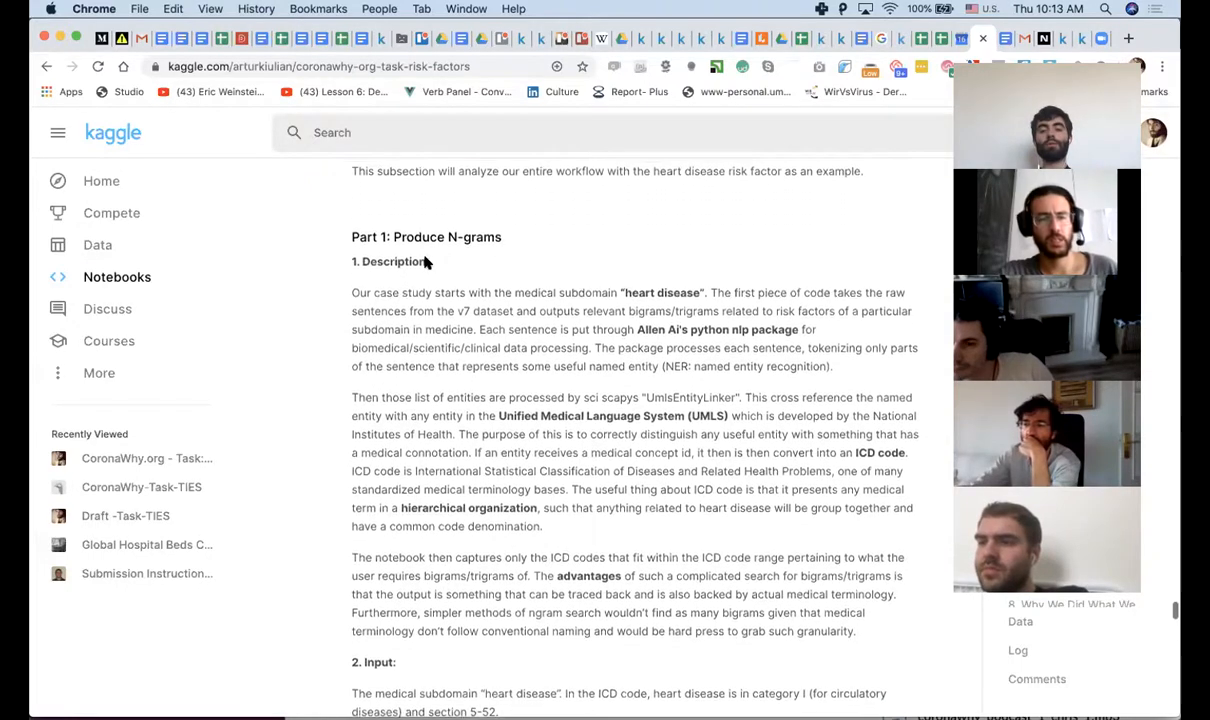
{"action": "scroll", "scroll_direction": "down", "scroll_amount": 3}
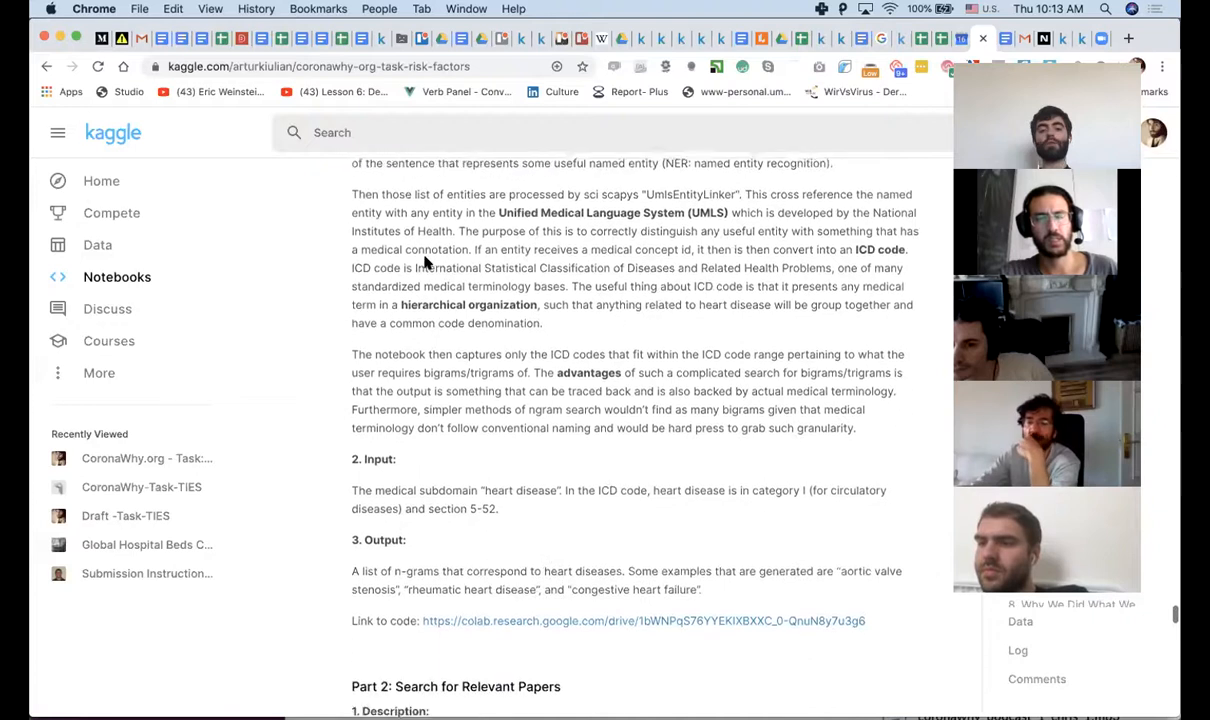
{"action": "scroll", "scroll_direction": "down", "scroll_amount": 3}
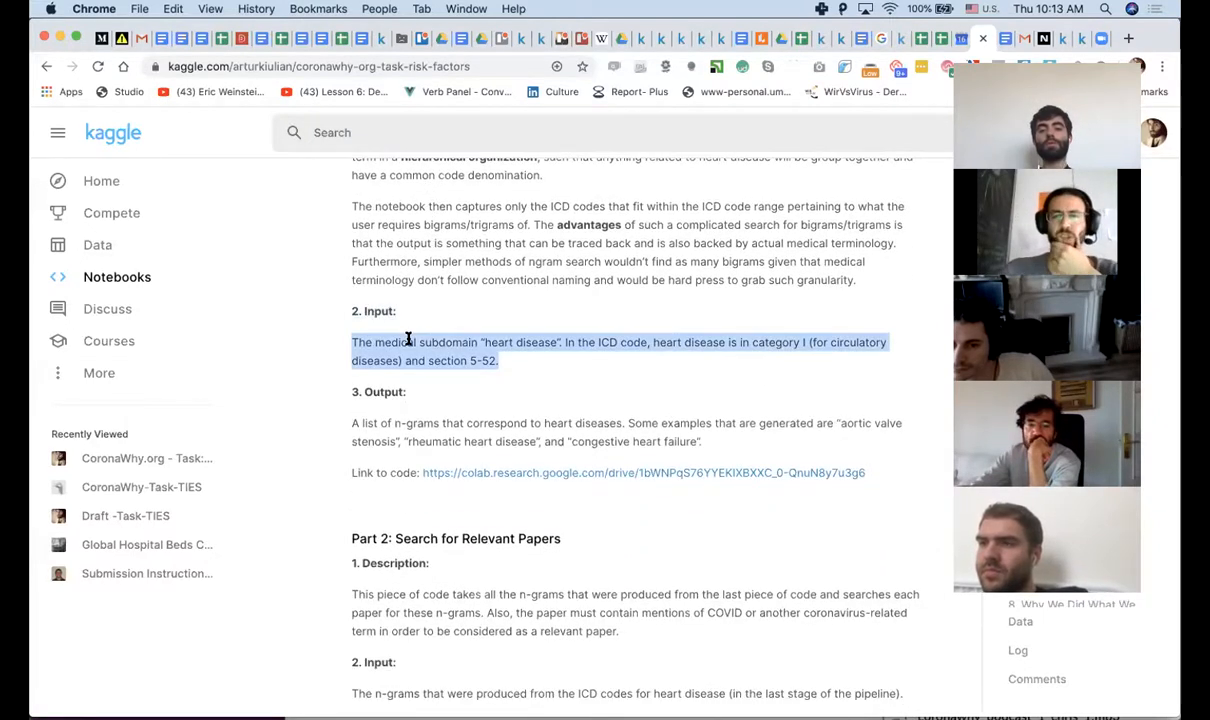
{"action": "left_click", "coordinate": [600, 342]}
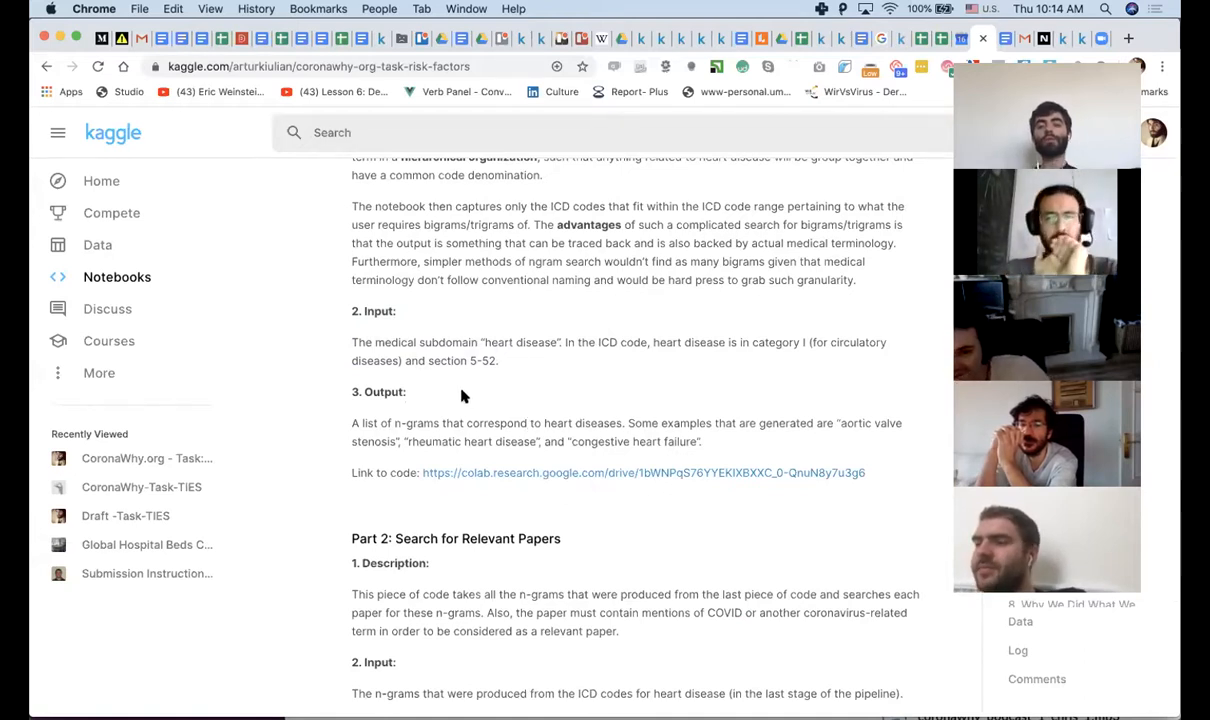
{"action": "left_click_drag", "start_coordinate": [351, 342], "coordinate": [499, 361]}
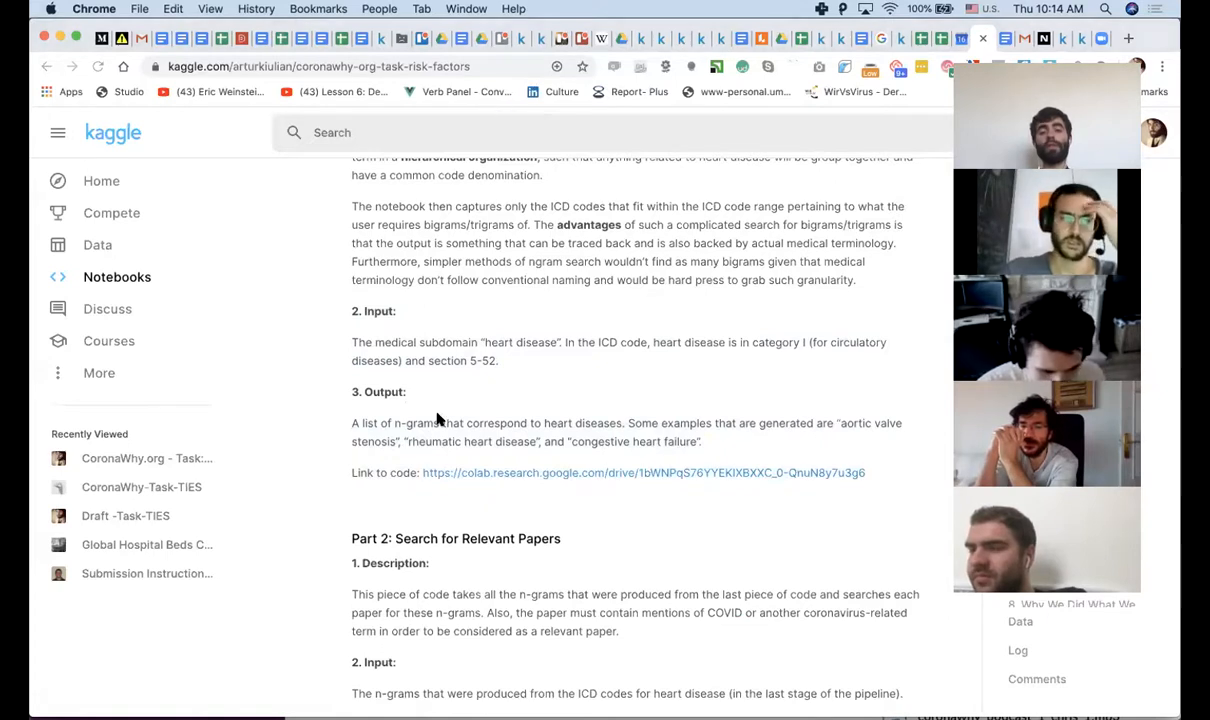
Scroll through Part 2's relevant paper search down to Part 3: Medical Input.
{"action": "scroll", "scroll_direction": "down", "scroll_amount": 3}
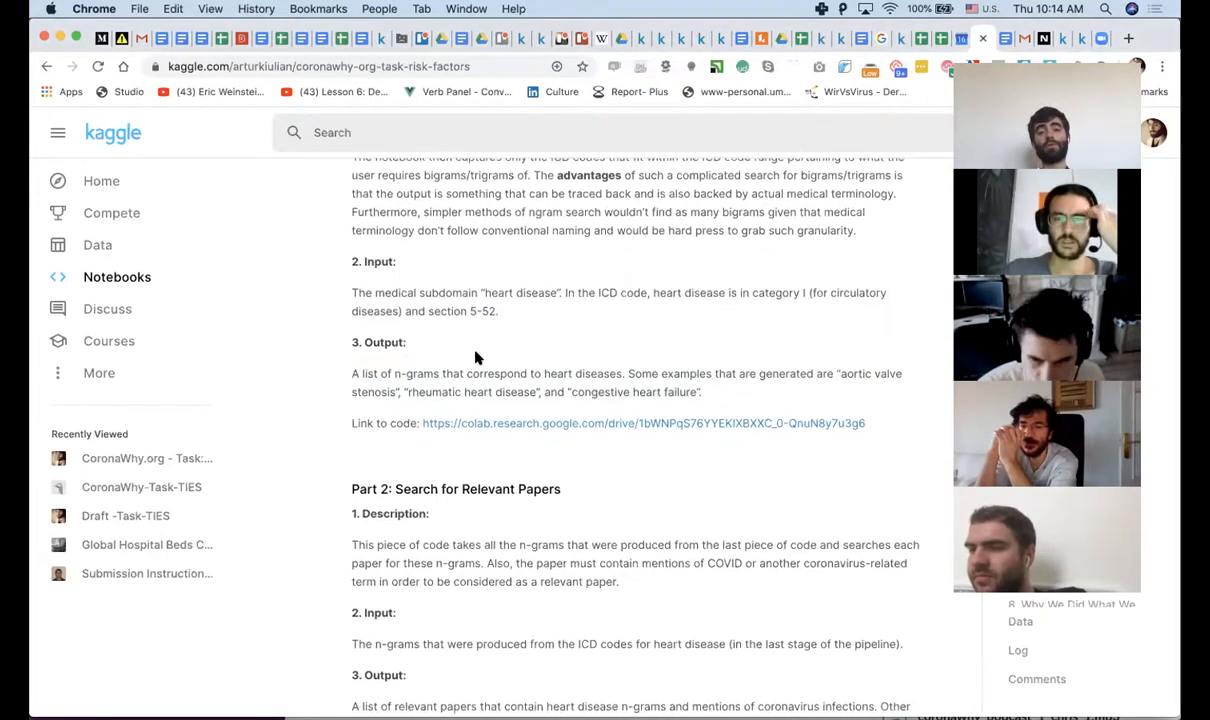
{"action": "scroll", "scroll_direction": "down", "scroll_amount": 3}
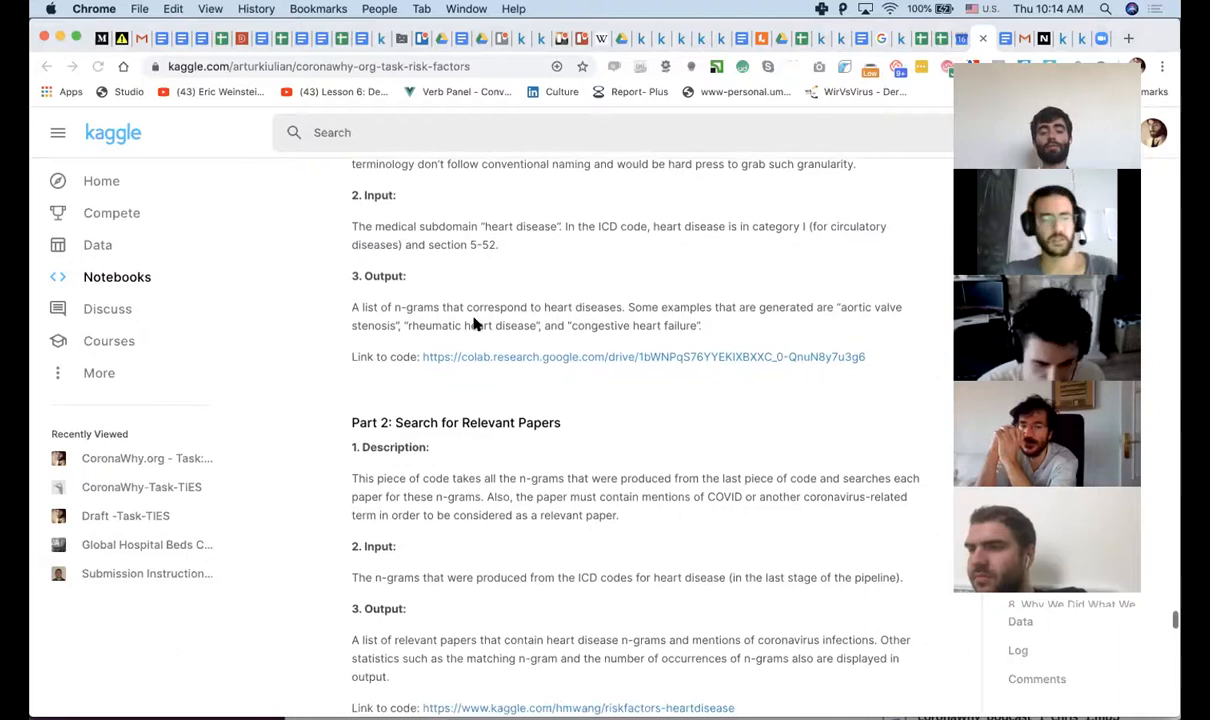
{"action": "scroll", "scroll_direction": "down", "scroll_amount": 3}
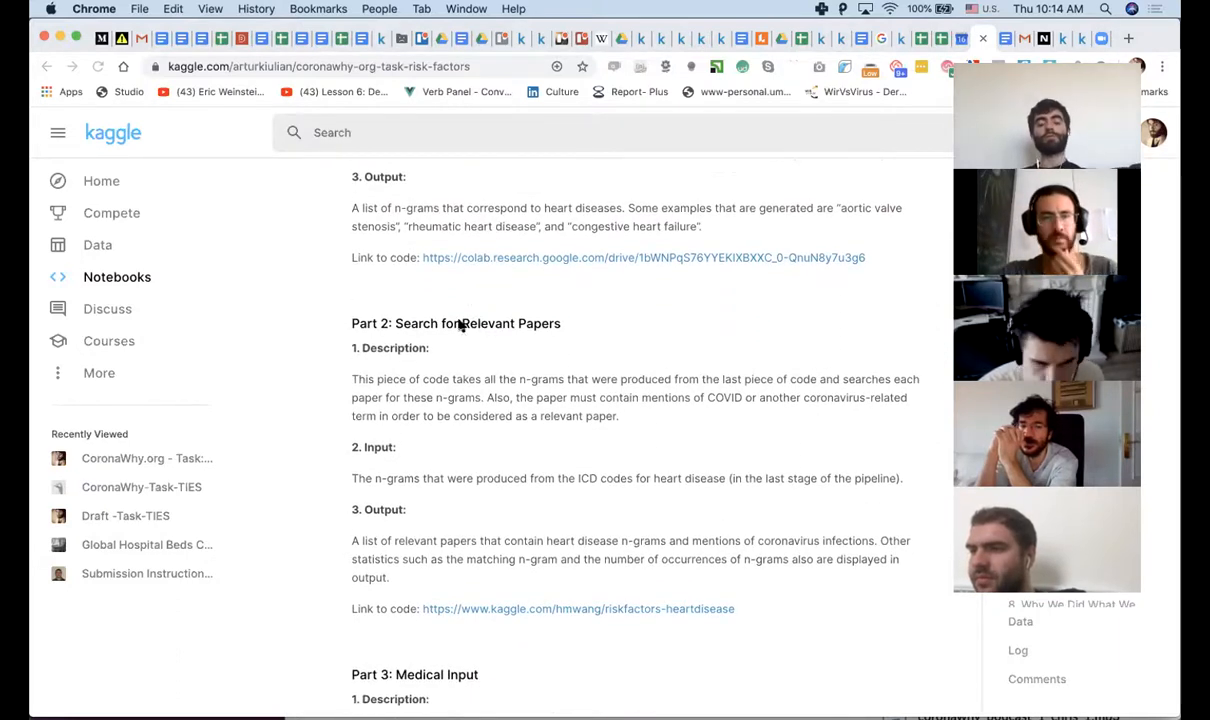
{"action": "scroll", "scroll_direction": "down", "scroll_amount": 3}
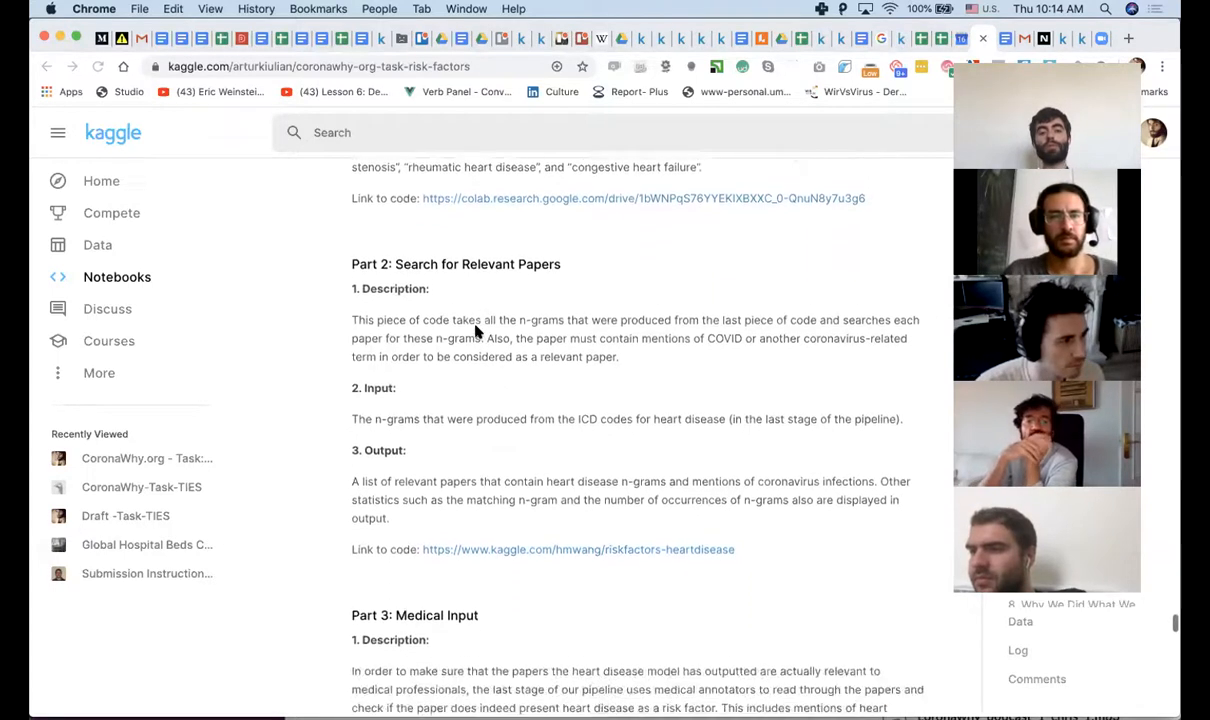
{"action": "scroll", "scroll_direction": "down", "scroll_amount": 3}
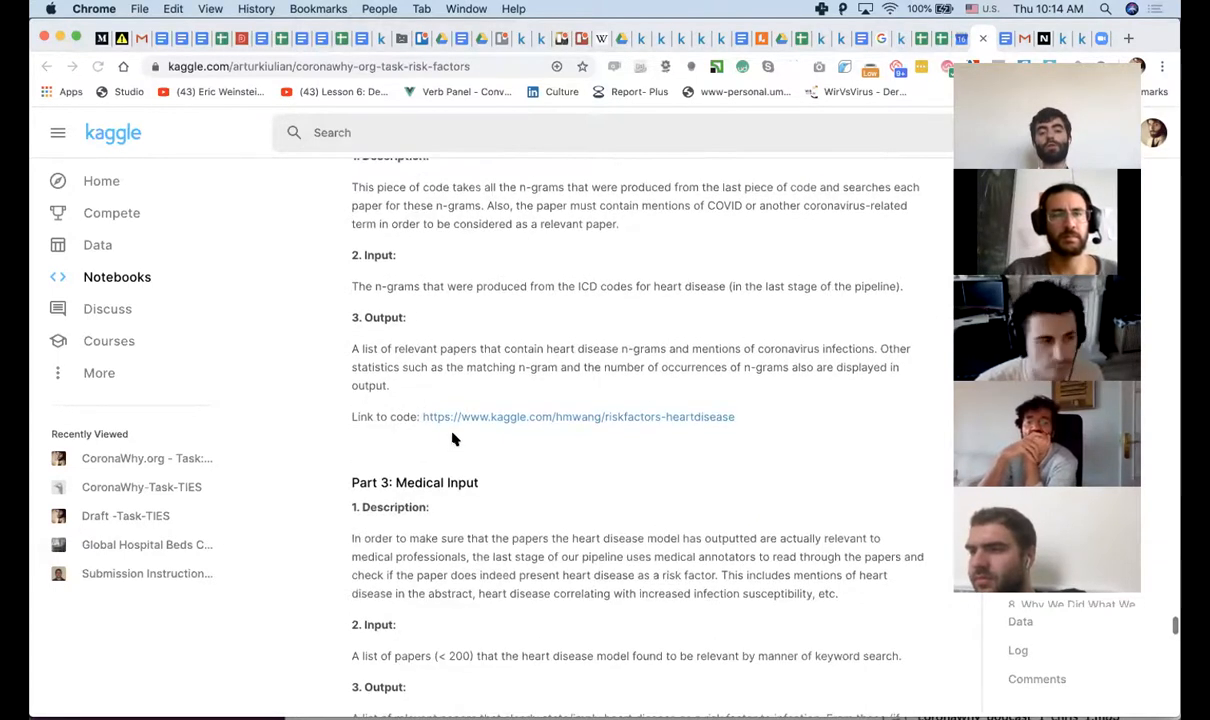
{"action": "scroll", "scroll_direction": "down", "scroll_amount": 3}
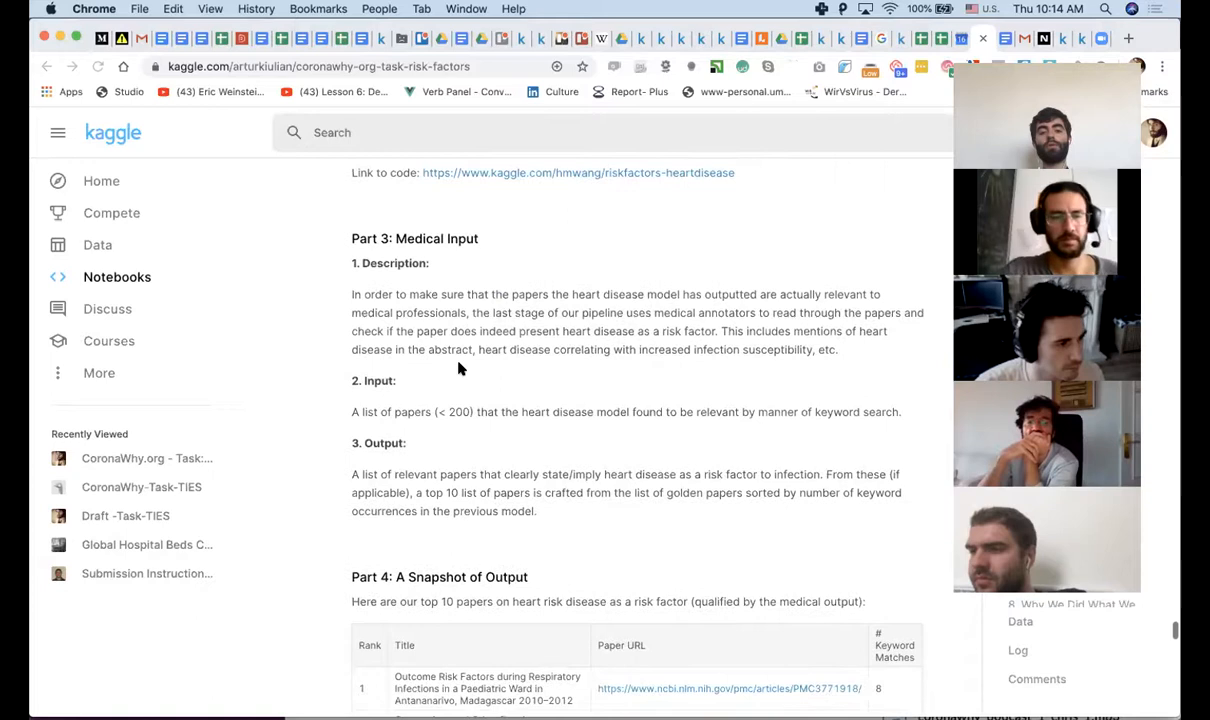
Scroll past Part 3: Medical Input to the Part 4 top 10 heart-disease papers table.
{"action": "scroll", "scroll_direction": "down", "scroll_amount": 3}
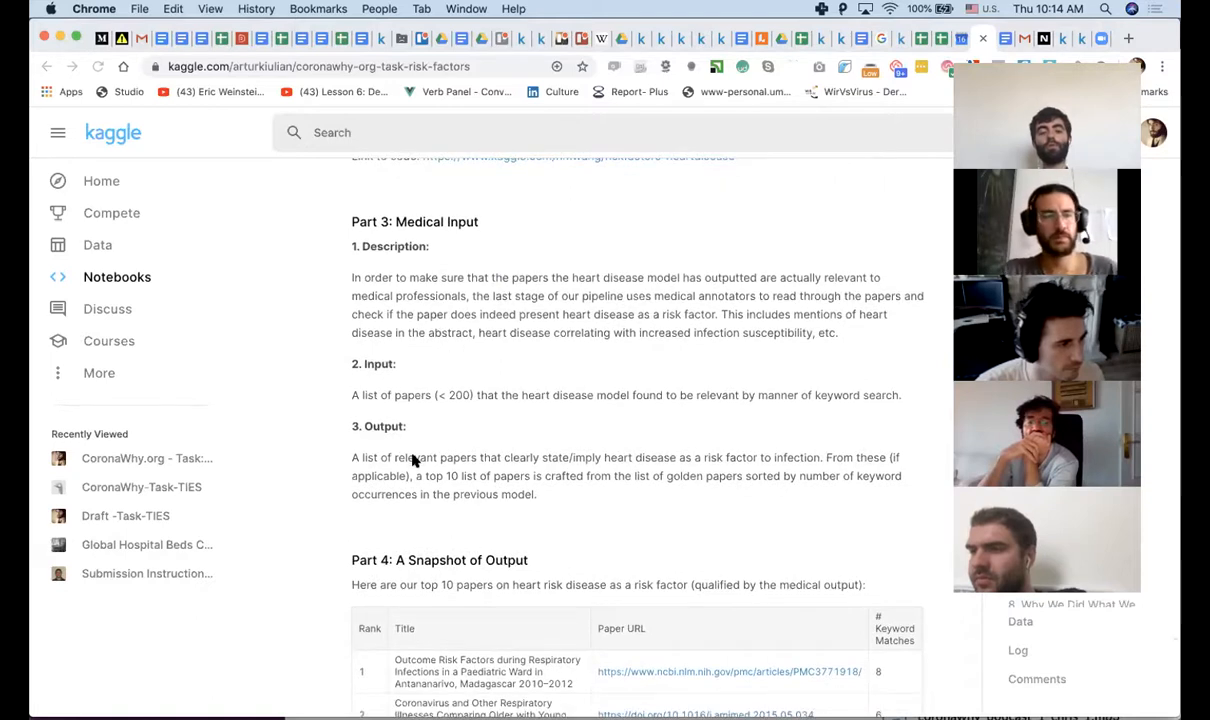
{"action": "scroll", "scroll_direction": "down", "scroll_amount": 3}
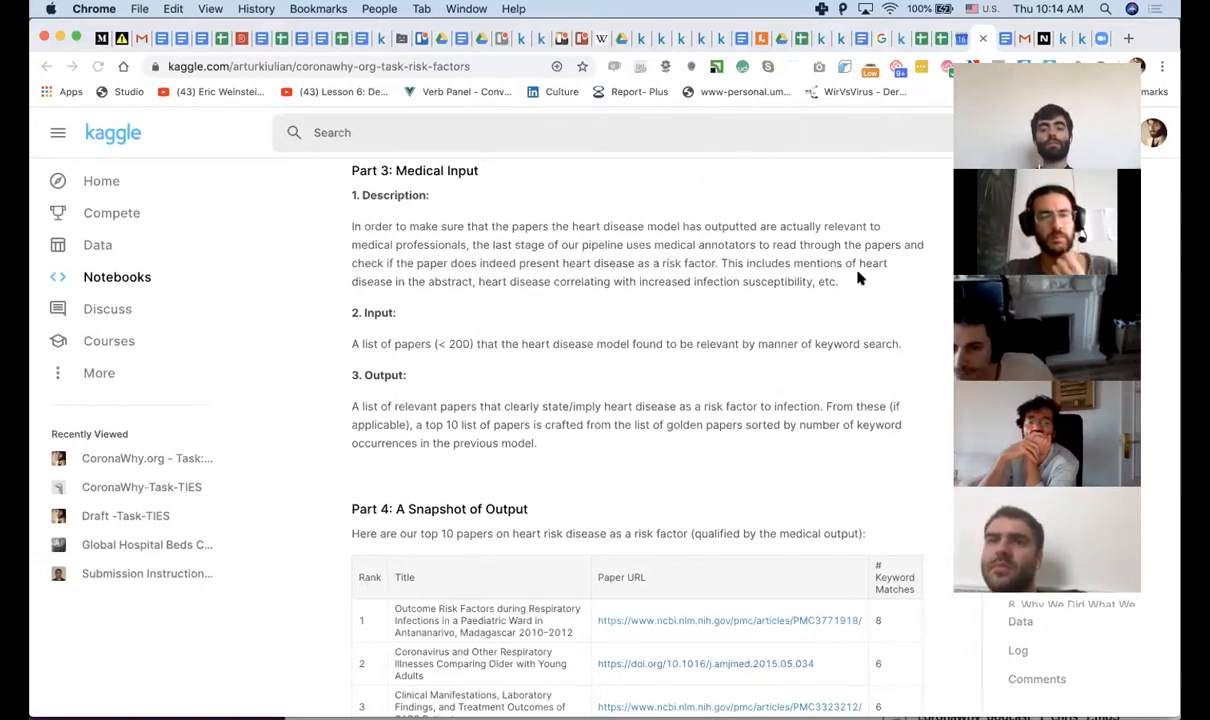
{"action": "mouse_move", "coordinate": [487, 118]}
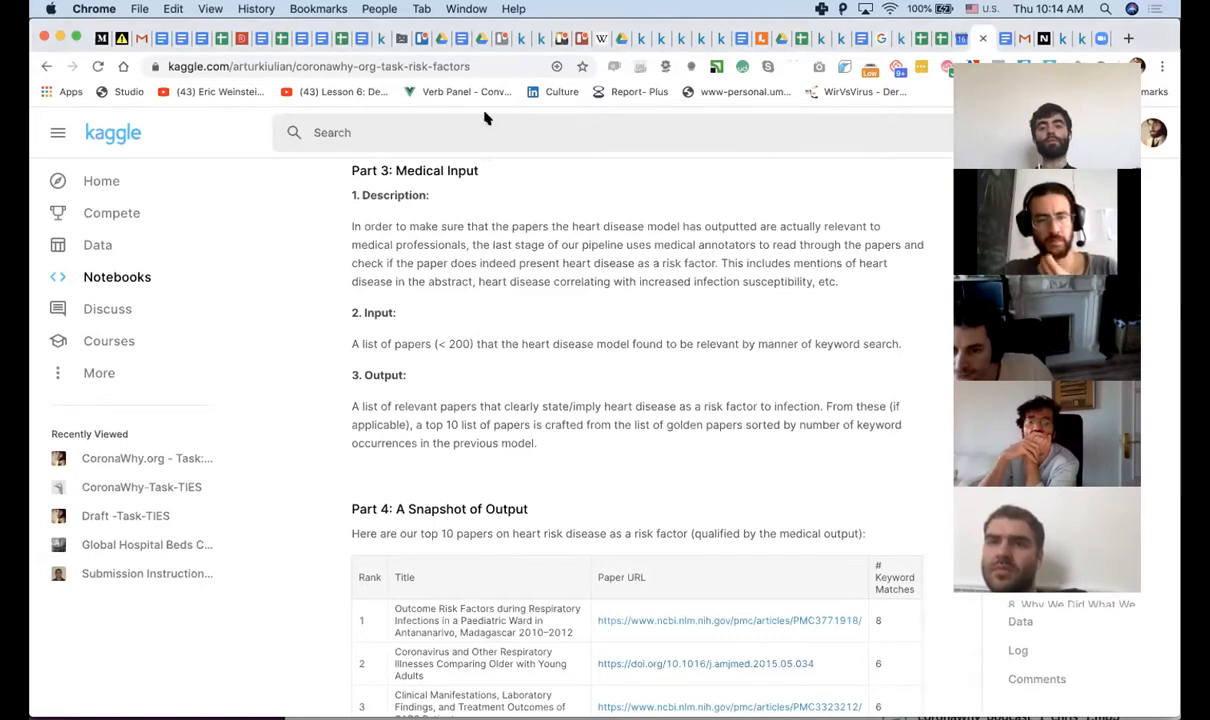
{"action": "scroll", "scroll_direction": "down", "scroll_amount": 3}
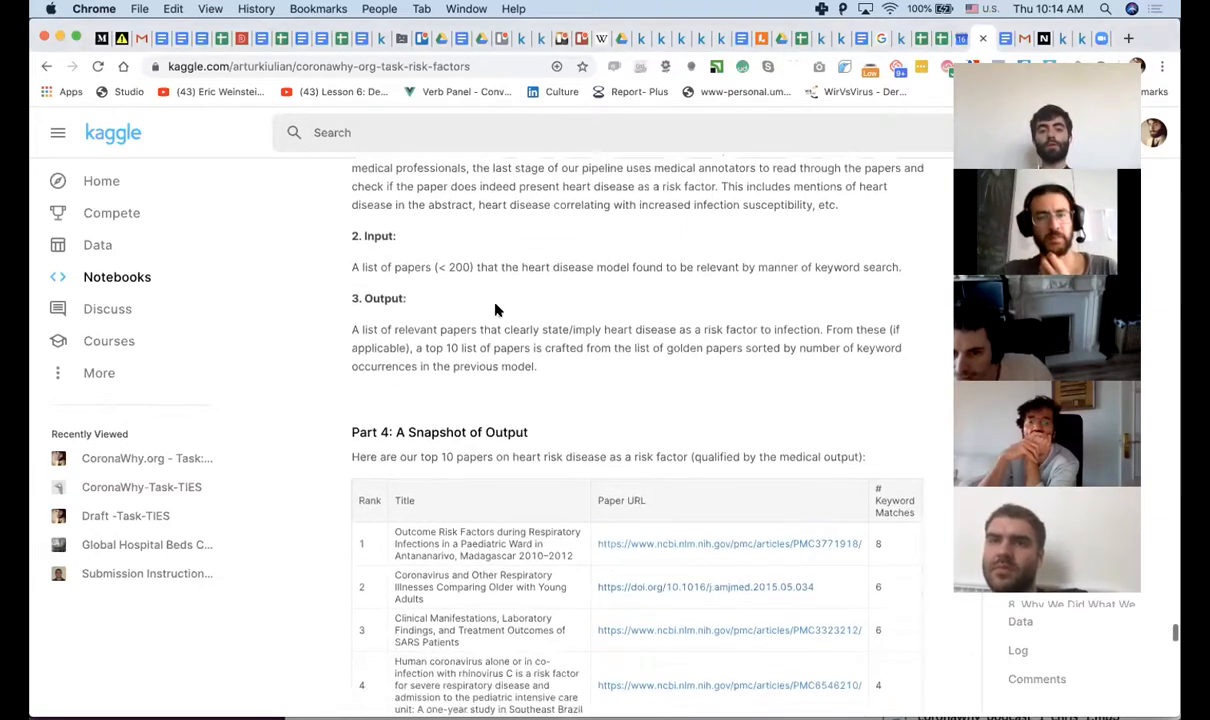
{"action": "scroll", "scroll_direction": "down", "scroll_amount": 3}
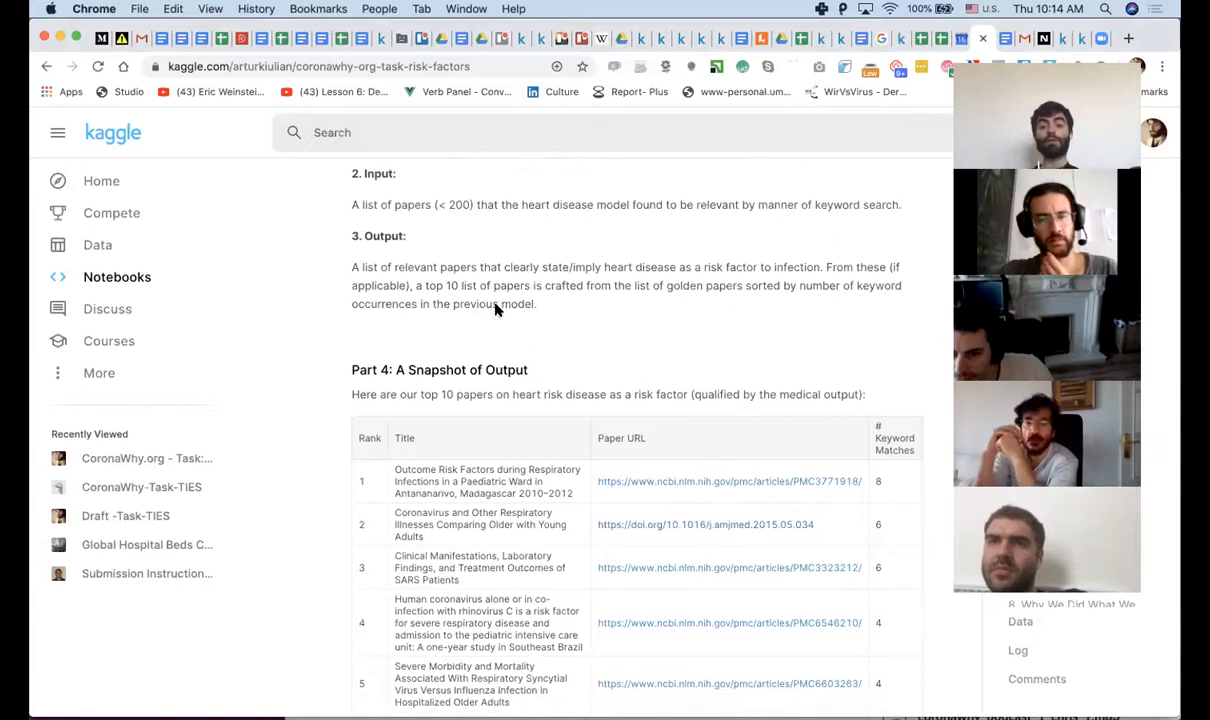
{"action": "scroll", "scroll_direction": "down", "scroll_amount": 3}
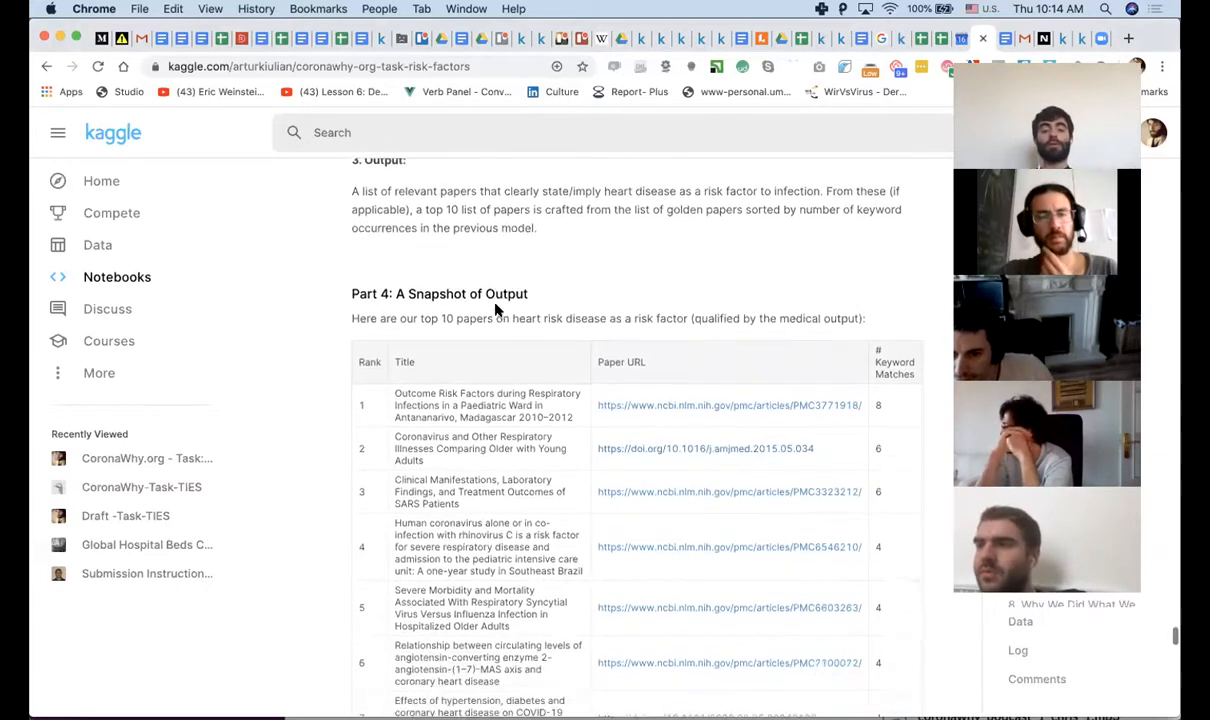
{"action": "scroll", "scroll_direction": "down", "scroll_amount": 3}
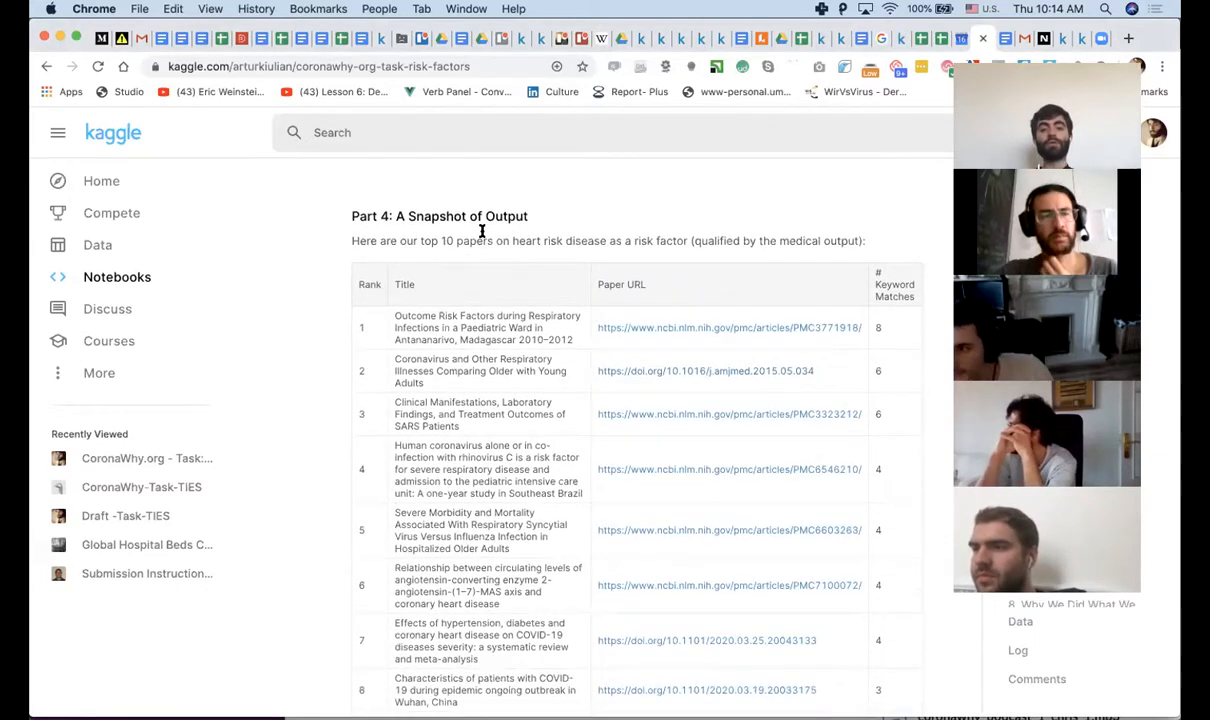
{"action": "scroll", "scroll_direction": "down", "scroll_amount": 3}
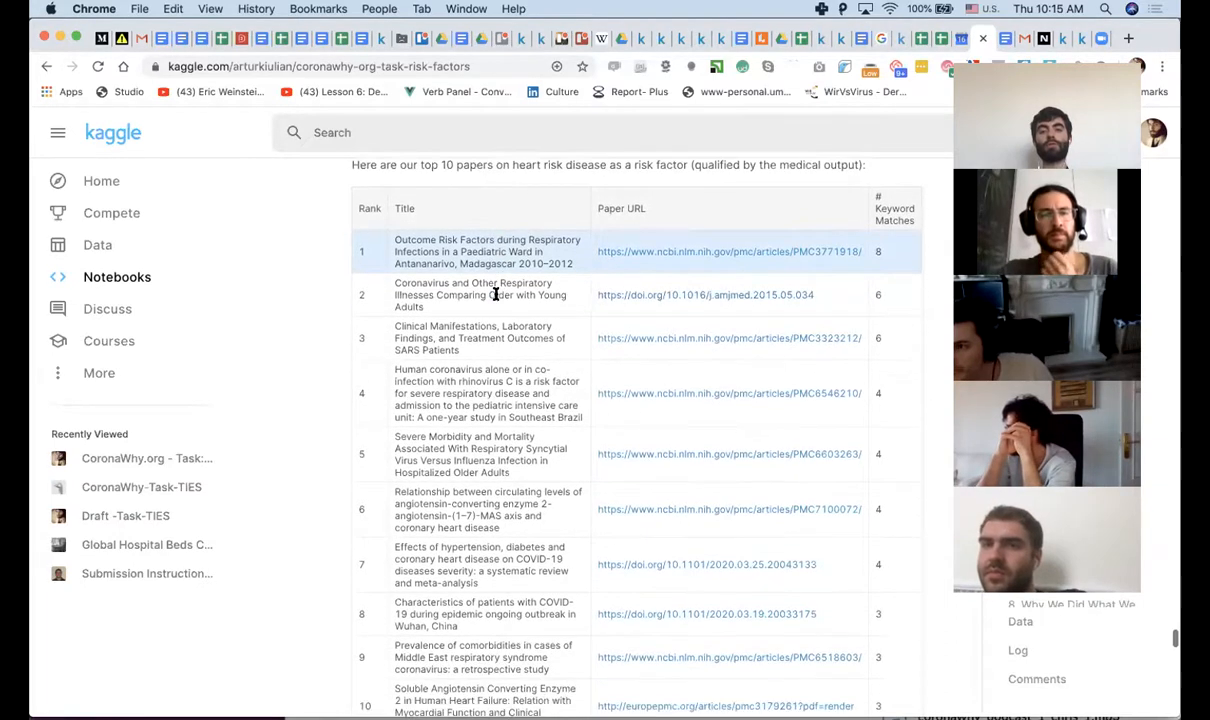
{"action": "scroll", "scroll_direction": "down", "scroll_amount": 3}
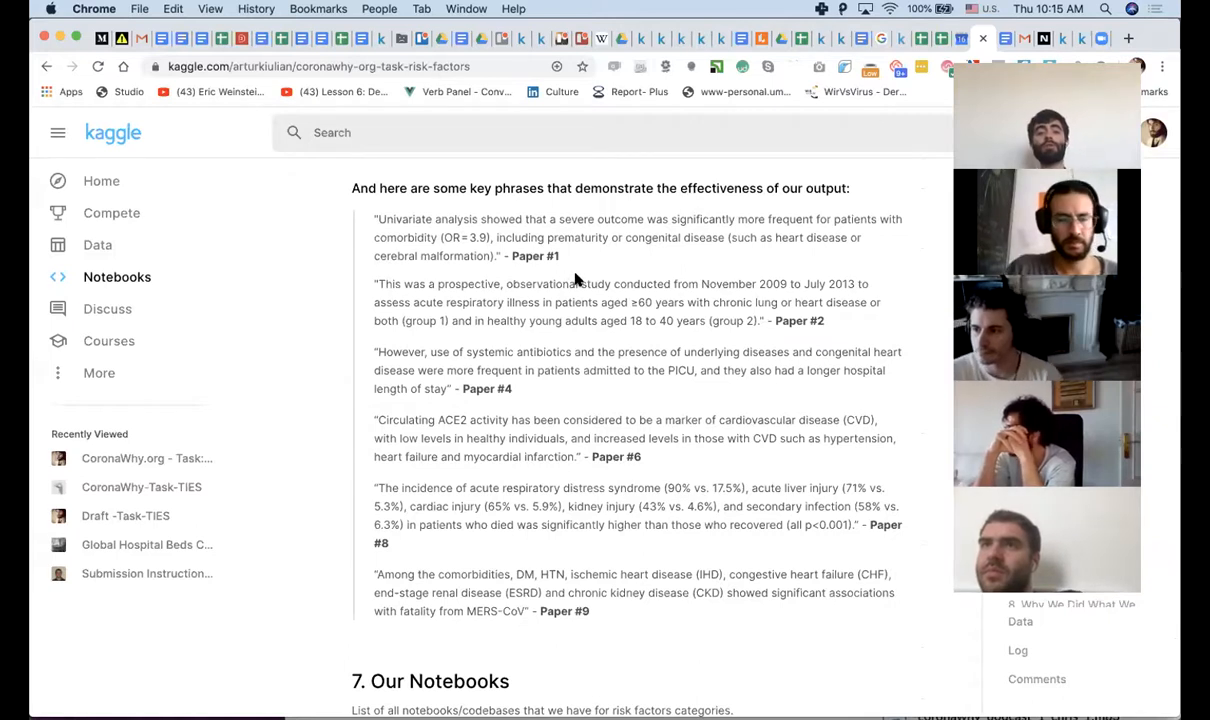
{"action": "mouse_move", "coordinate": [585, 277]}
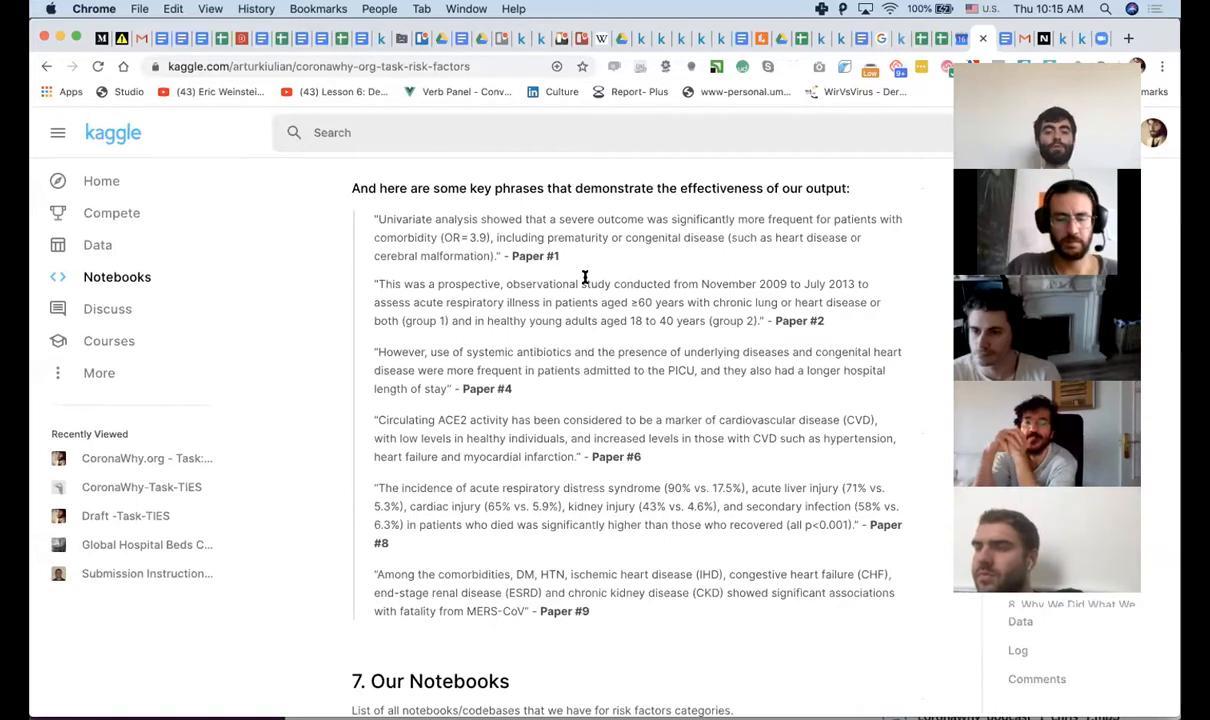
{"action": "mouse_move", "coordinate": [547, 404]}
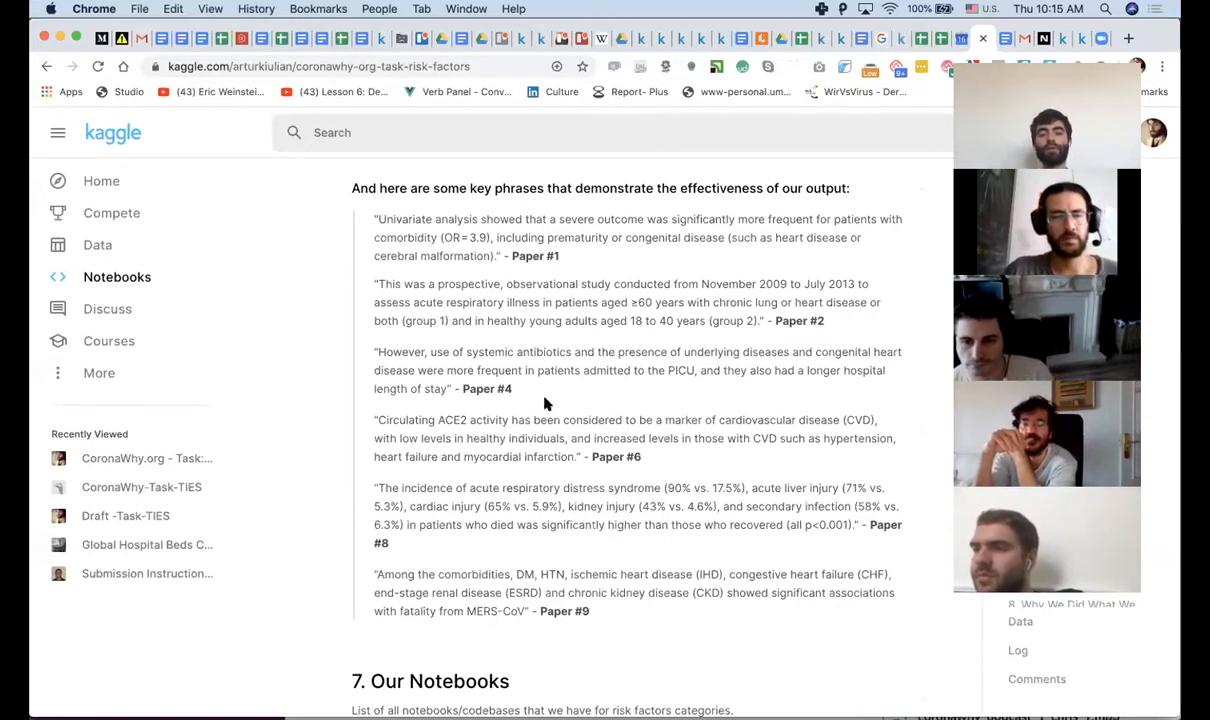
Scroll past the quoted key phrases to section 7, Our Notebooks.
{"action": "scroll", "scroll_direction": "down", "scroll_amount": 3}
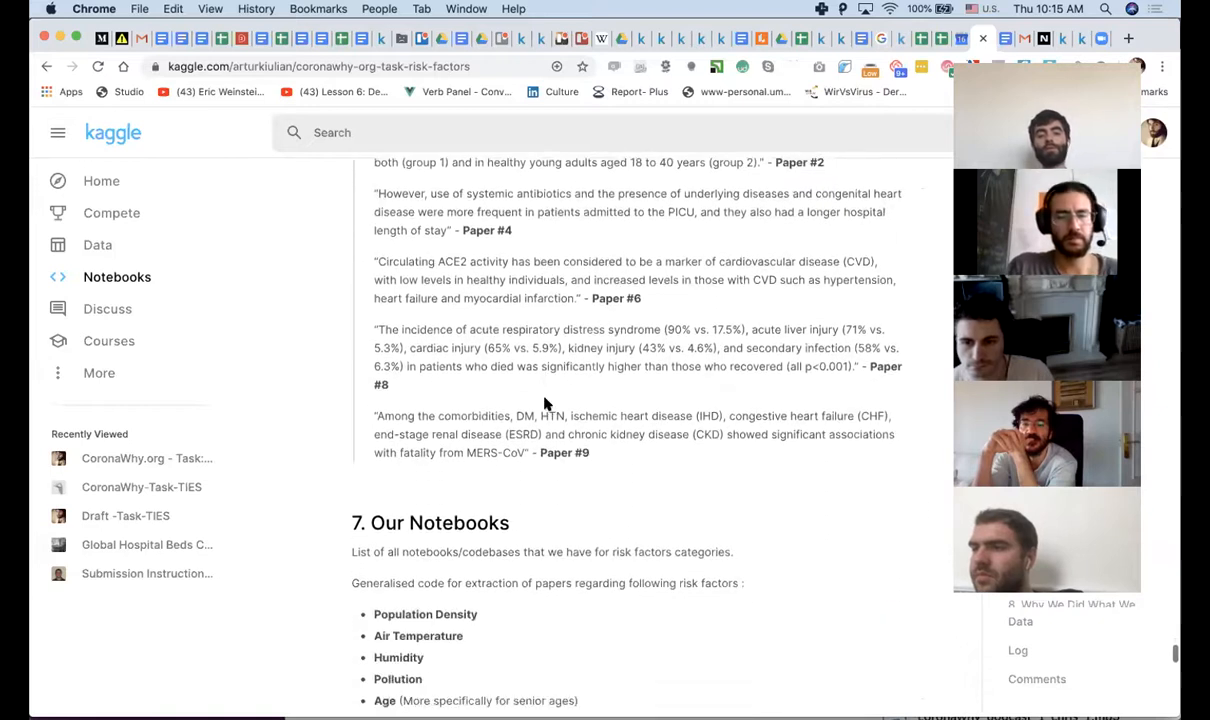
Scroll through Our Notebooks to section 8, Why We Did What We Did, and Next goal.
{"action": "scroll", "scroll_direction": "down", "scroll_amount": 3}
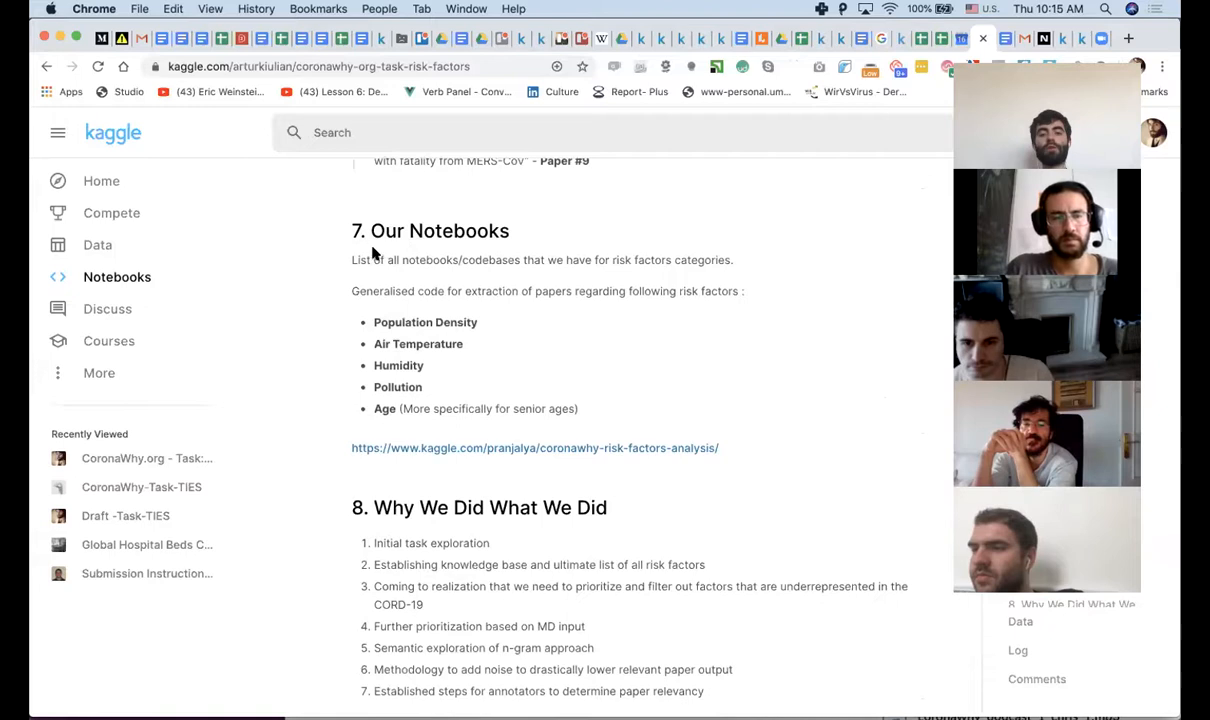
{"action": "mouse_move", "coordinate": [433, 363]}
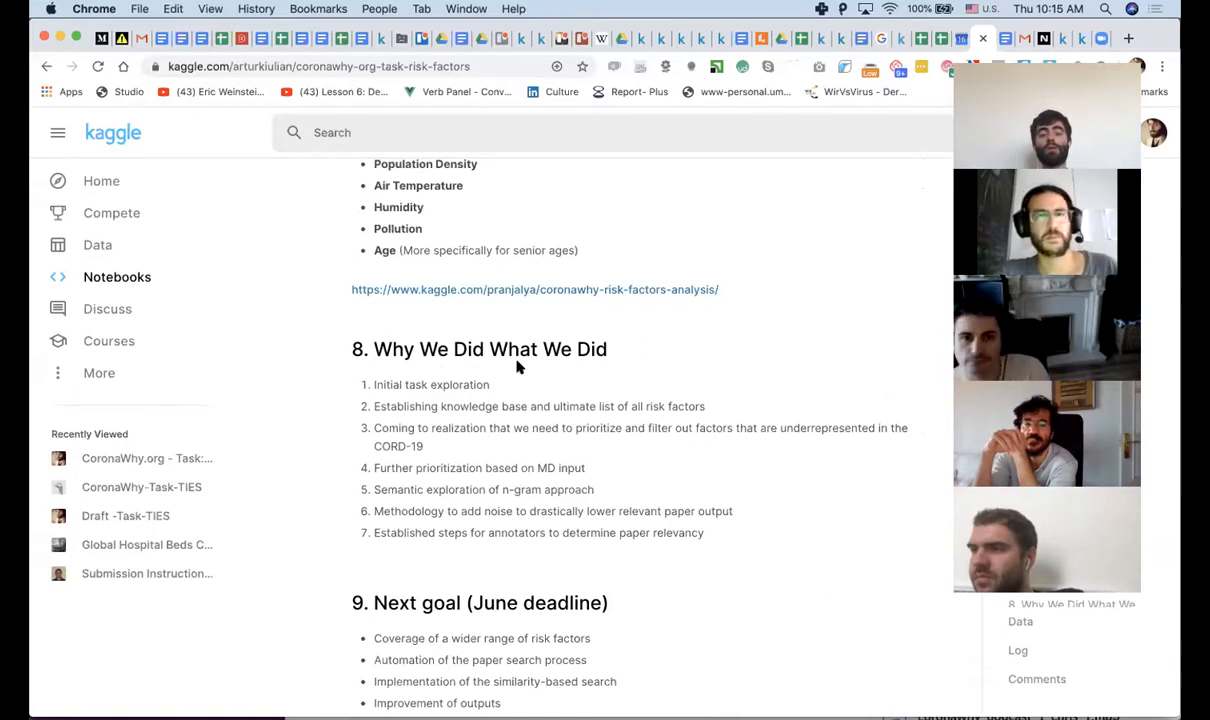
{"action": "scroll", "scroll_direction": "down", "scroll_amount": 3}
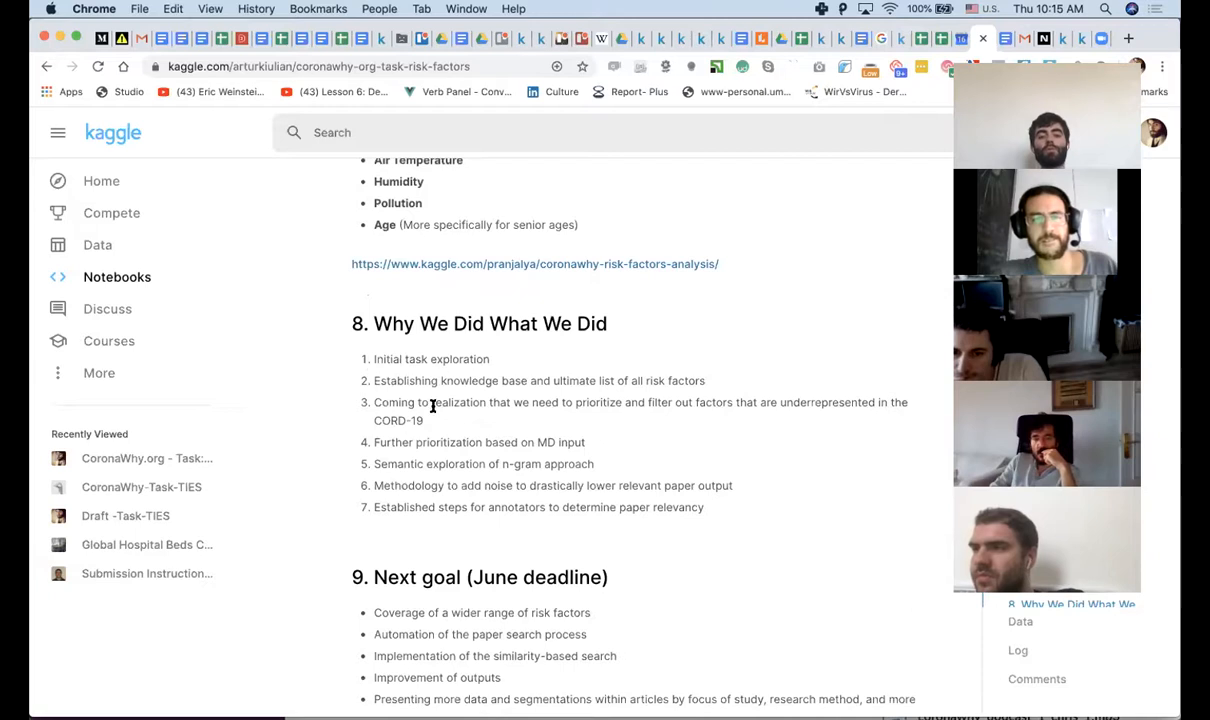
Scroll past Next goal, Daily calls and Appendix to the Credits section at the bottom.
{"action": "scroll", "scroll_direction": "down", "scroll_amount": 3}
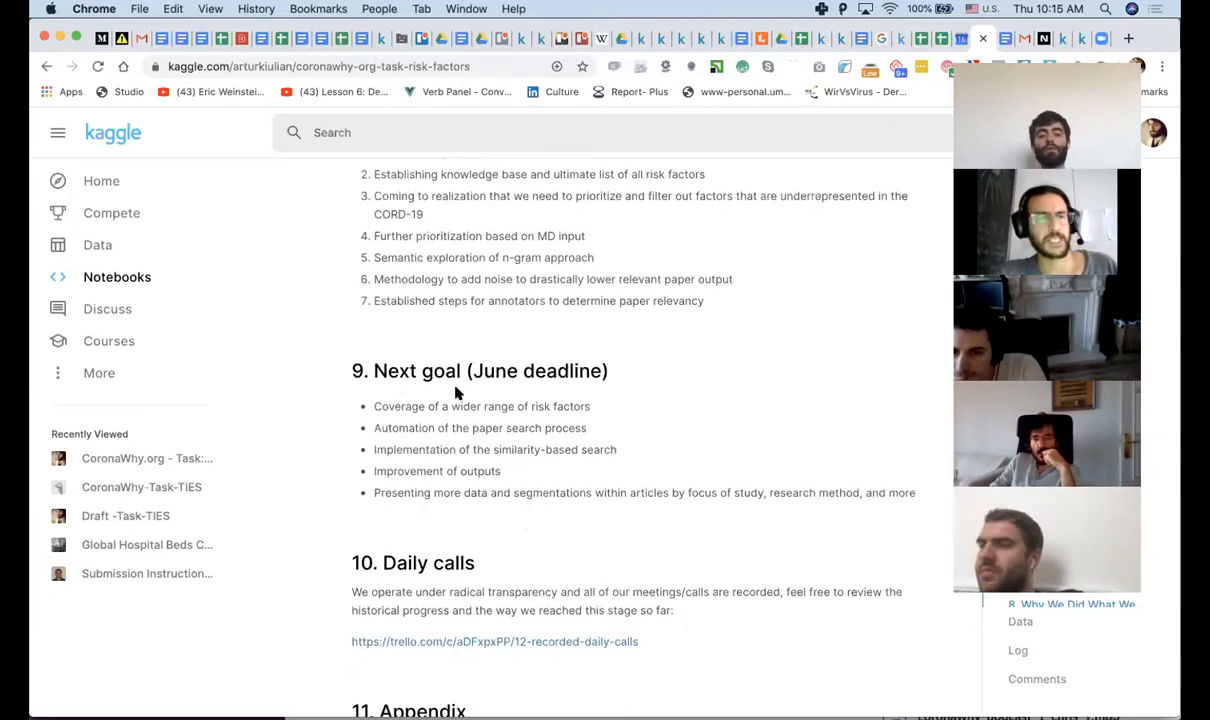
{"action": "scroll", "scroll_direction": "down", "scroll_amount": 3}
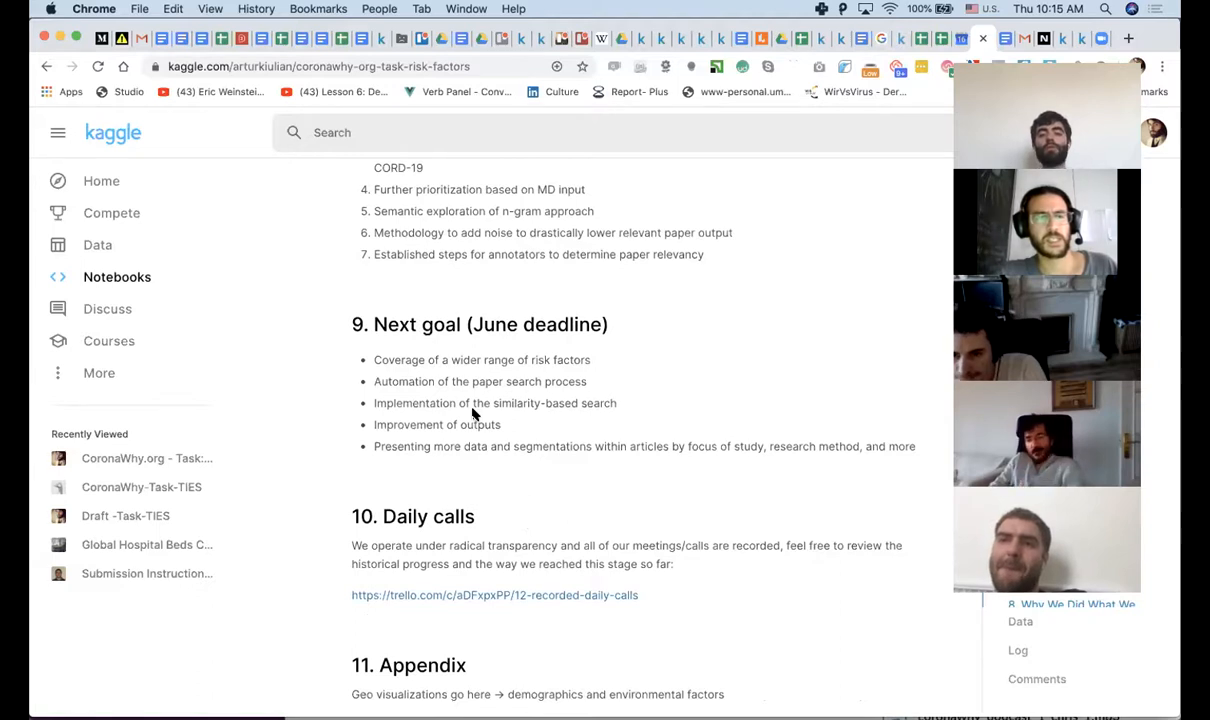
{"action": "scroll", "scroll_direction": "down", "scroll_amount": 3}
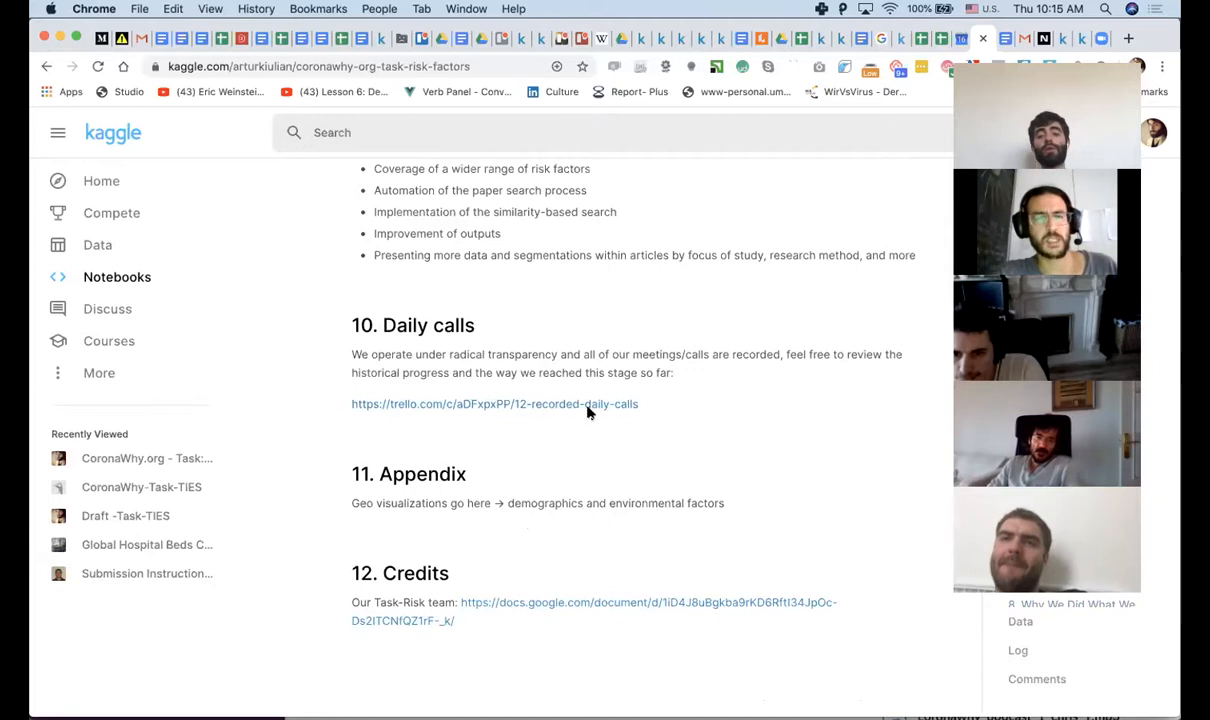
{"action": "mouse_move", "coordinate": [670, 392]}
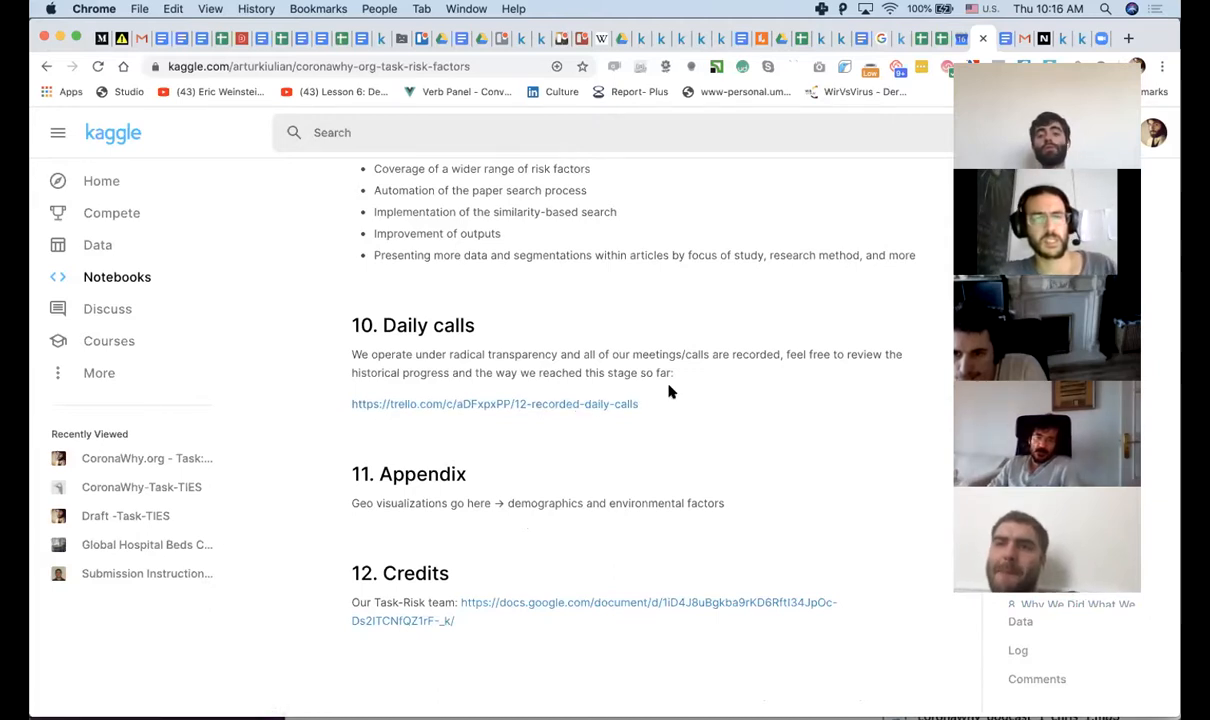
{"action": "scroll", "scroll_direction": "down", "scroll_amount": 3}
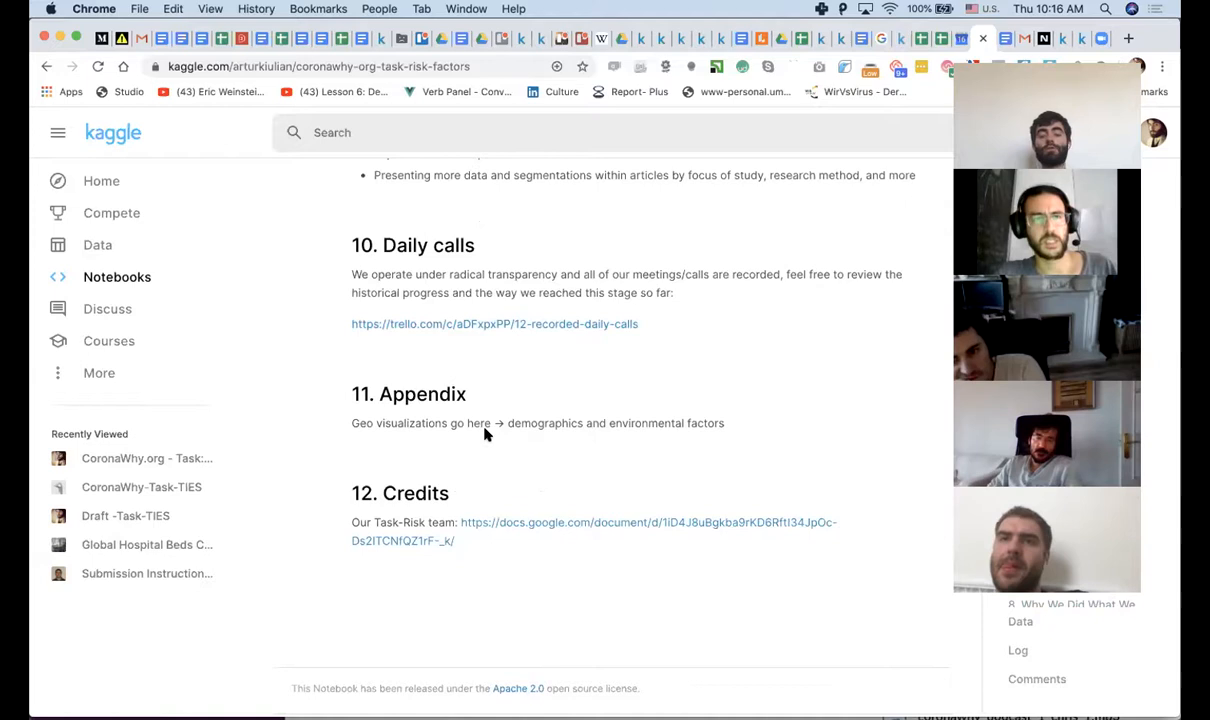
{"action": "mouse_move", "coordinate": [518, 425]}
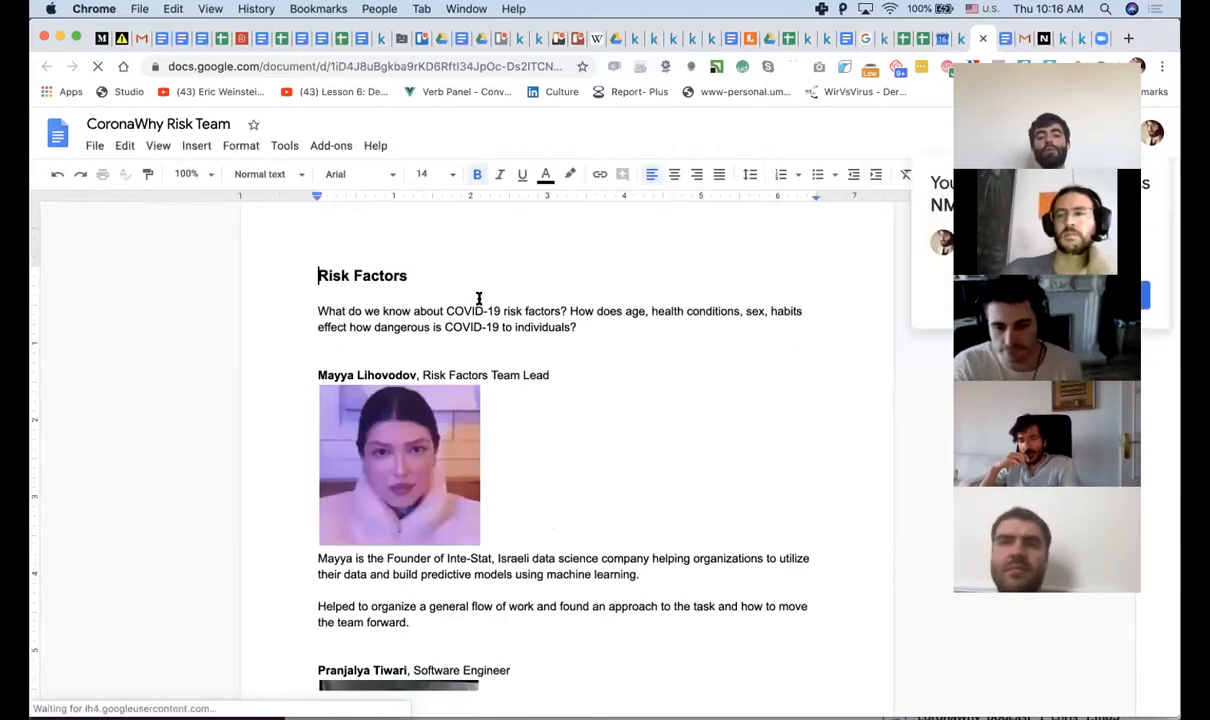
Browse the CoronaWhy Risk Team member bios, then return to the Kaggle notebook tab.
{"action": "scroll", "scroll_direction": "down", "scroll_amount": 3}
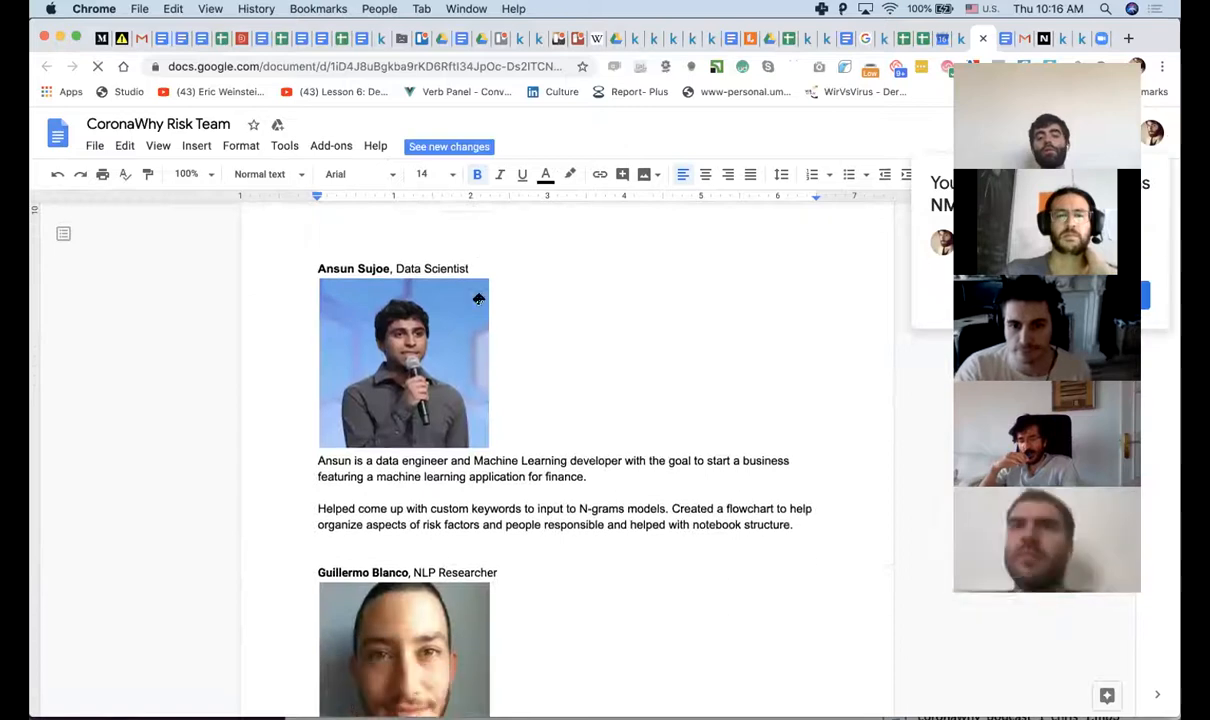
{"action": "scroll", "scroll_direction": "down", "scroll_amount": 3}
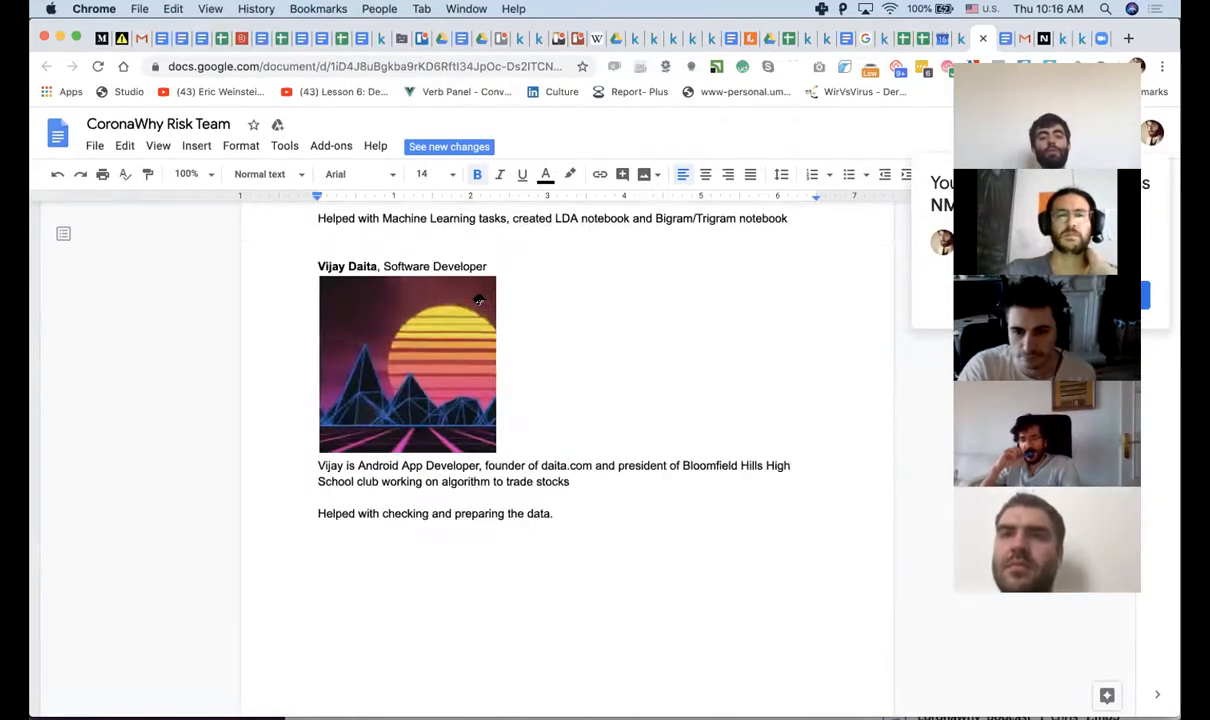
{"action": "scroll", "scroll_direction": "down", "scroll_amount": 3}
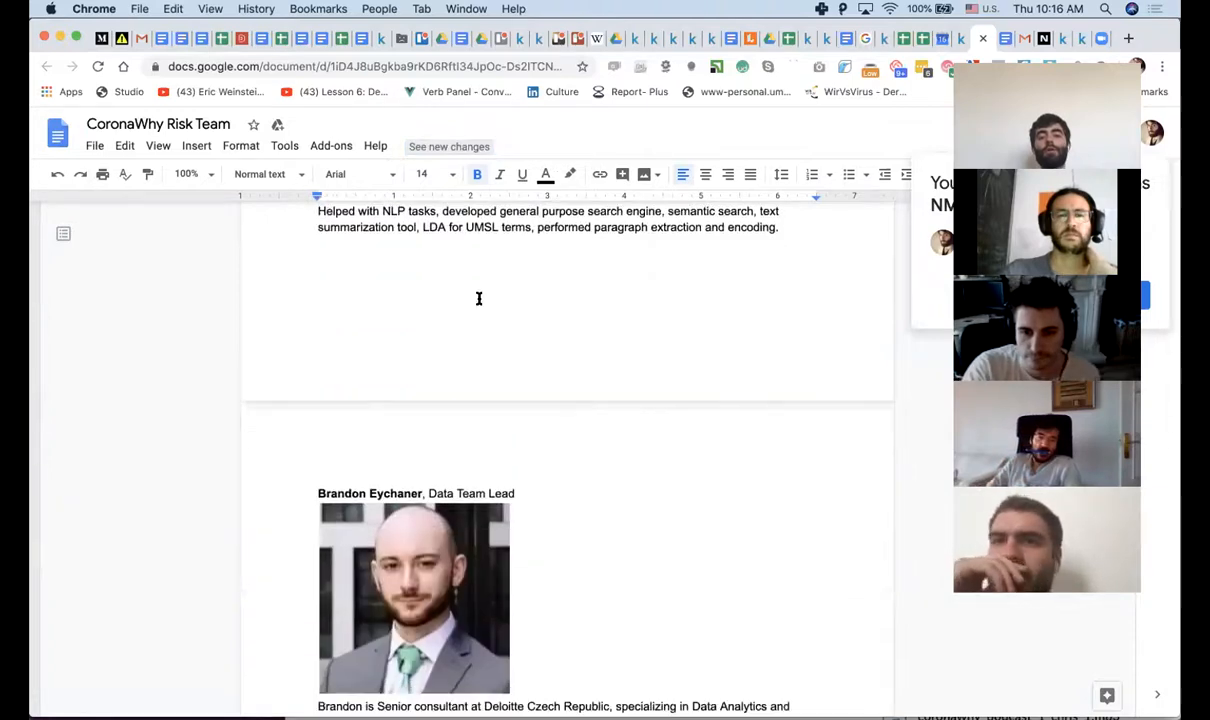
{"action": "scroll", "scroll_direction": "down", "scroll_amount": 3}
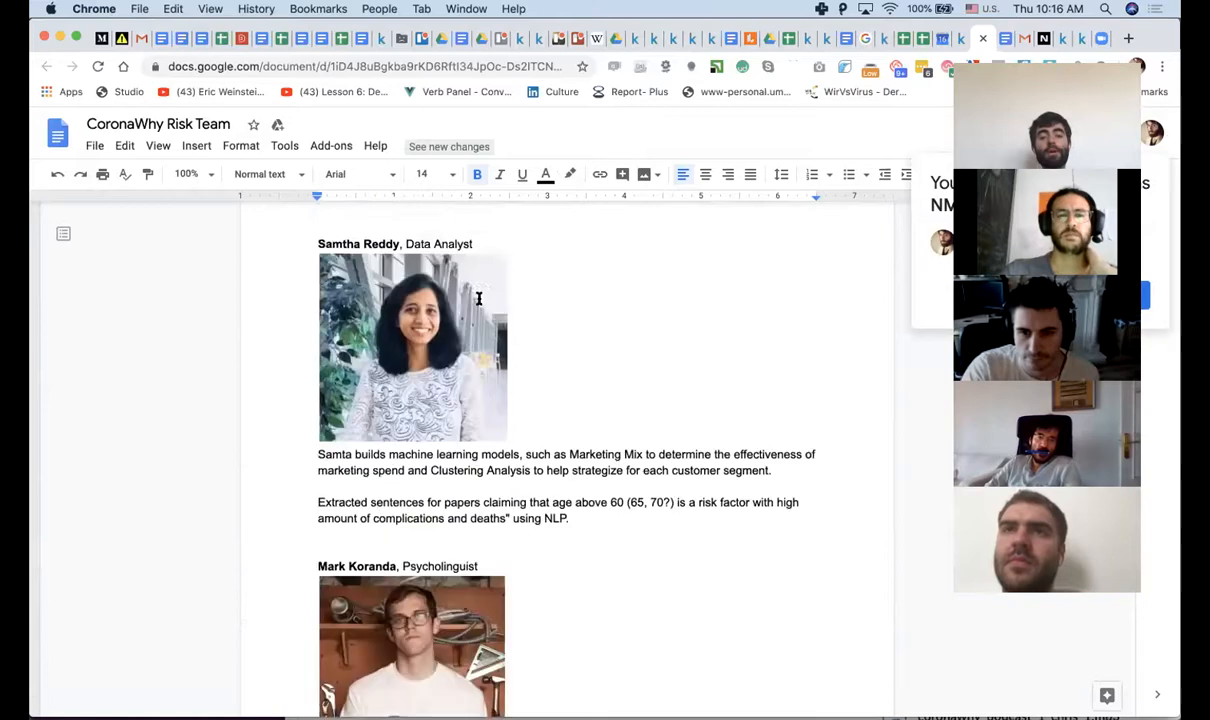
{"action": "scroll", "scroll_direction": "down", "scroll_amount": 3}
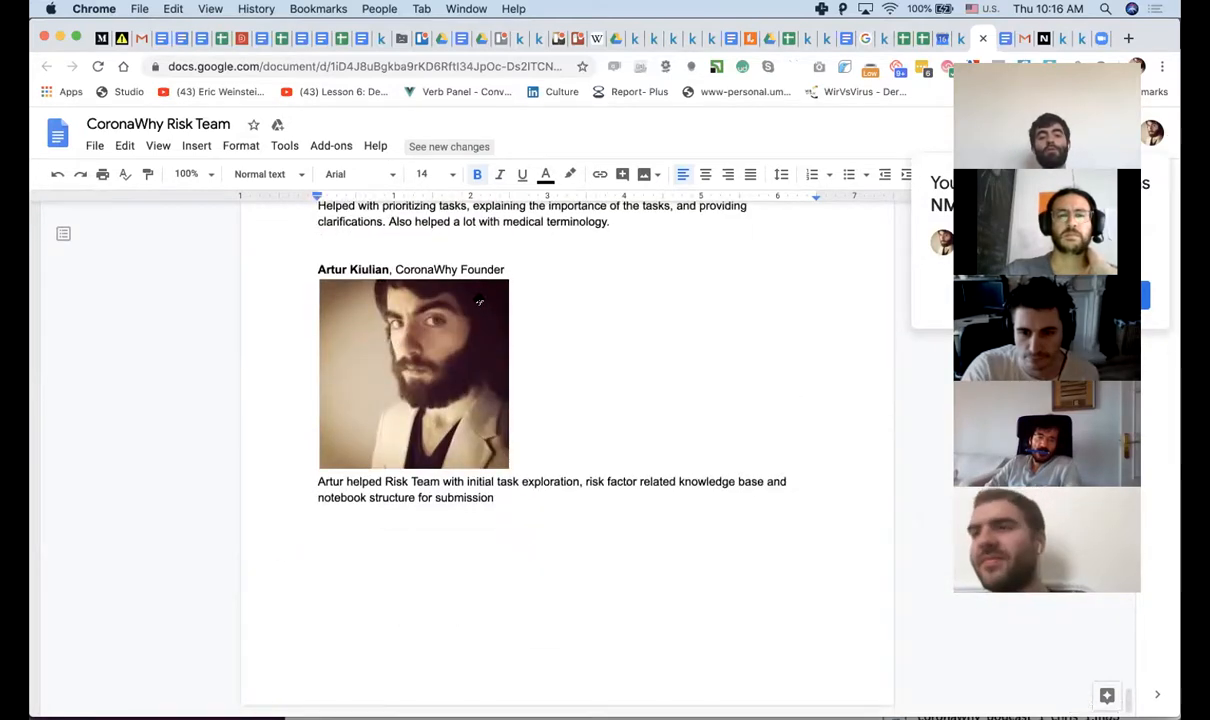
{"action": "scroll", "scroll_direction": "down", "scroll_amount": 3}
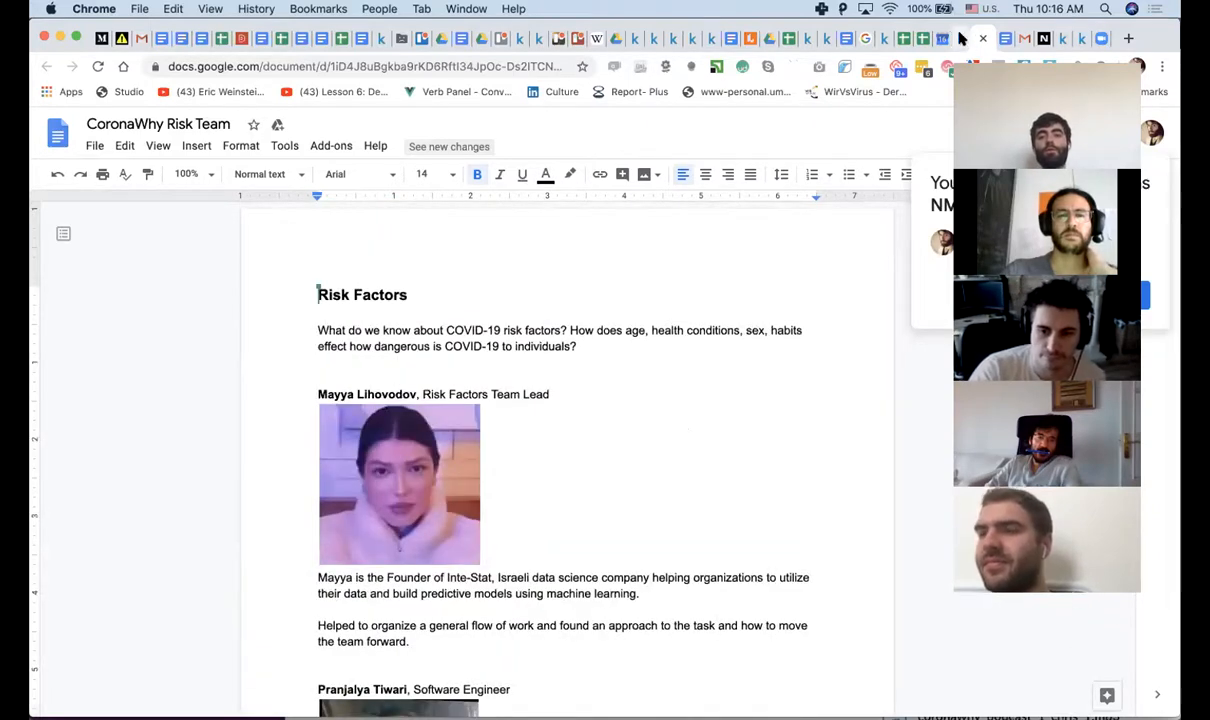
{"action": "left_click", "coordinate": [941, 38]}
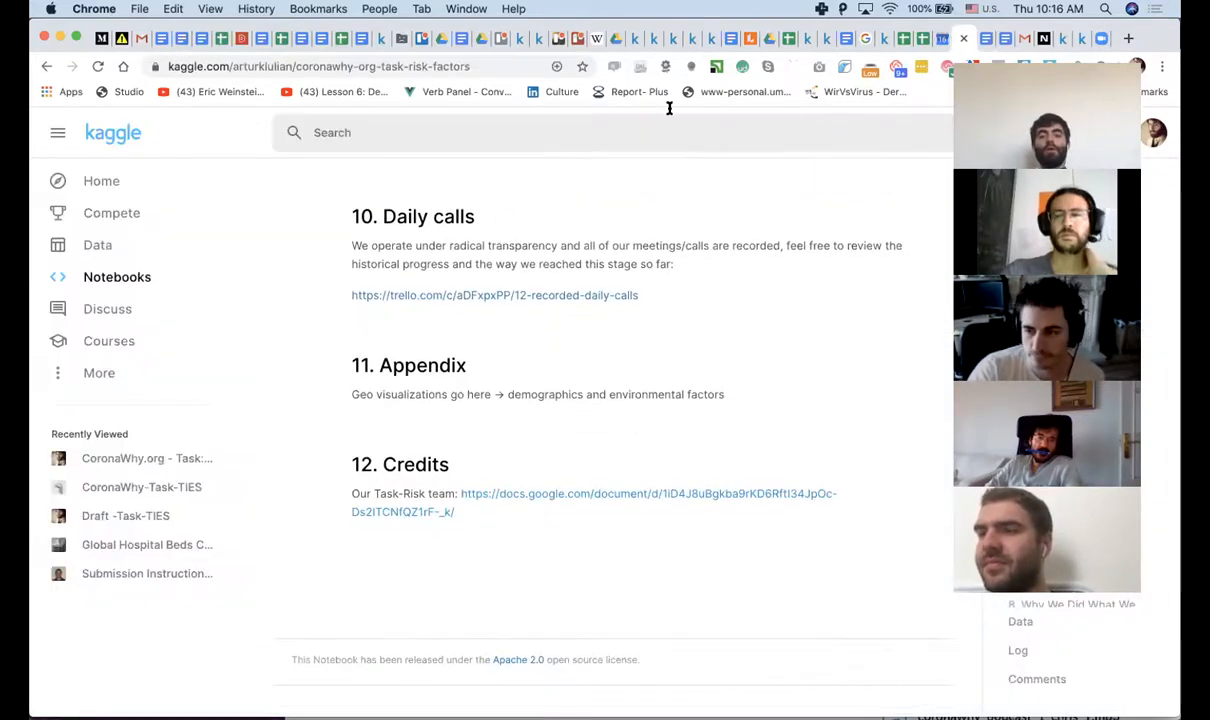